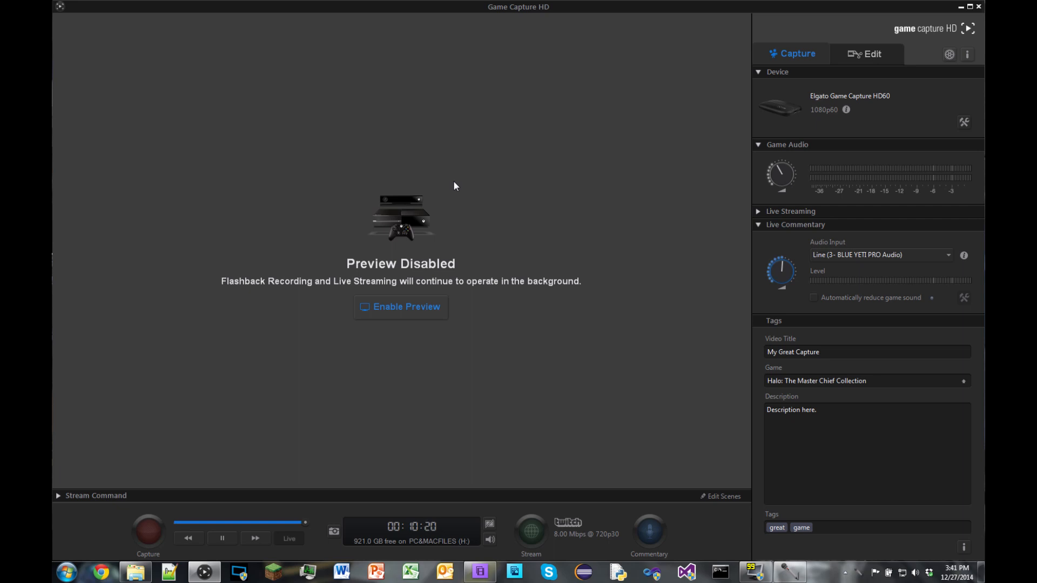
{"action": "mouse_move", "coordinate": [562, 141]}
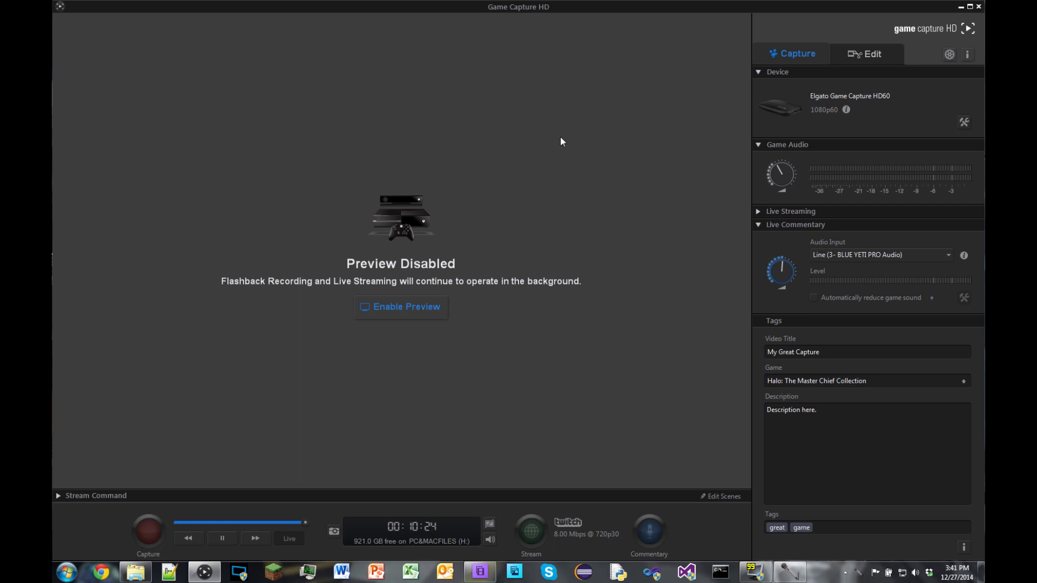
{"action": "mouse_move", "coordinate": [787, 63]}
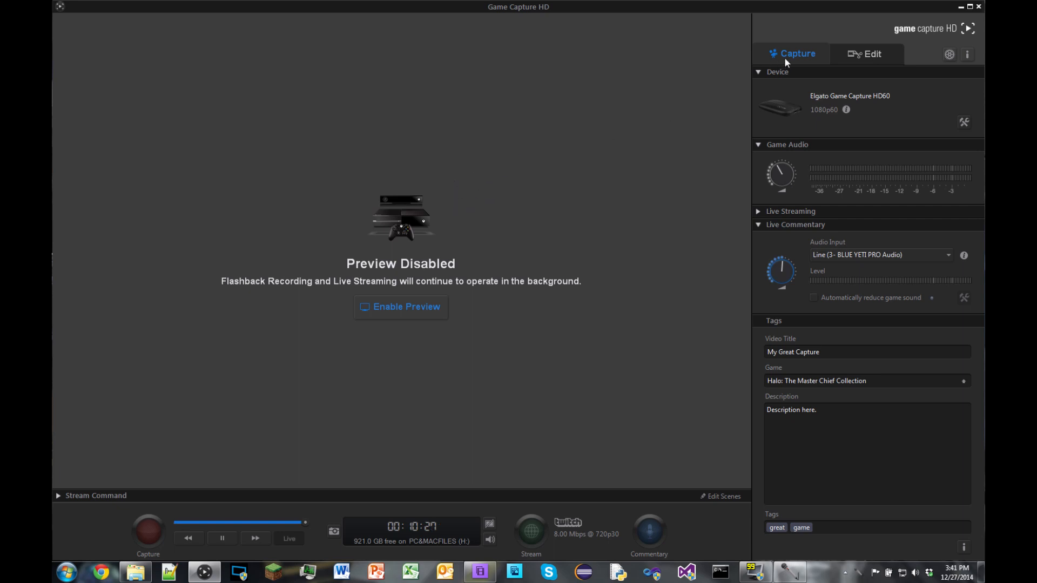
{"action": "mouse_move", "coordinate": [737, 112]}
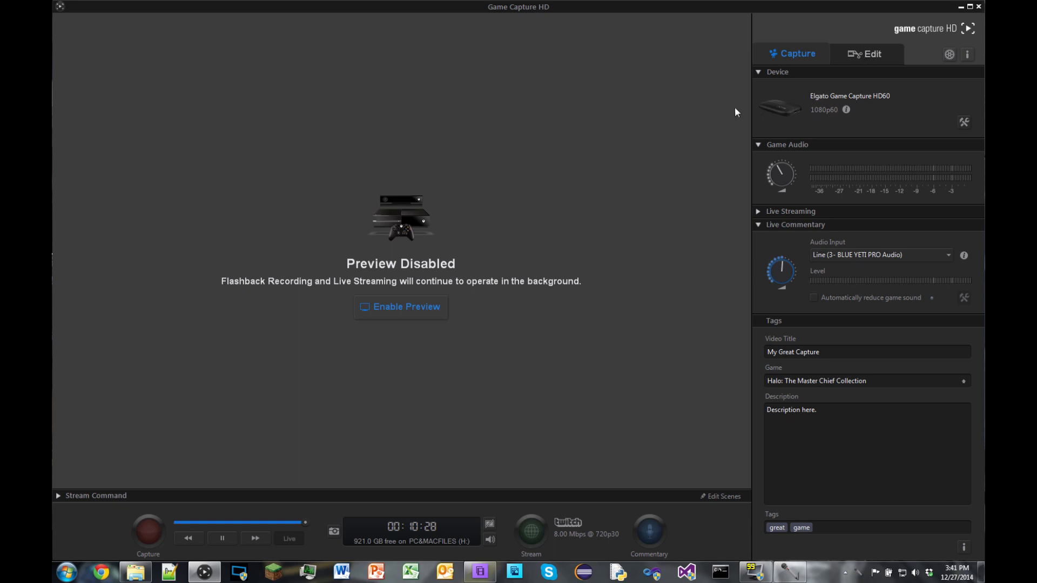
{"action": "mouse_move", "coordinate": [627, 180]}
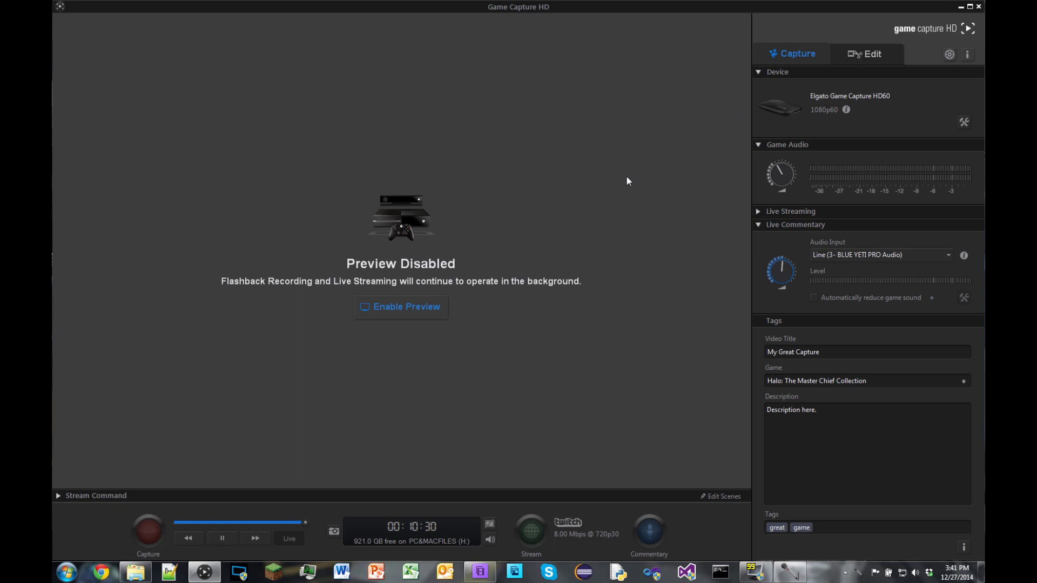
{"action": "mouse_move", "coordinate": [661, 150]}
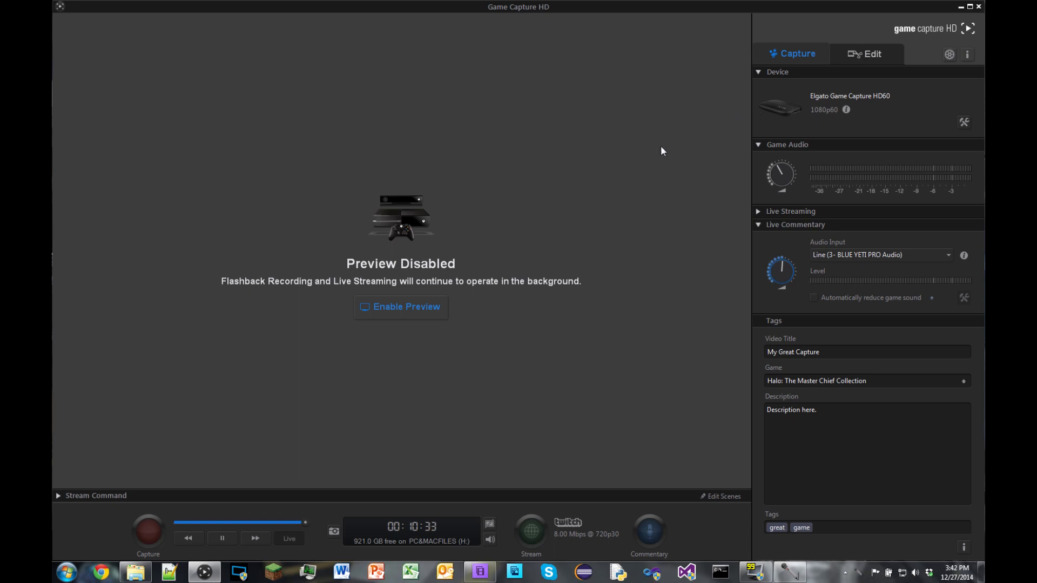
{"action": "mouse_move", "coordinate": [412, 227]}
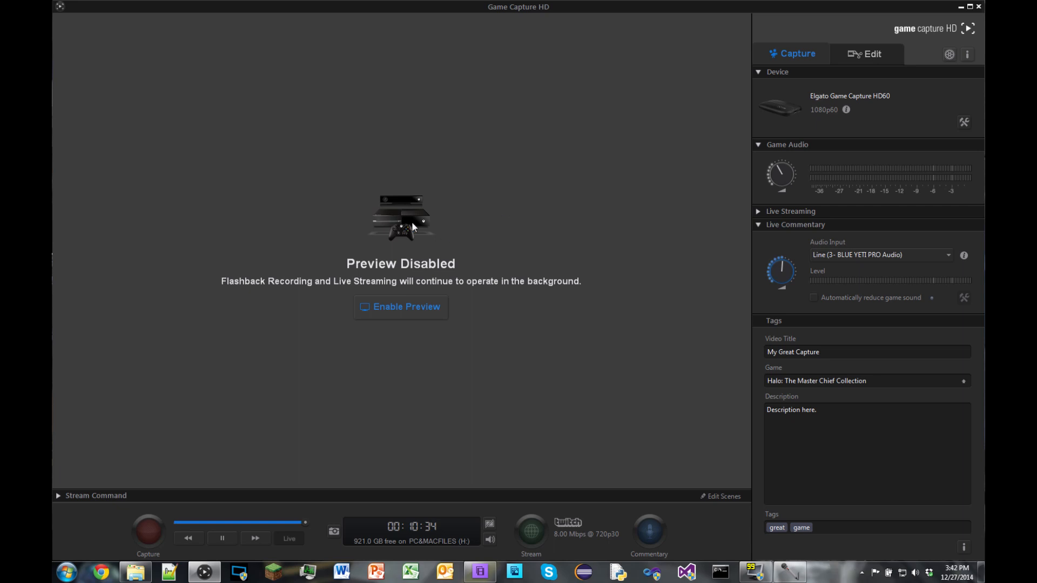
{"action": "mouse_move", "coordinate": [593, 220]}
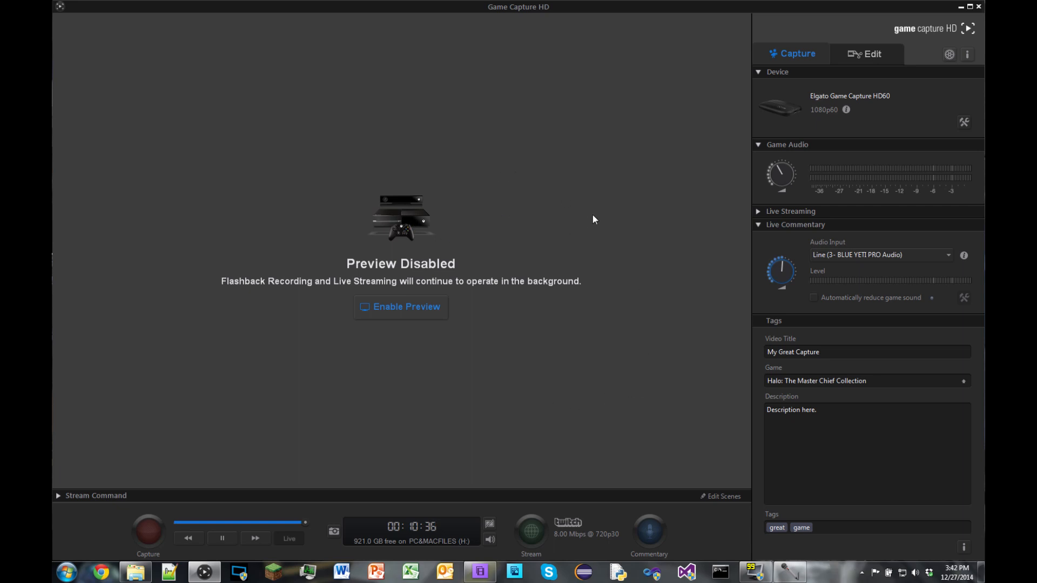
{"action": "mouse_move", "coordinate": [519, 363]}
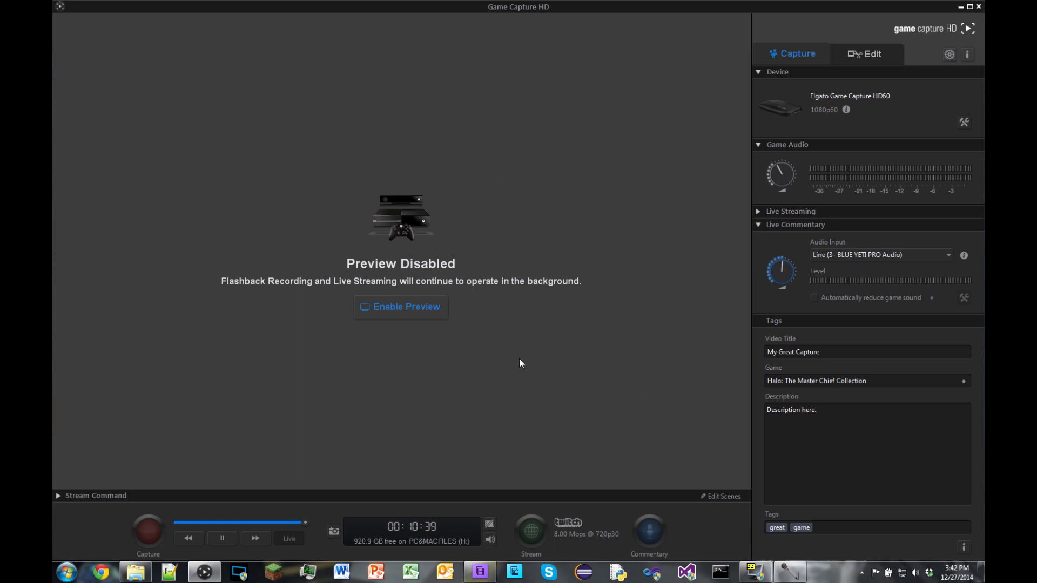
{"action": "mouse_move", "coordinate": [594, 251]}
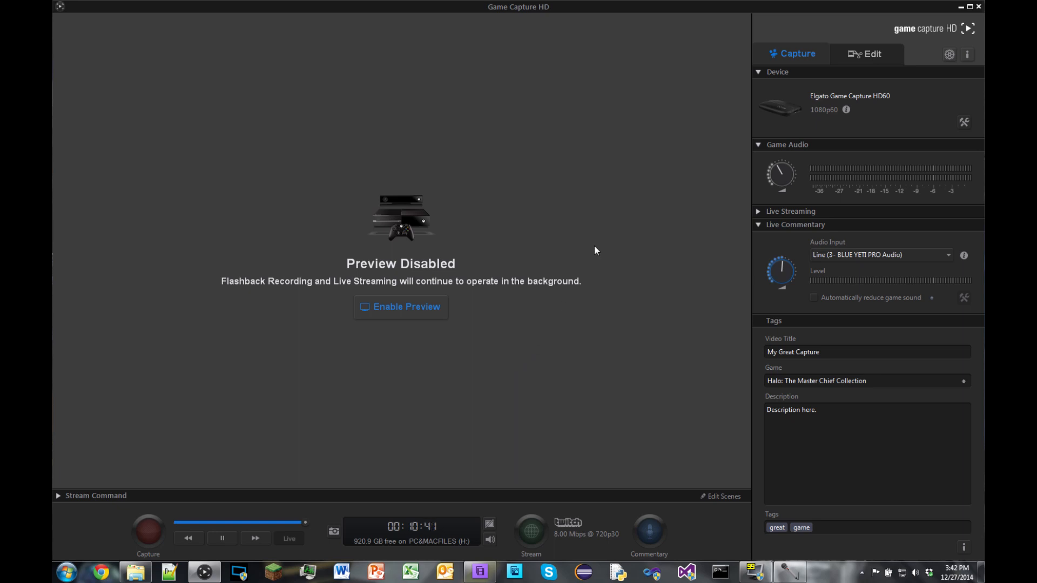
{"action": "mouse_move", "coordinate": [881, 53]}
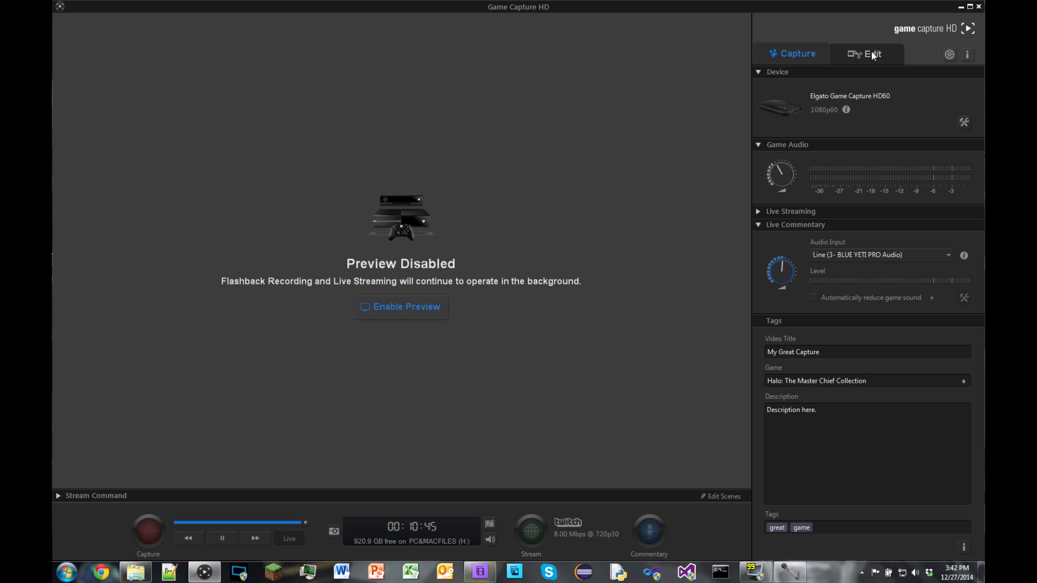
{"action": "mouse_move", "coordinate": [872, 56]}
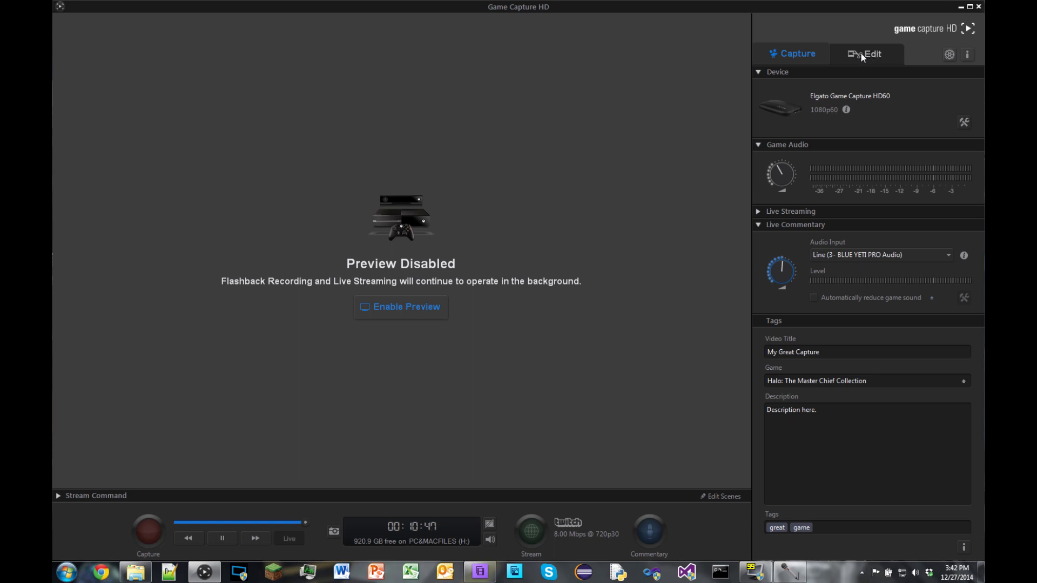
{"action": "mouse_move", "coordinate": [546, 202]}
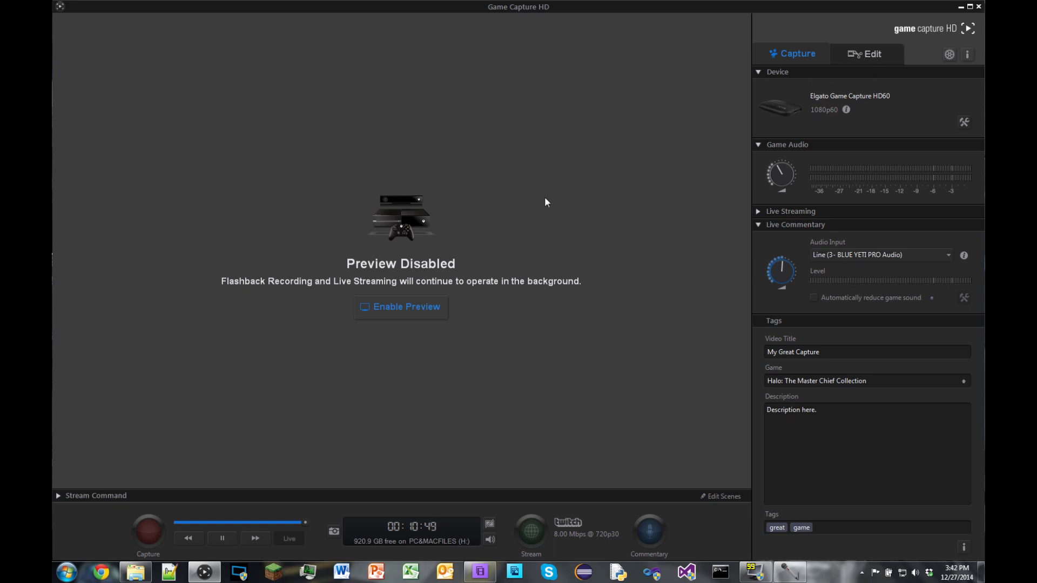
{"action": "mouse_move", "coordinate": [697, 219]}
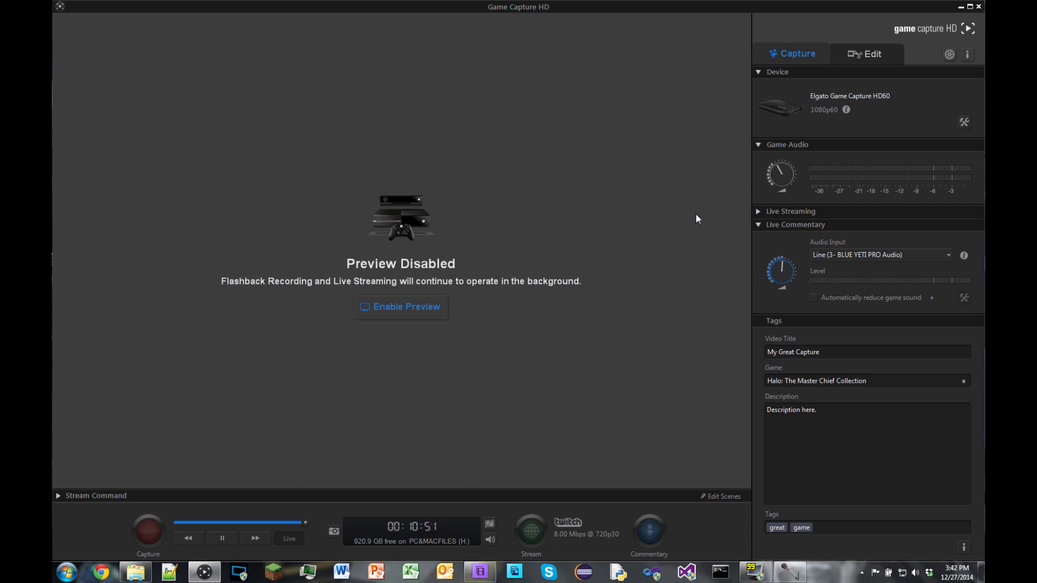
{"action": "mouse_move", "coordinate": [684, 194]}
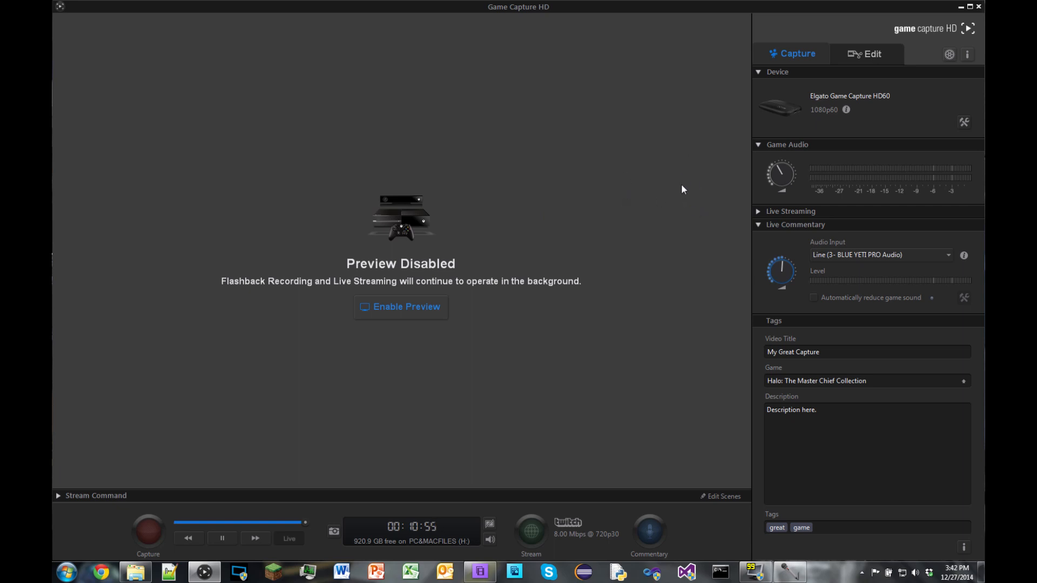
{"action": "mouse_move", "coordinate": [873, 54]}
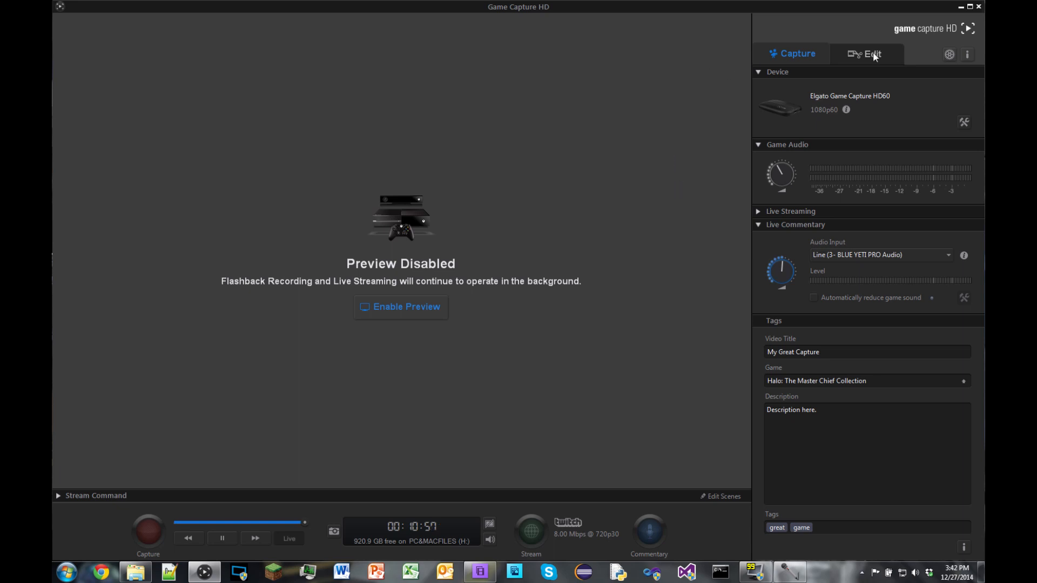
{"action": "mouse_move", "coordinate": [530, 418]}
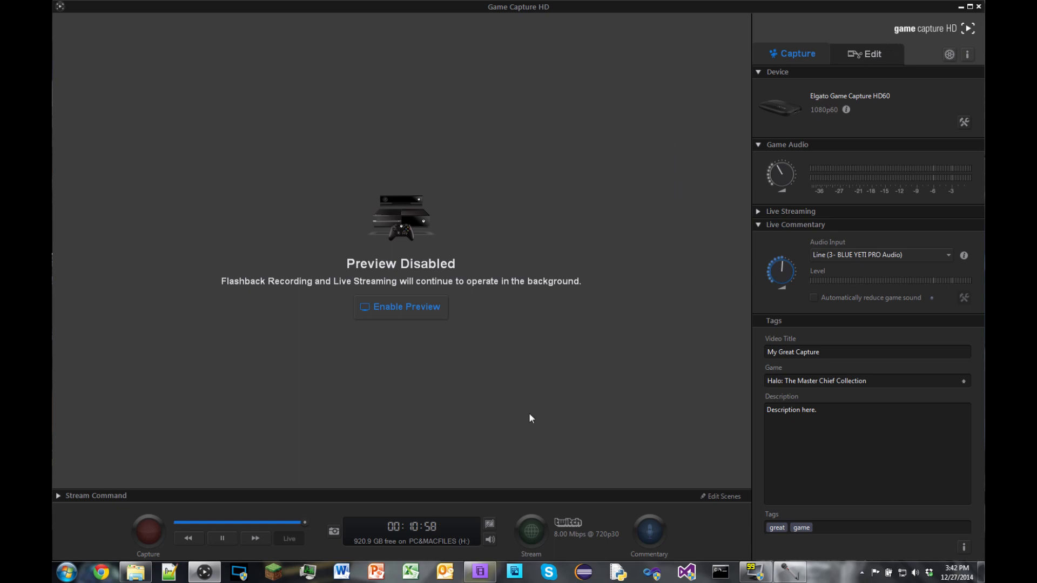
{"action": "mouse_move", "coordinate": [479, 572]}
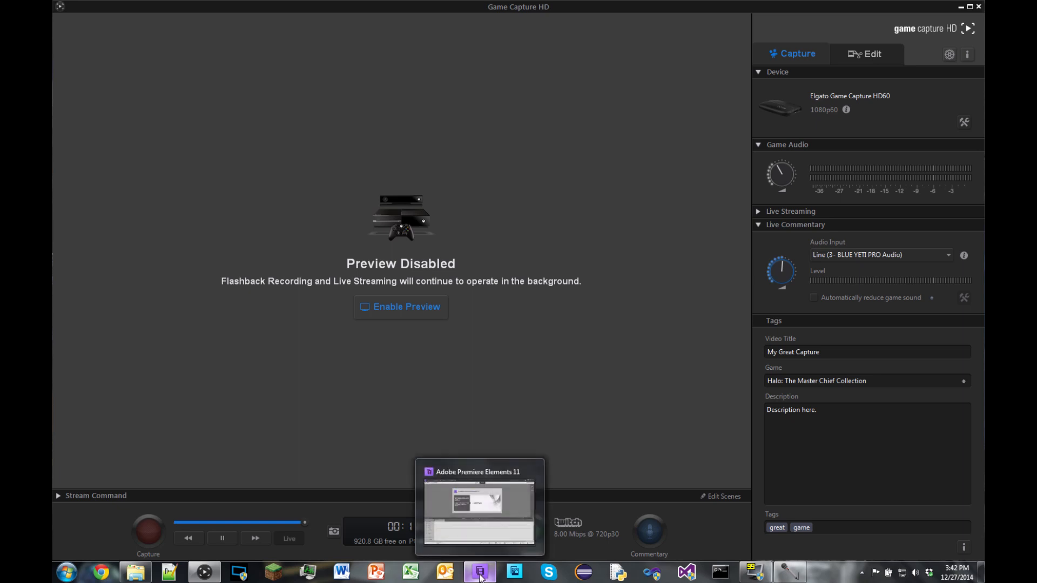
{"action": "mouse_move", "coordinate": [616, 250]}
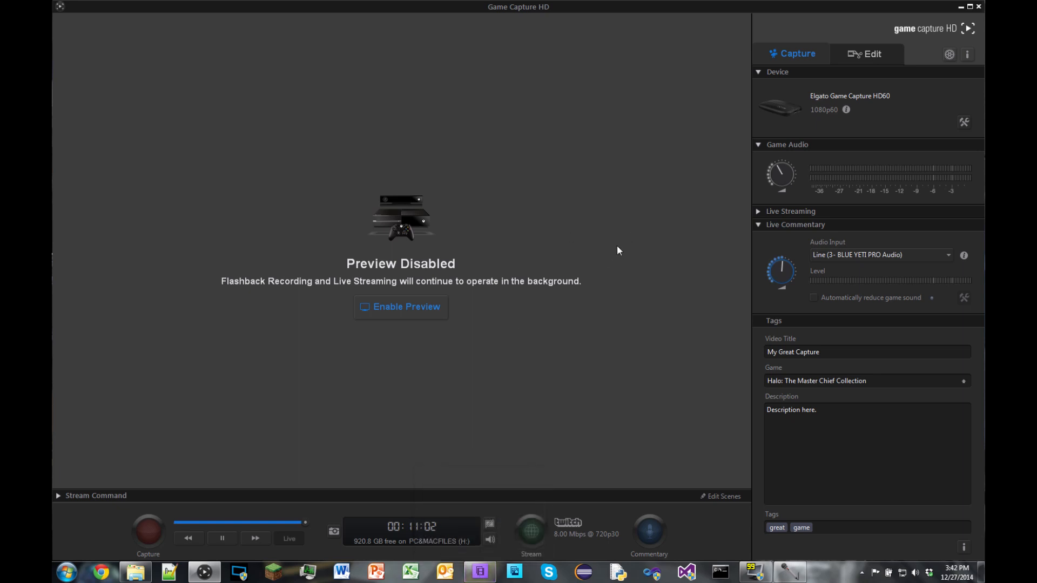
{"action": "mouse_move", "coordinate": [742, 165]}
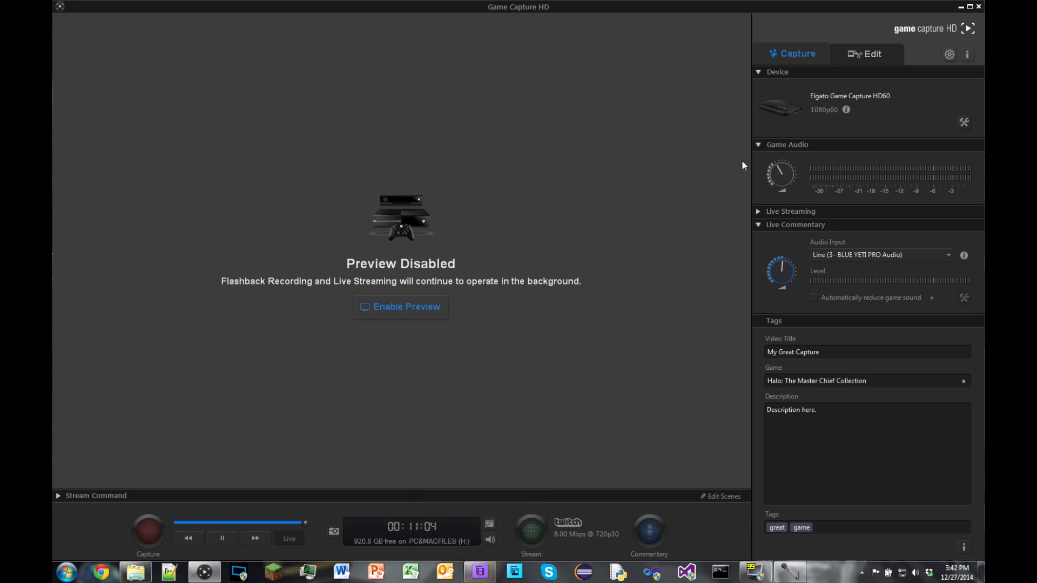
{"action": "mouse_move", "coordinate": [779, 173]}
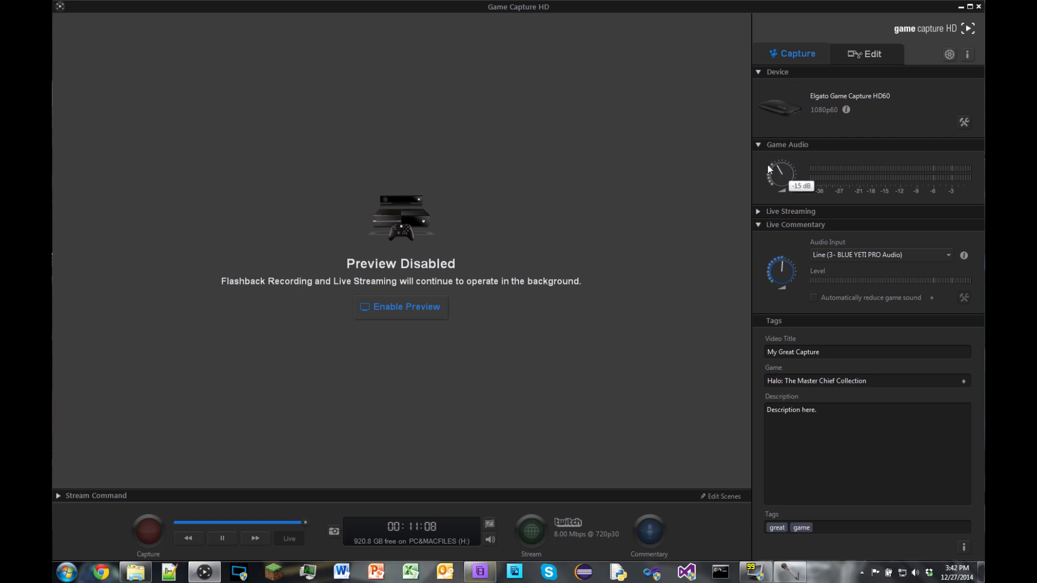
{"action": "mouse_move", "coordinate": [783, 265]}
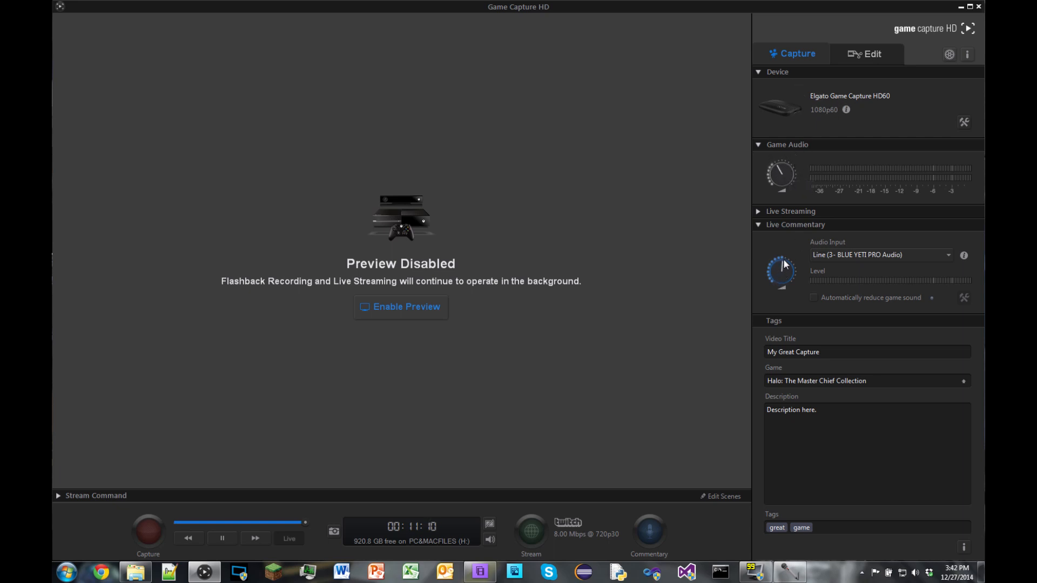
{"action": "mouse_move", "coordinate": [846, 250]}
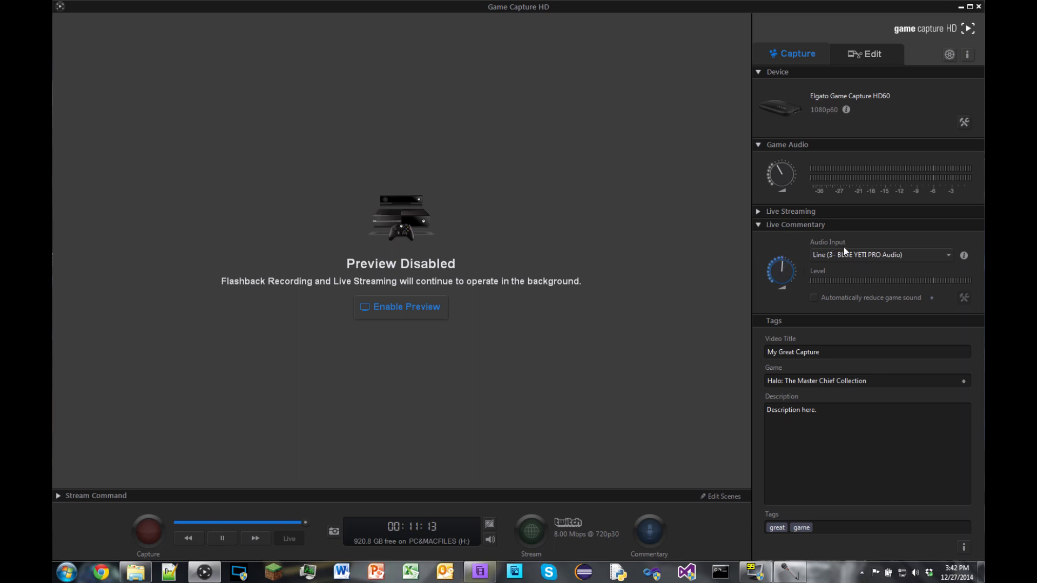
{"action": "mouse_move", "coordinate": [864, 306]}
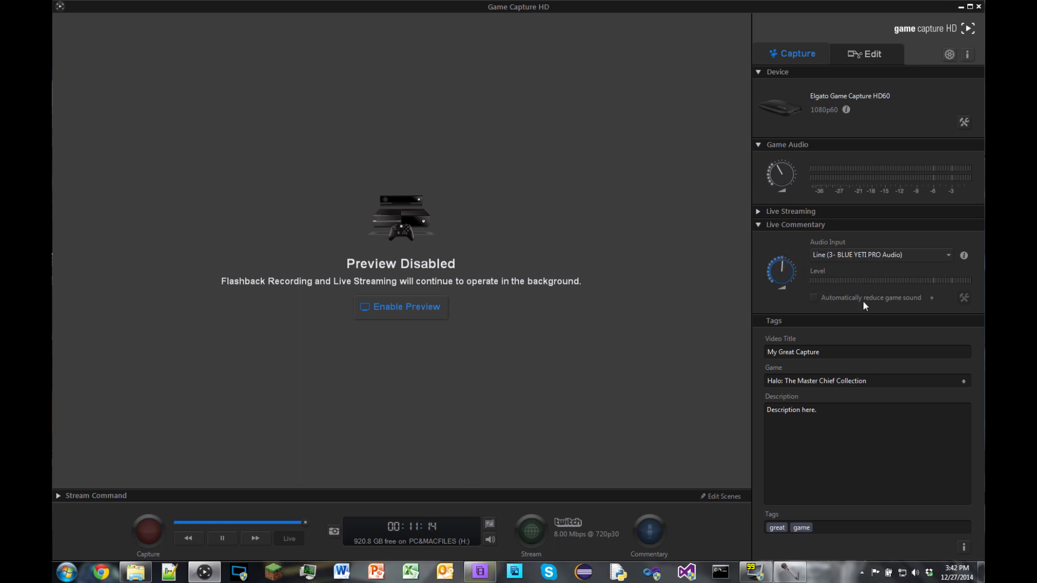
{"action": "mouse_move", "coordinate": [871, 298]}
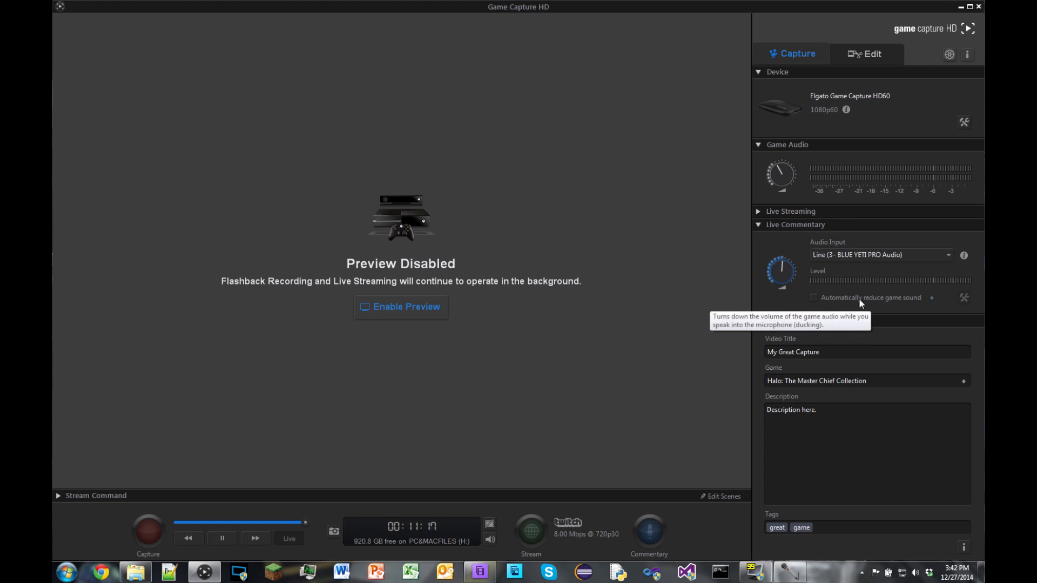
{"action": "mouse_move", "coordinate": [826, 279]}
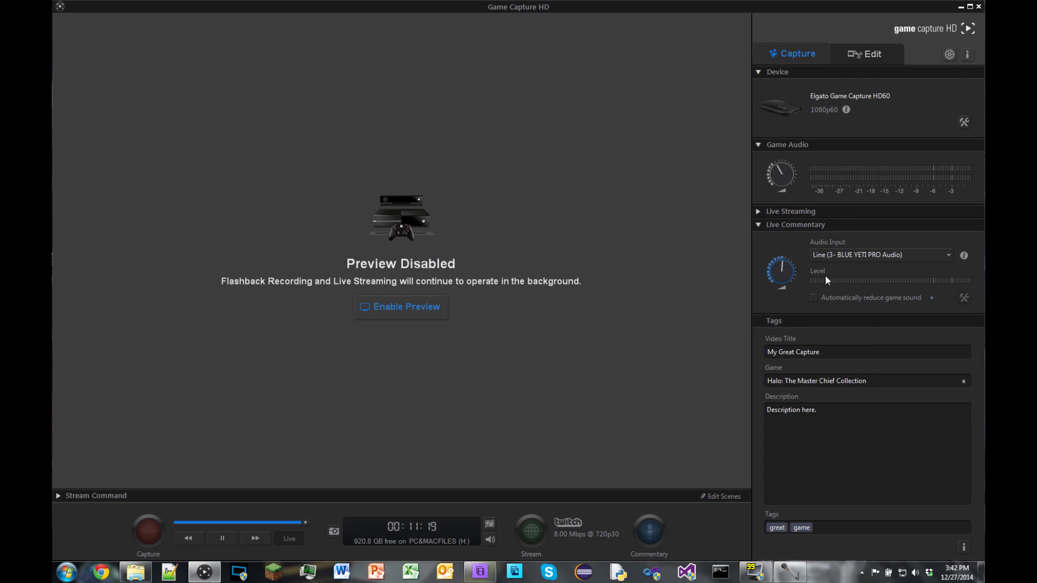
{"action": "mouse_move", "coordinate": [776, 325]}
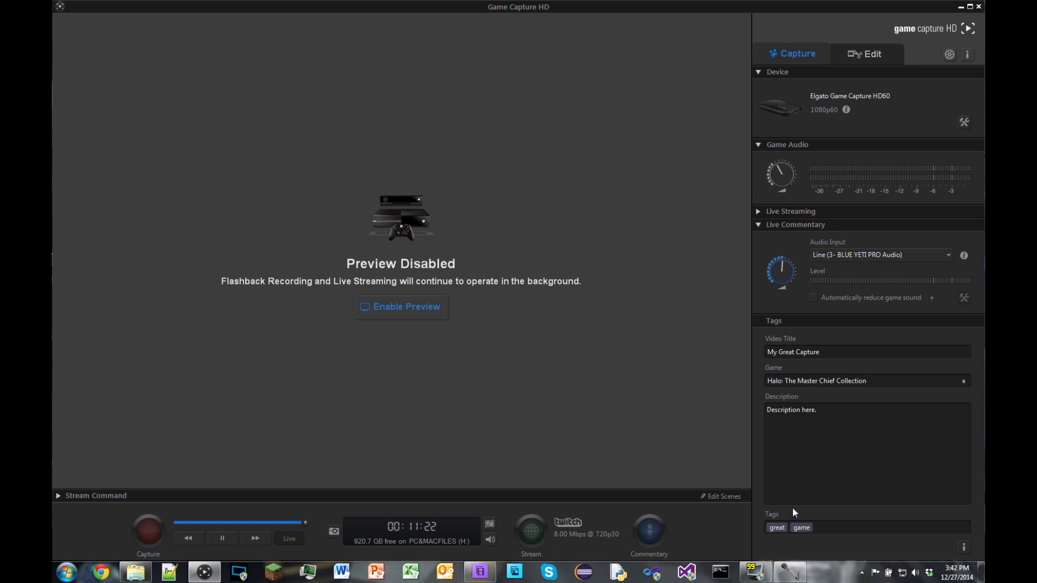
{"action": "mouse_move", "coordinate": [823, 369]}
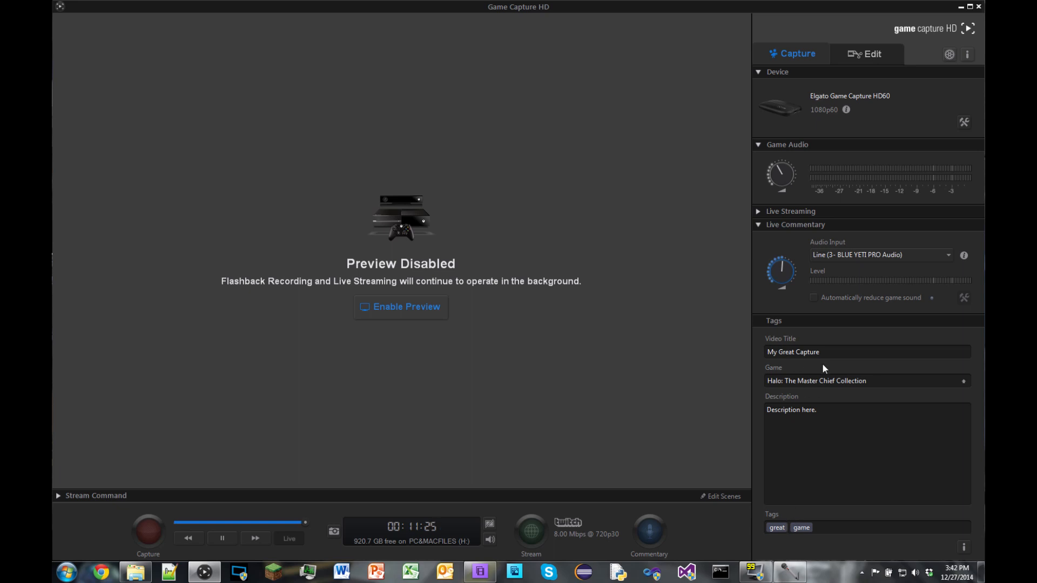
{"action": "mouse_move", "coordinate": [777, 324]}
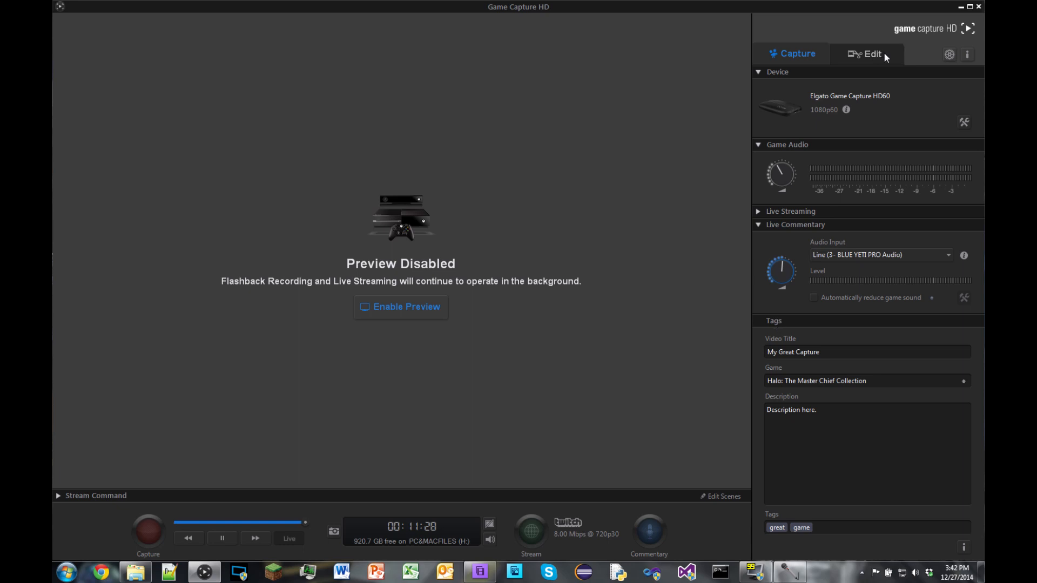
{"action": "mouse_move", "coordinate": [754, 306]}
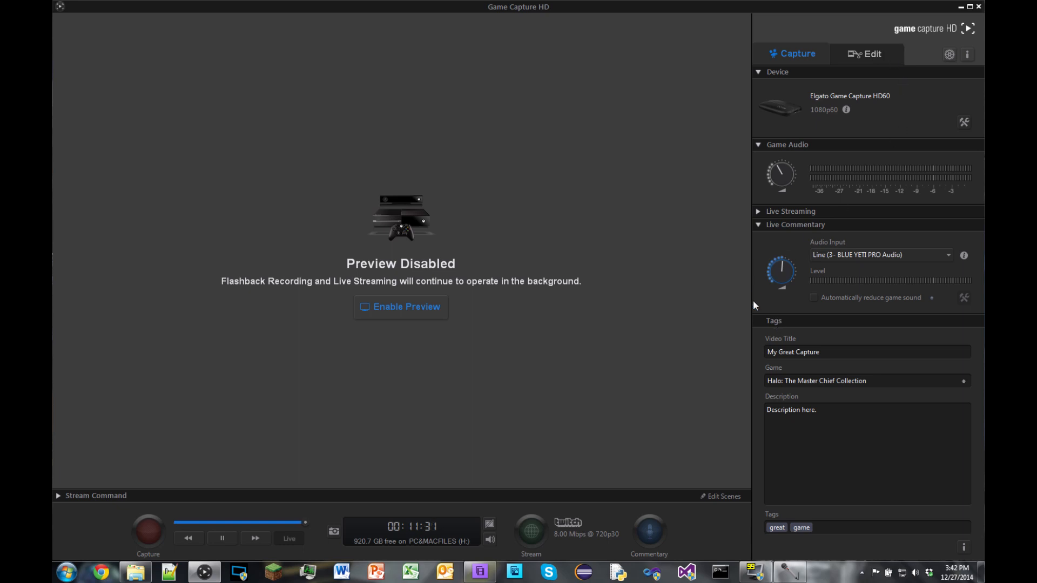
{"action": "mouse_move", "coordinate": [692, 355]}
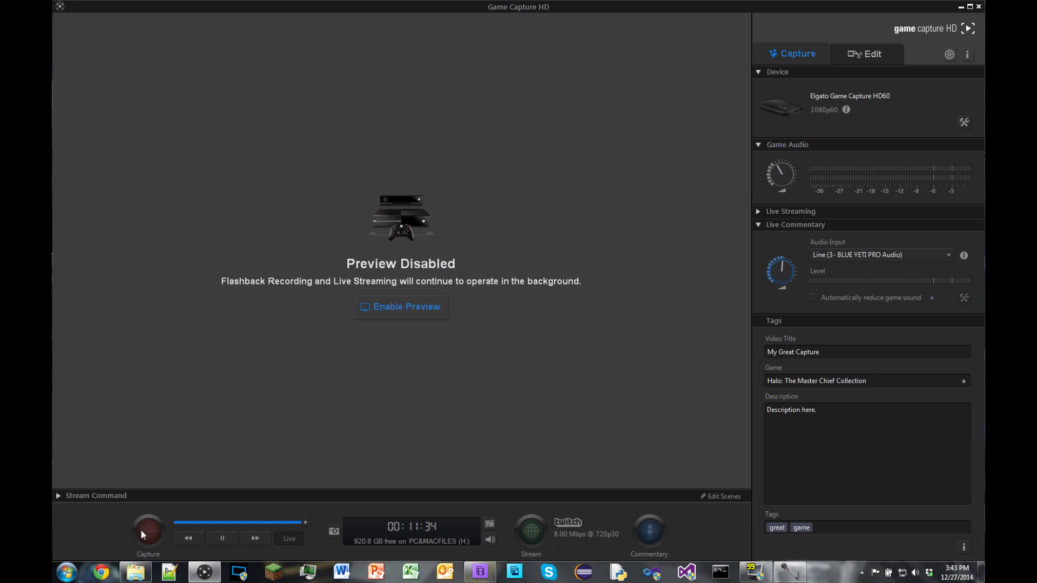
Re-enable the live Halo gameplay preview in the capture area.
{"action": "left_click", "coordinate": [147, 534]}
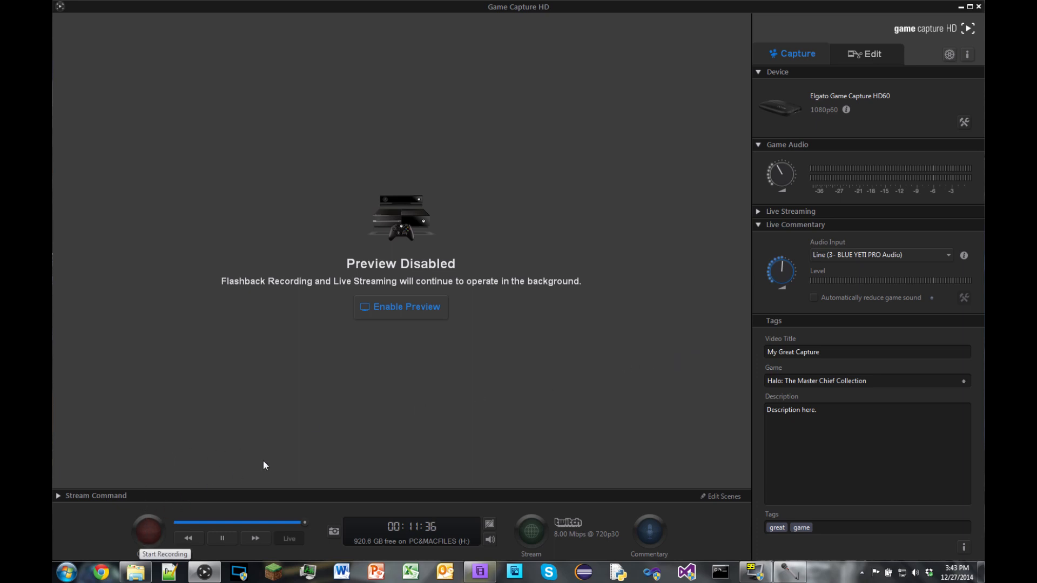
{"action": "mouse_move", "coordinate": [245, 528]}
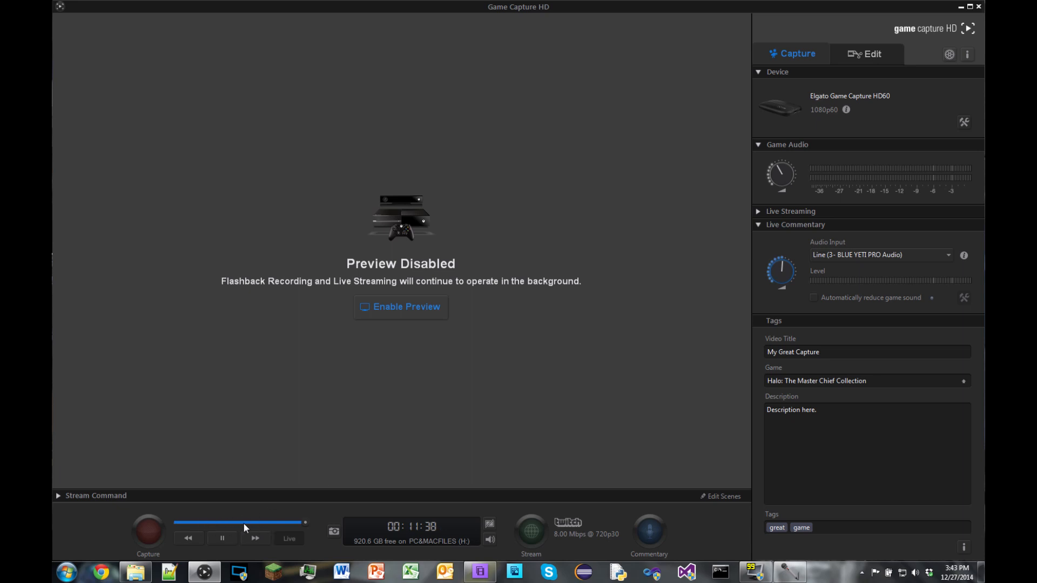
{"action": "mouse_move", "coordinate": [304, 529]}
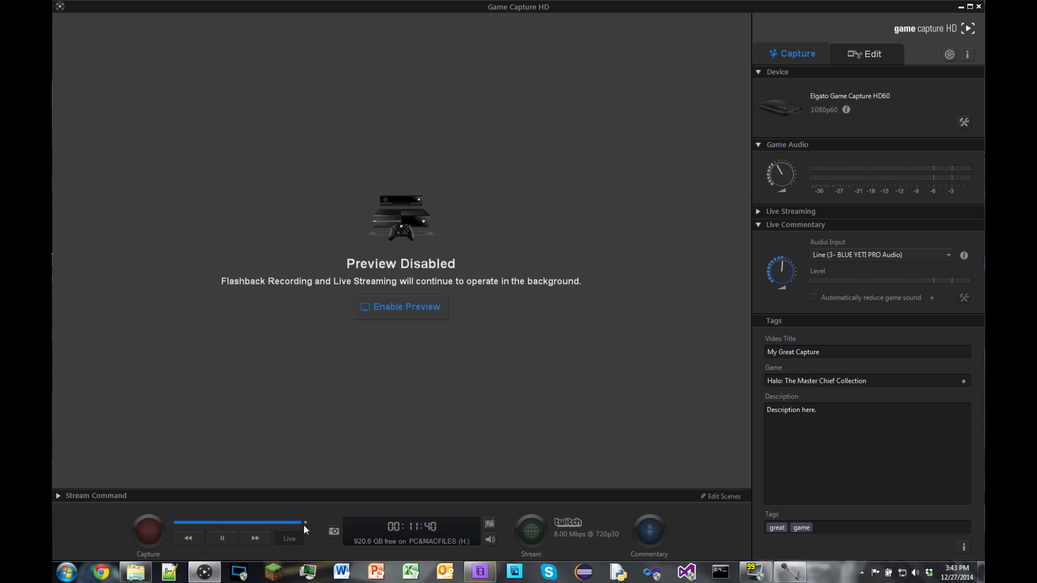
{"action": "mouse_move", "coordinate": [406, 483]}
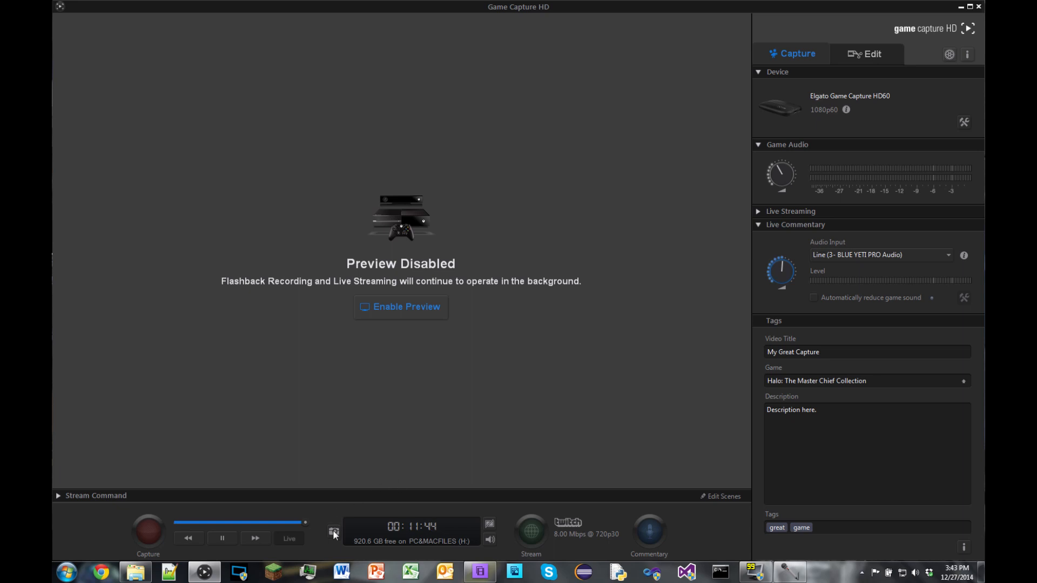
{"action": "mouse_move", "coordinate": [333, 532]}
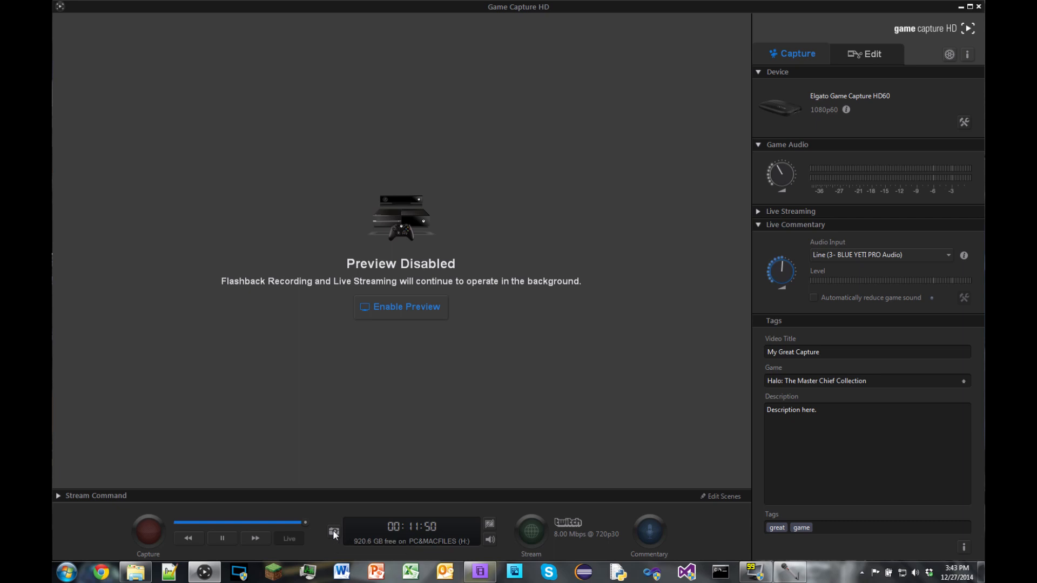
{"action": "mouse_move", "coordinate": [392, 461]}
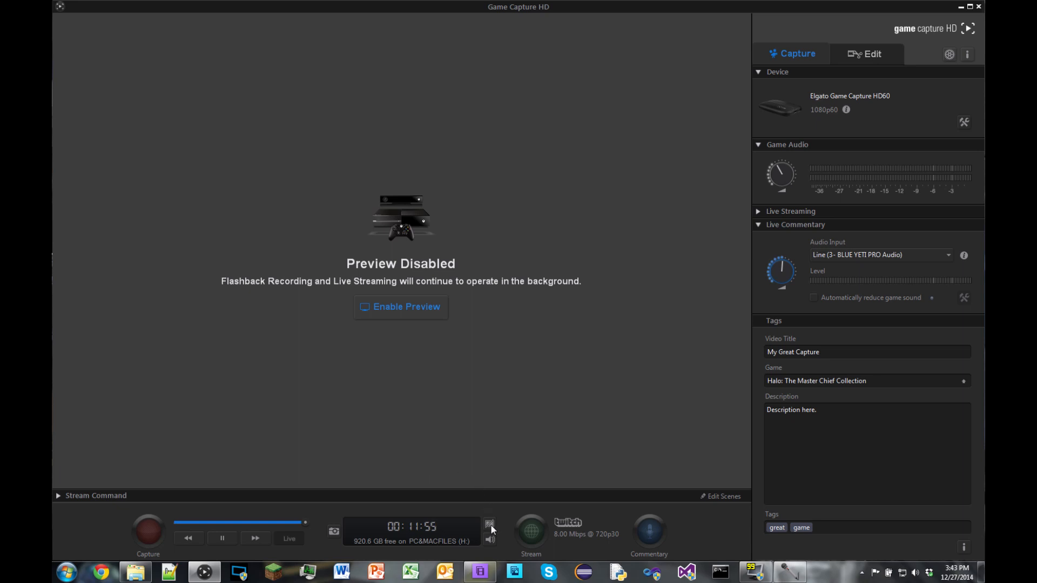
{"action": "mouse_move", "coordinate": [400, 304]}
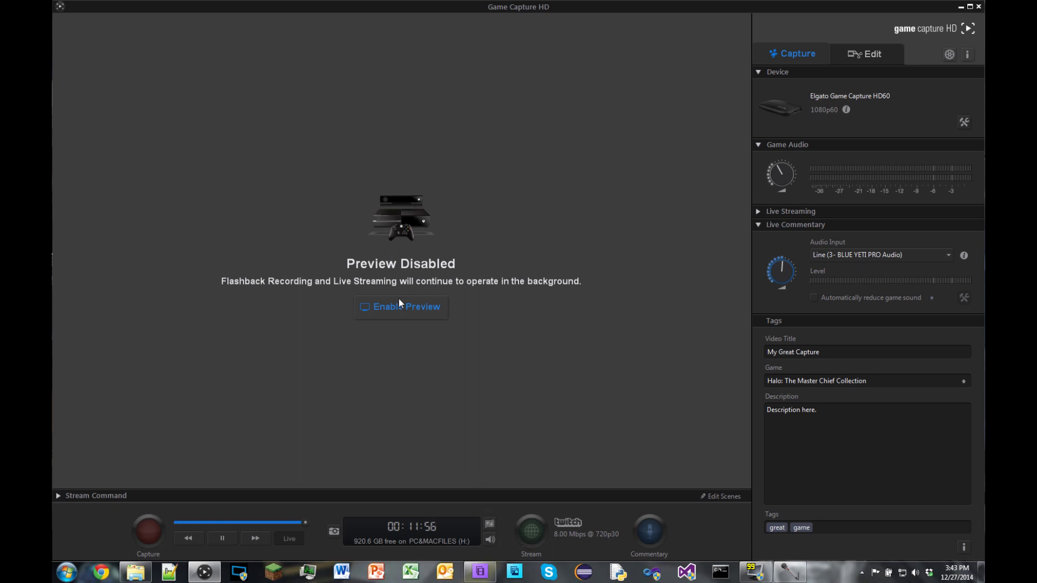
{"action": "mouse_move", "coordinate": [483, 410]}
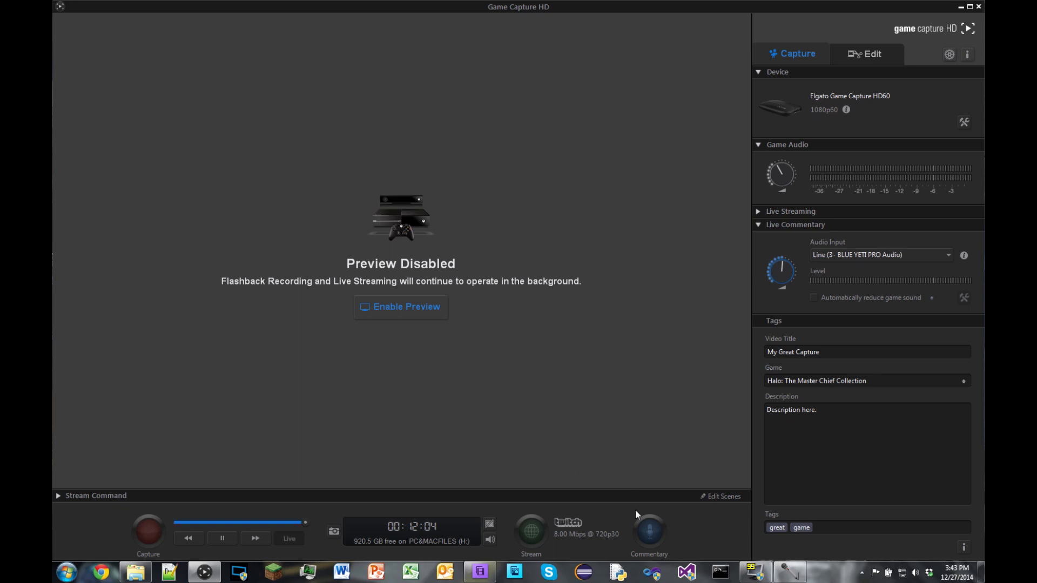
{"action": "mouse_move", "coordinate": [621, 453]}
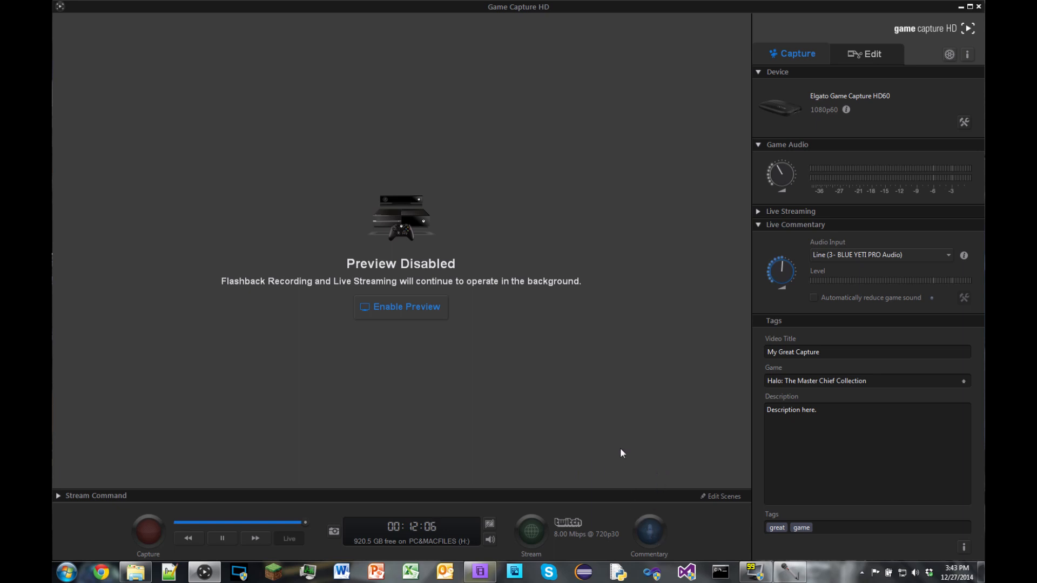
{"action": "mouse_move", "coordinate": [649, 528]}
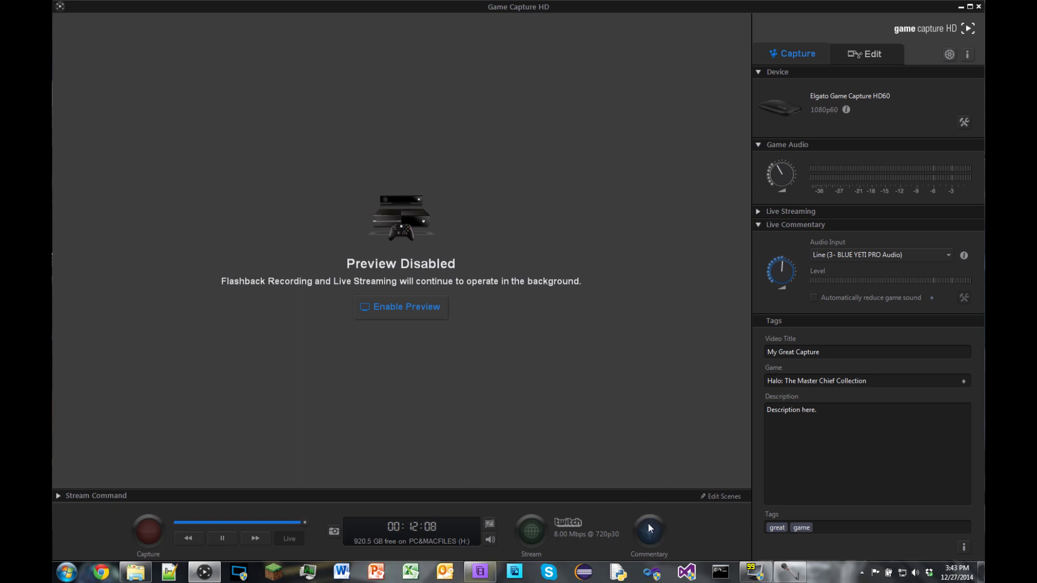
{"action": "mouse_move", "coordinate": [649, 528]}
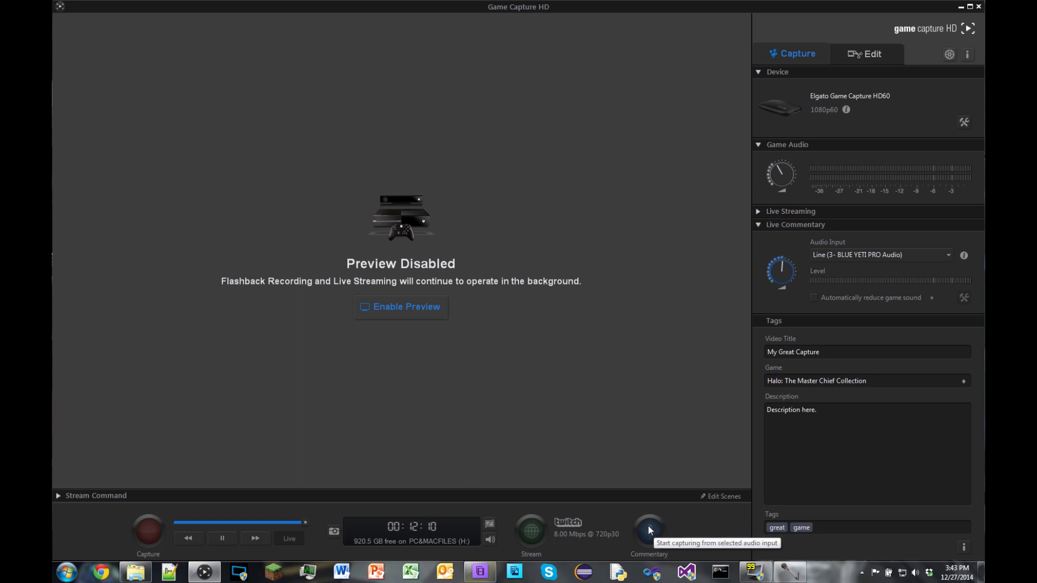
{"action": "mouse_move", "coordinate": [192, 487]}
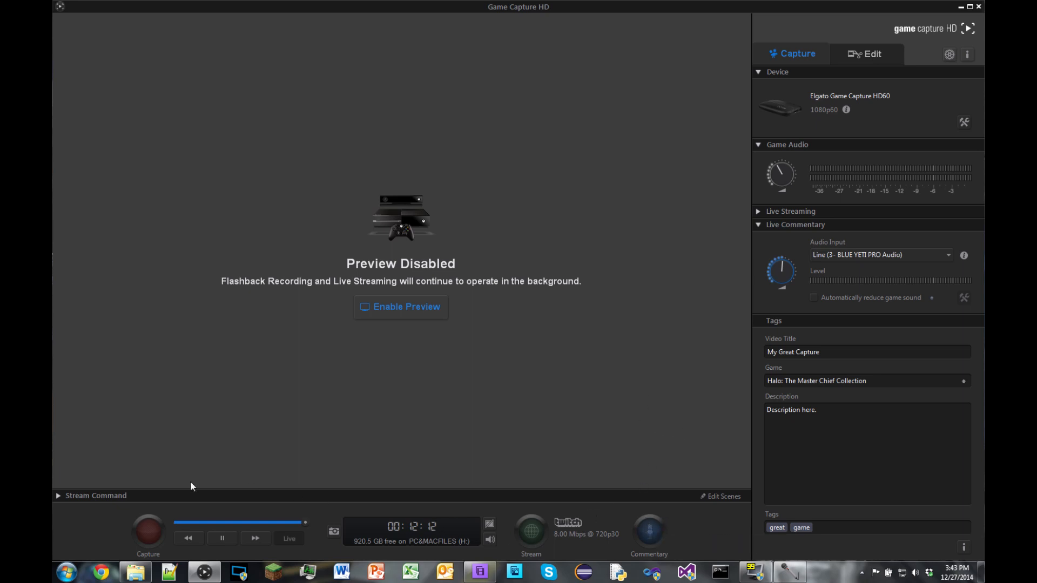
{"action": "mouse_move", "coordinate": [690, 250]}
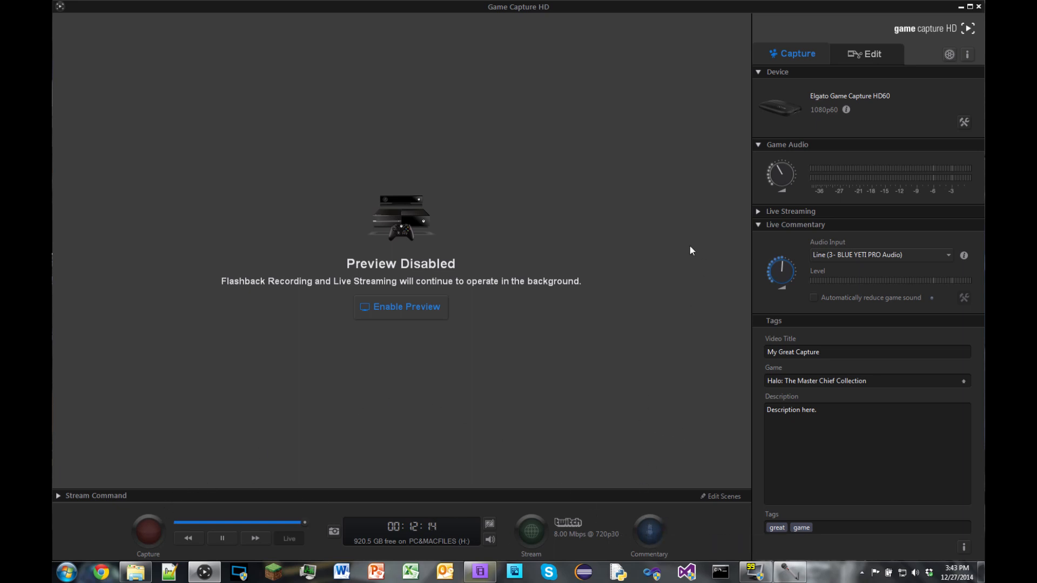
{"action": "mouse_move", "coordinate": [473, 349]}
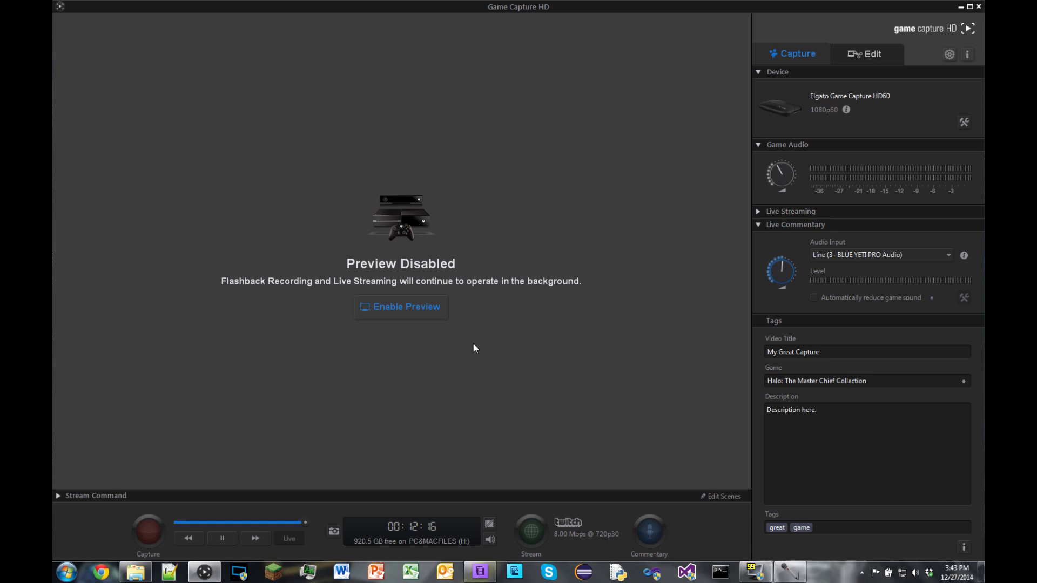
{"action": "mouse_move", "coordinate": [621, 383]}
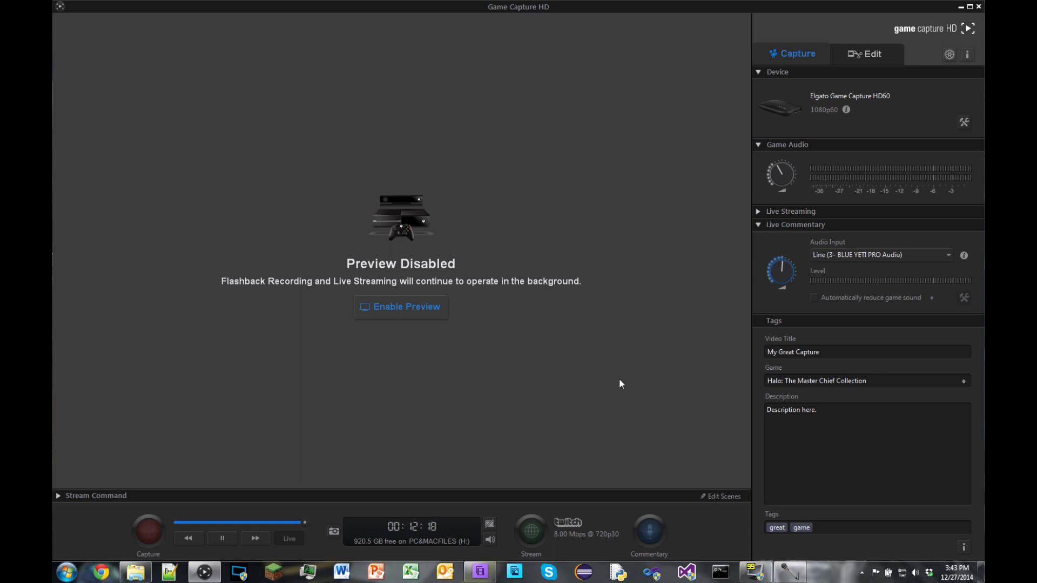
{"action": "mouse_move", "coordinate": [858, 161]}
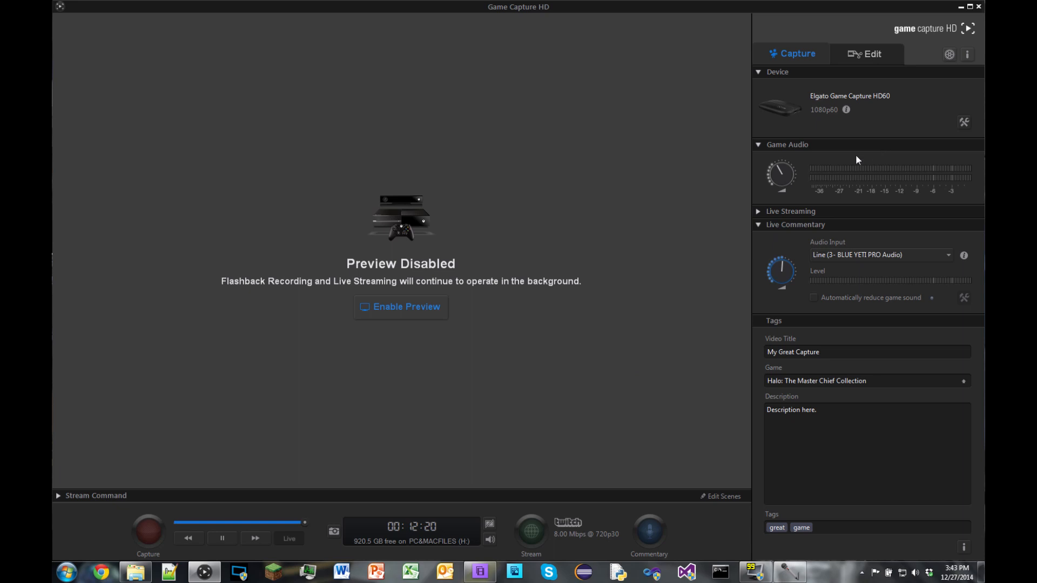
{"action": "mouse_move", "coordinate": [421, 327]}
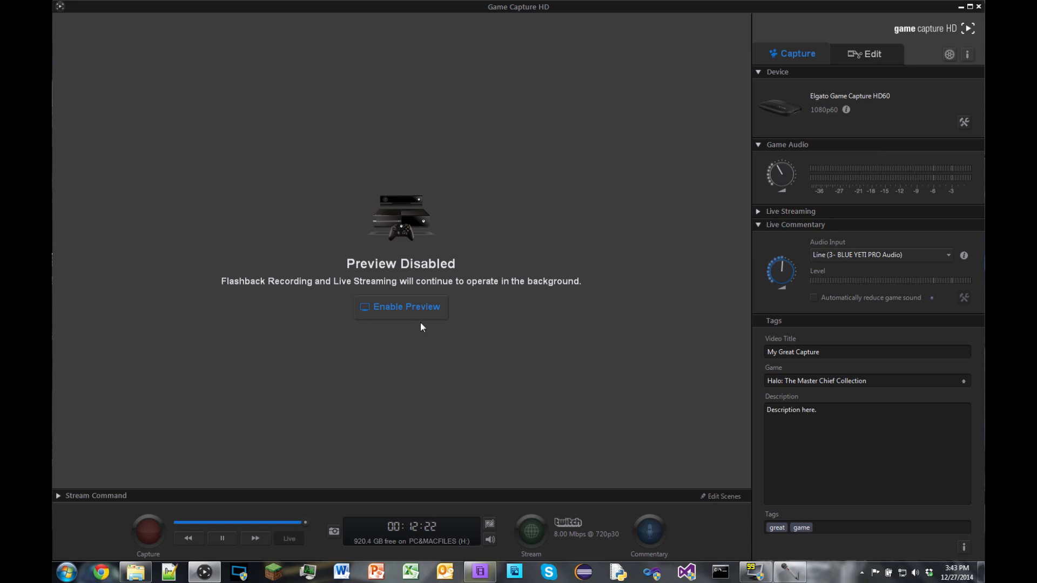
{"action": "left_click", "coordinate": [399, 307]}
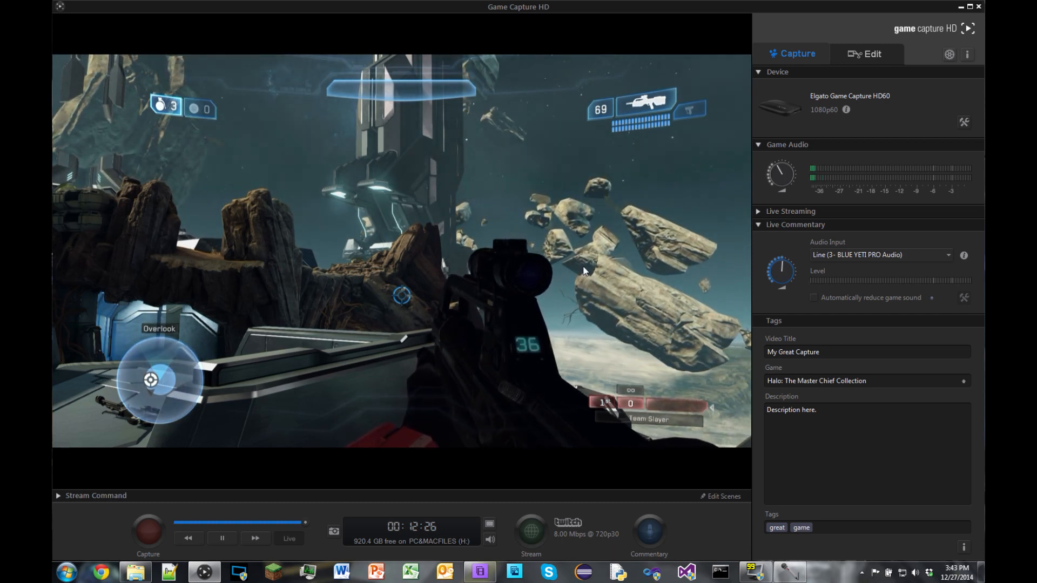
{"action": "mouse_move", "coordinate": [532, 379]}
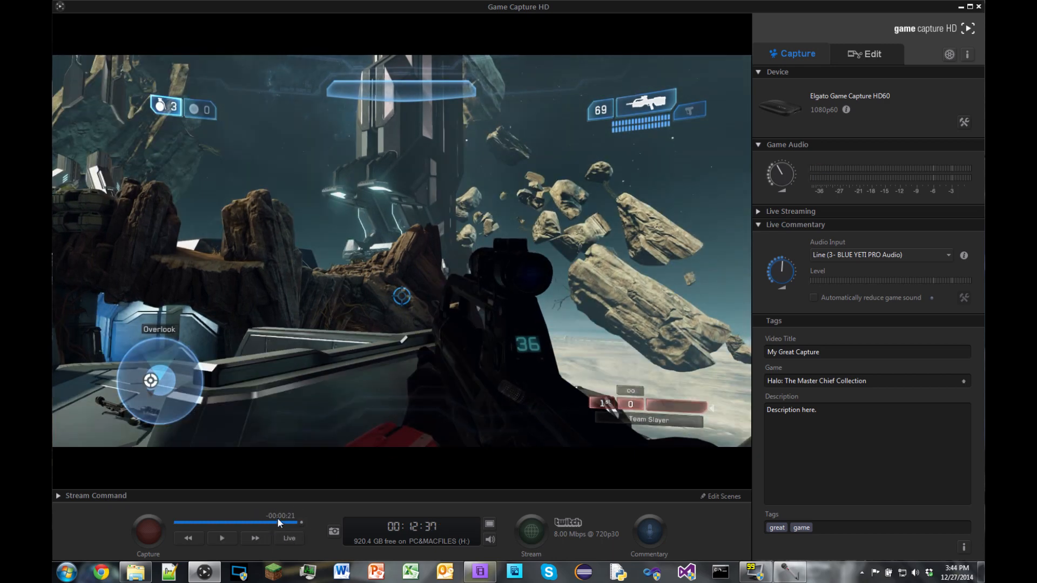
Pause and resume the flashback footage, then disable the gameplay preview.
{"action": "left_click", "coordinate": [221, 538]}
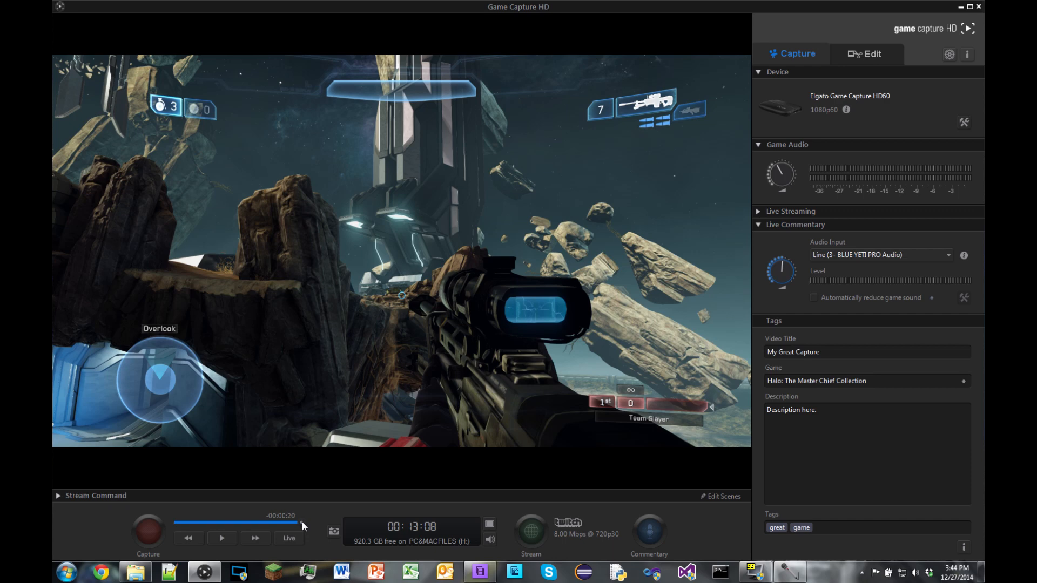
{"action": "left_click", "coordinate": [222, 538]}
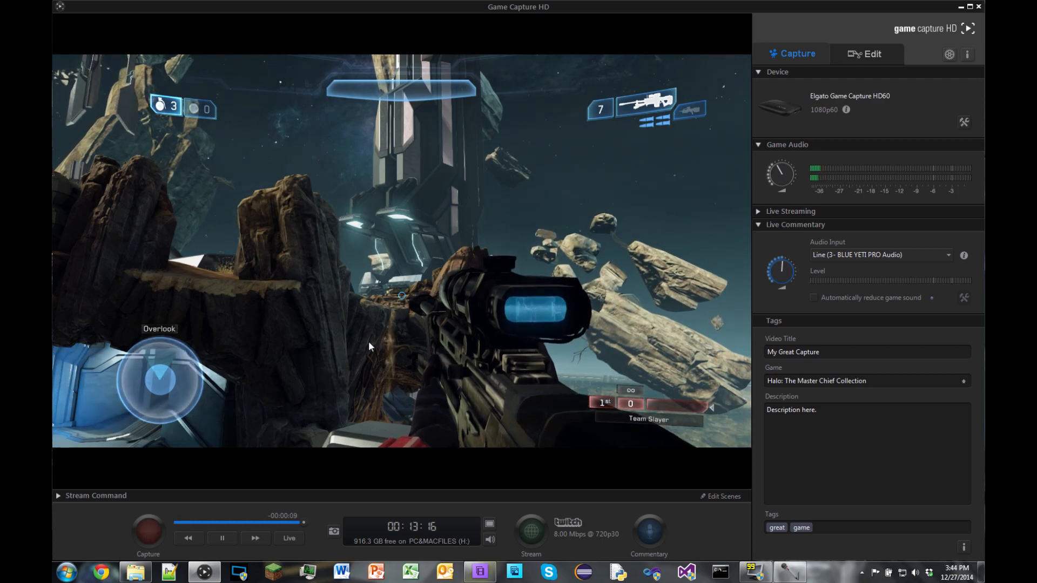
{"action": "mouse_move", "coordinate": [297, 494]}
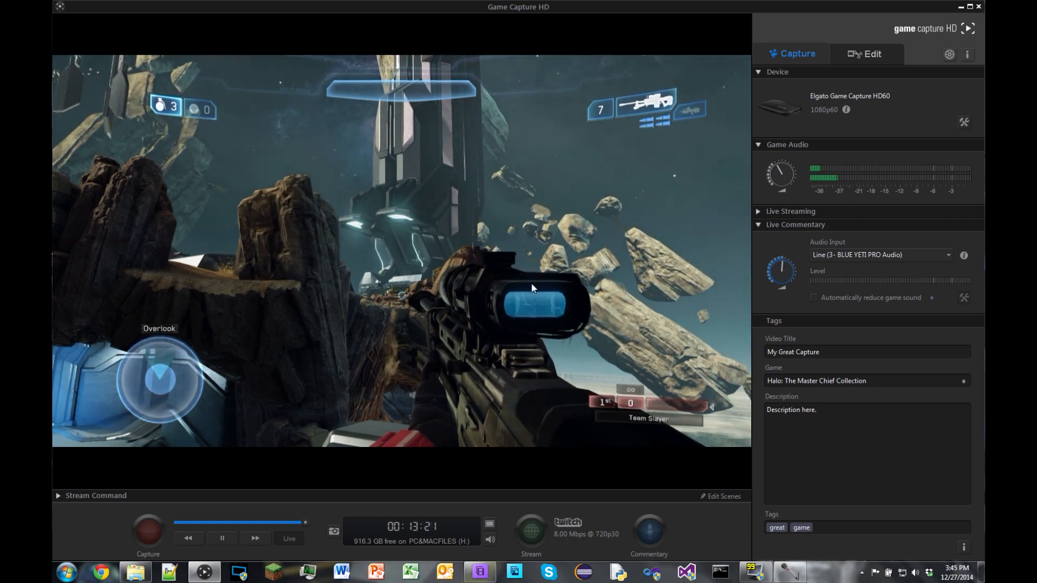
{"action": "mouse_move", "coordinate": [304, 278]}
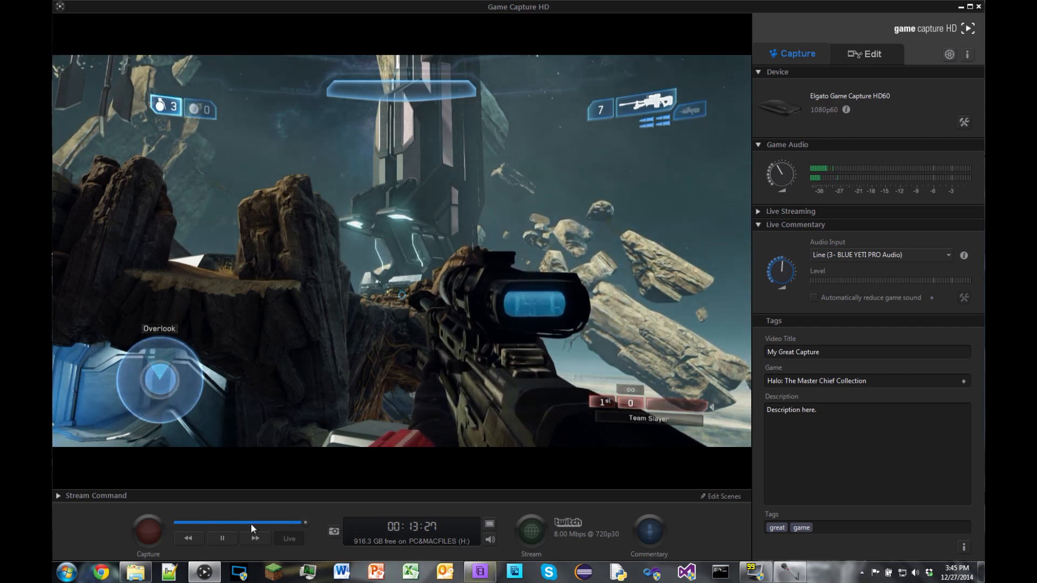
{"action": "mouse_move", "coordinate": [453, 424]}
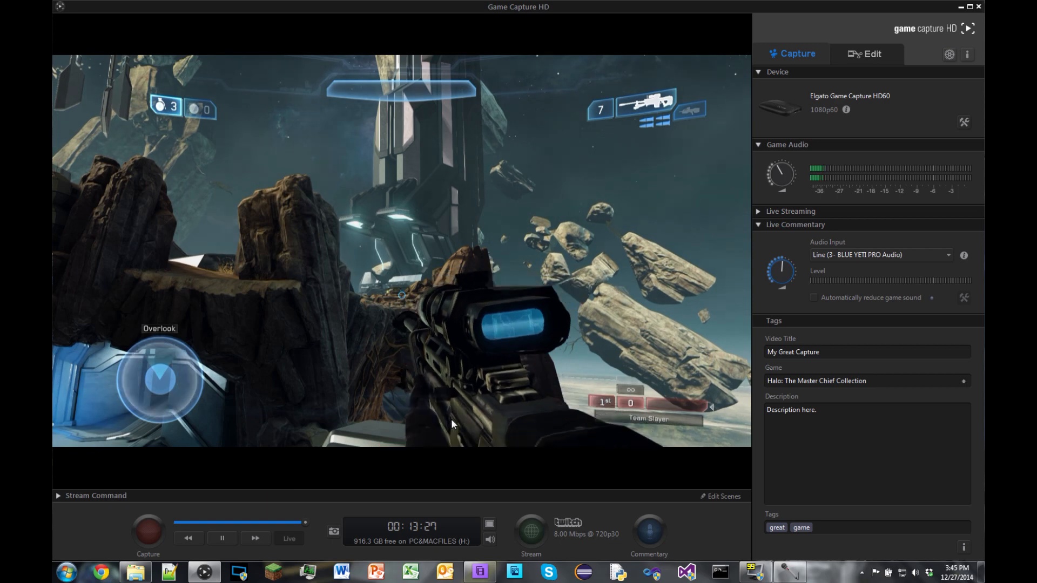
{"action": "left_click", "coordinate": [489, 531]}
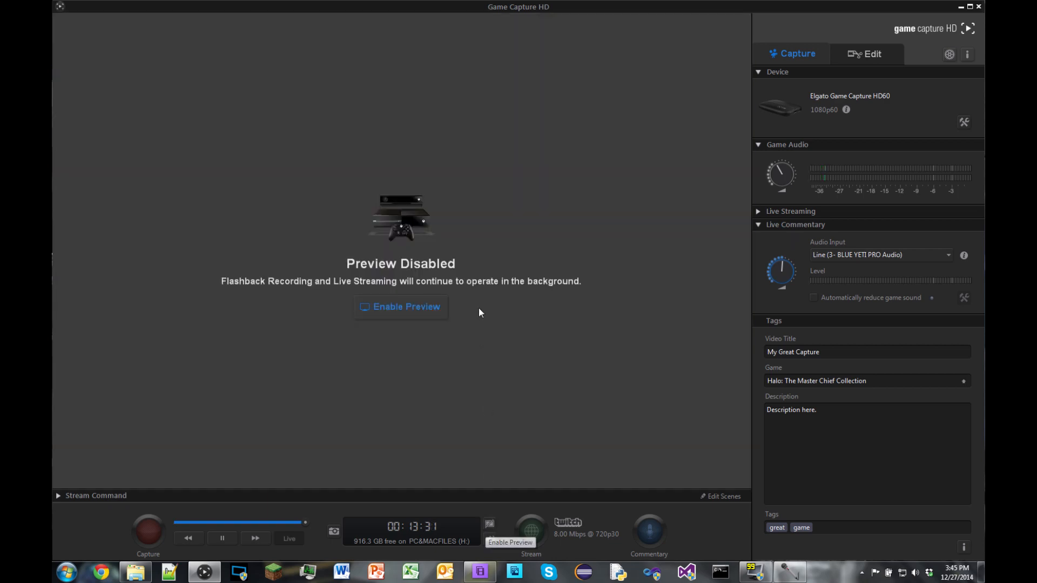
{"action": "mouse_move", "coordinate": [585, 368]}
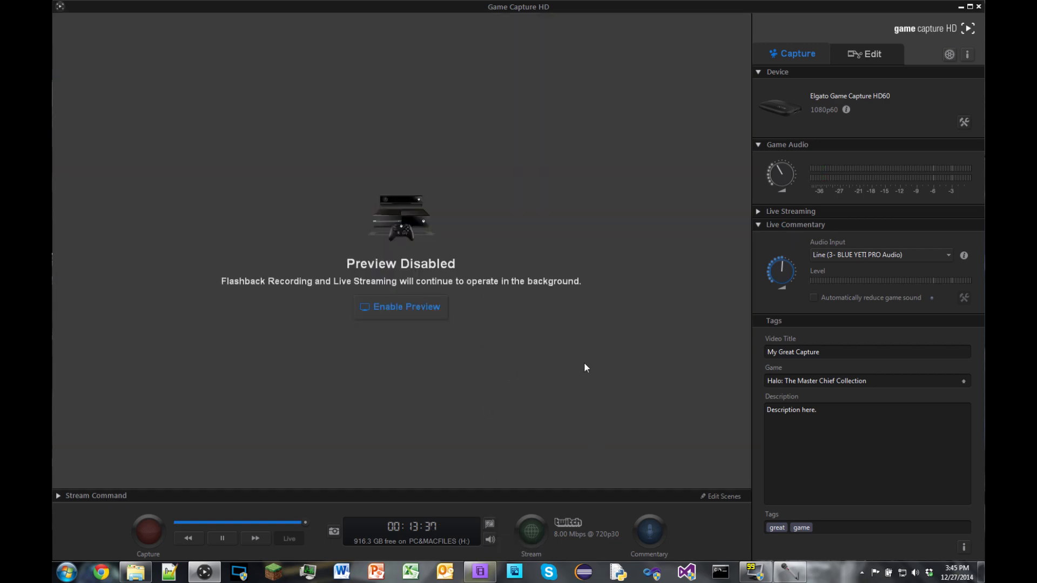
{"action": "mouse_move", "coordinate": [898, 104]}
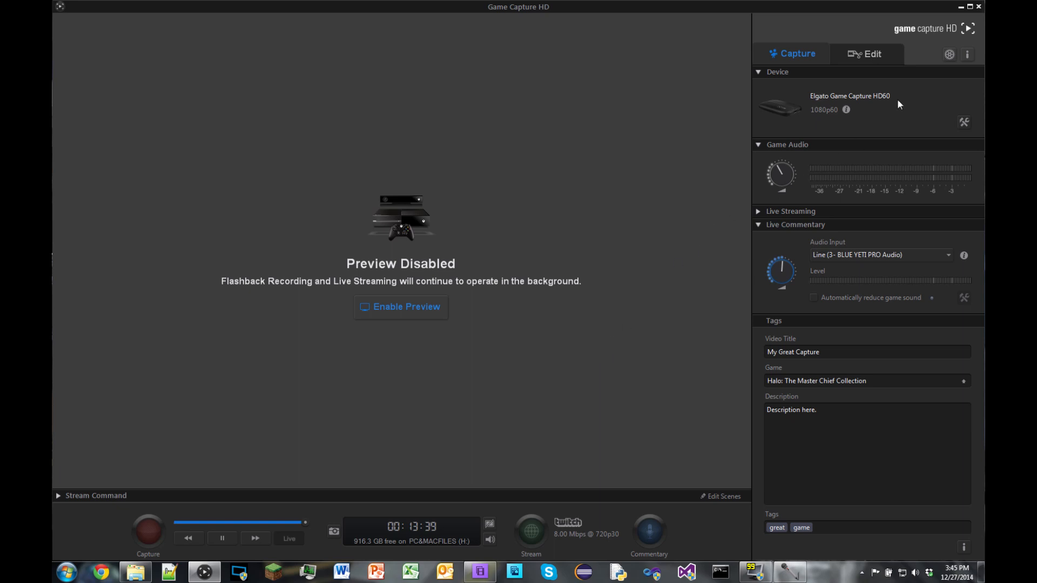
{"action": "left_click", "coordinate": [949, 54]}
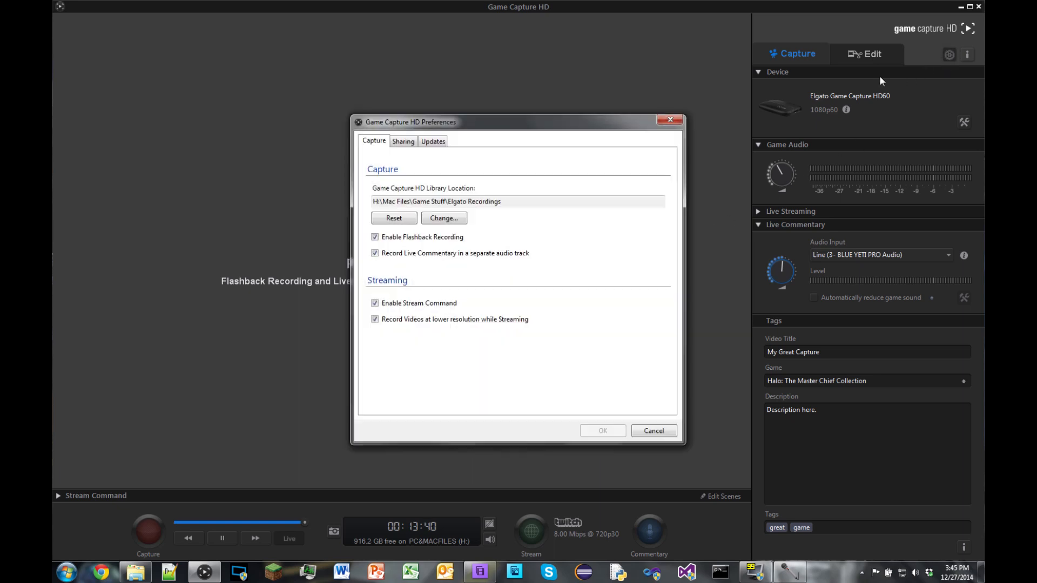
{"action": "mouse_move", "coordinate": [389, 186]}
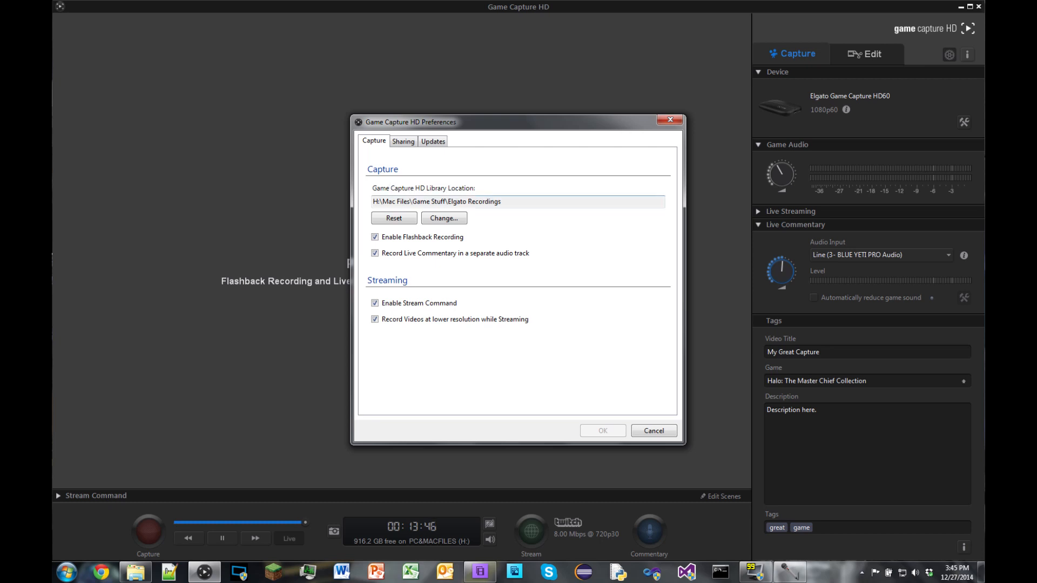
{"action": "mouse_move", "coordinate": [229, 262]}
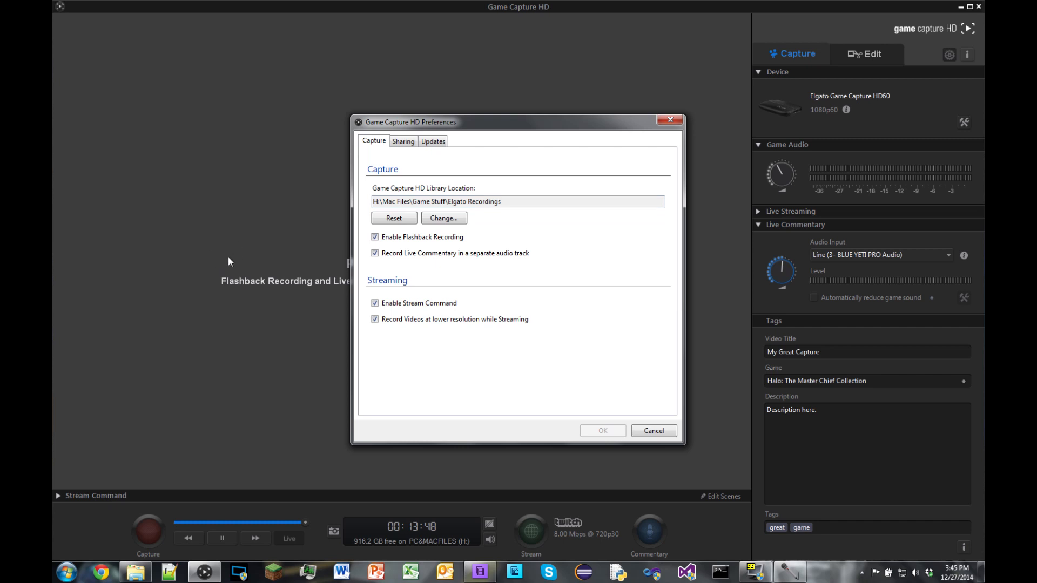
{"action": "mouse_move", "coordinate": [478, 212]}
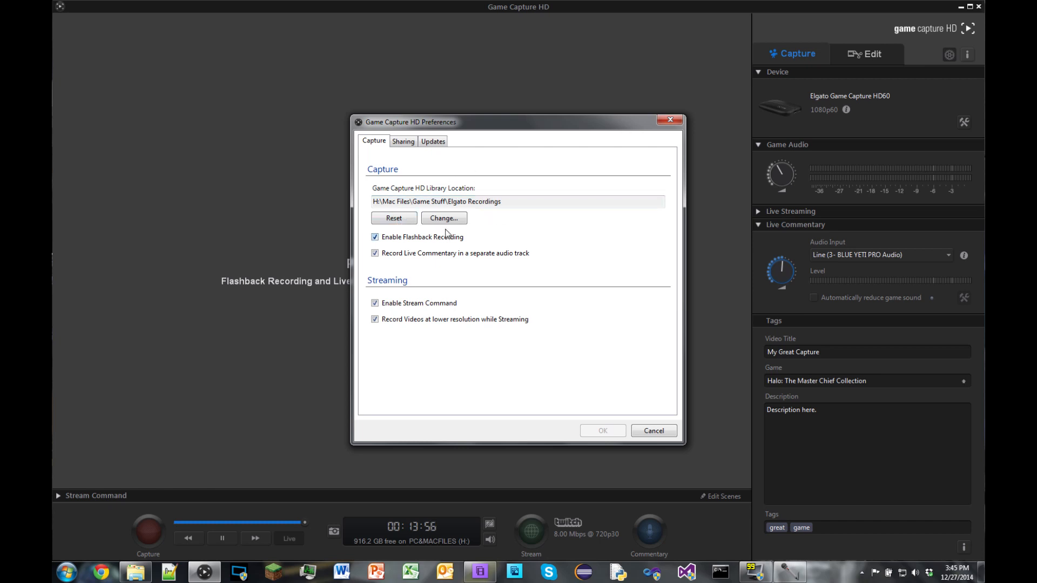
{"action": "mouse_move", "coordinate": [399, 244]}
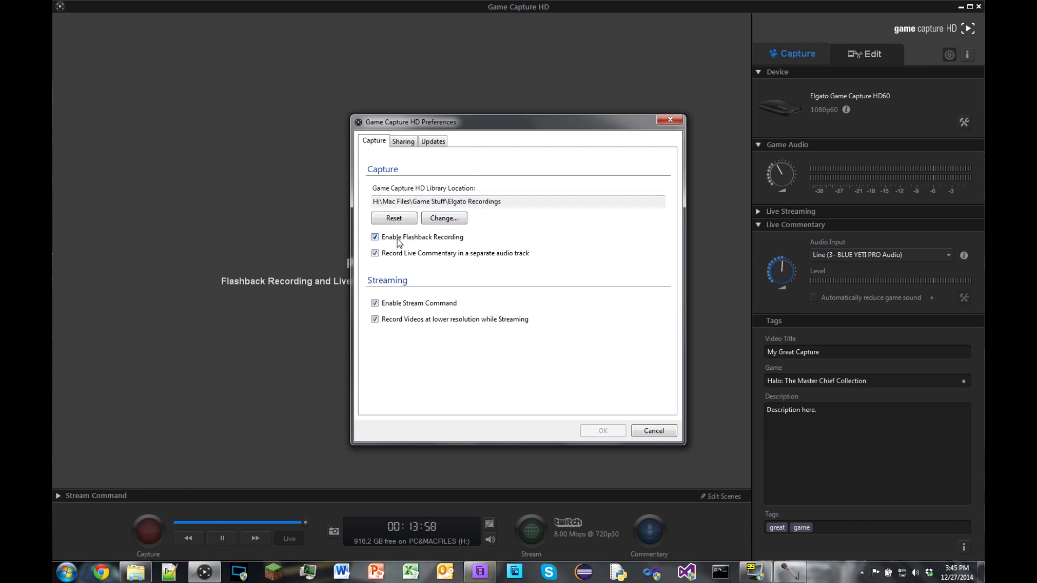
{"action": "mouse_move", "coordinate": [468, 243]}
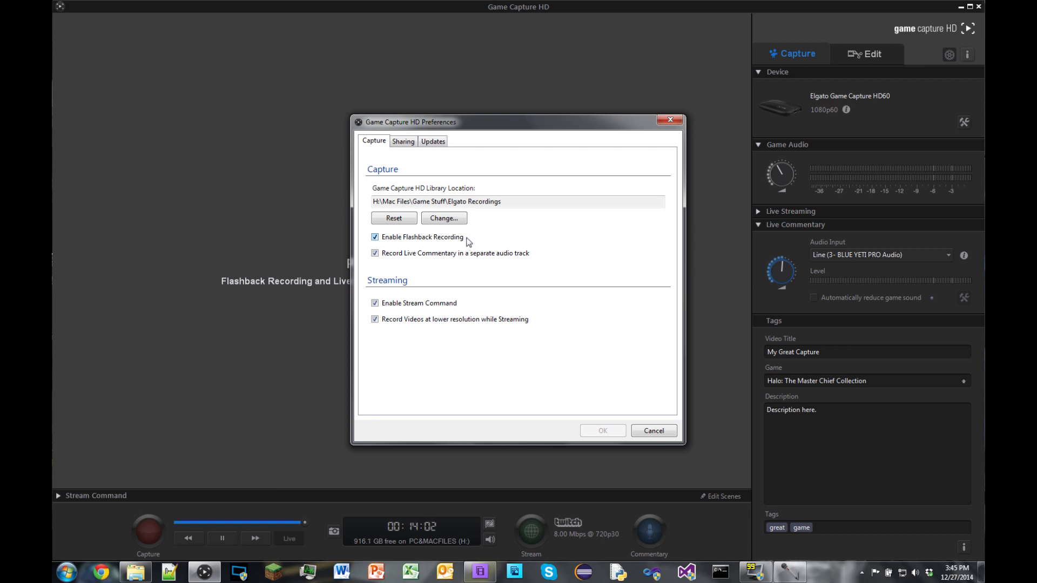
{"action": "mouse_move", "coordinate": [304, 528]}
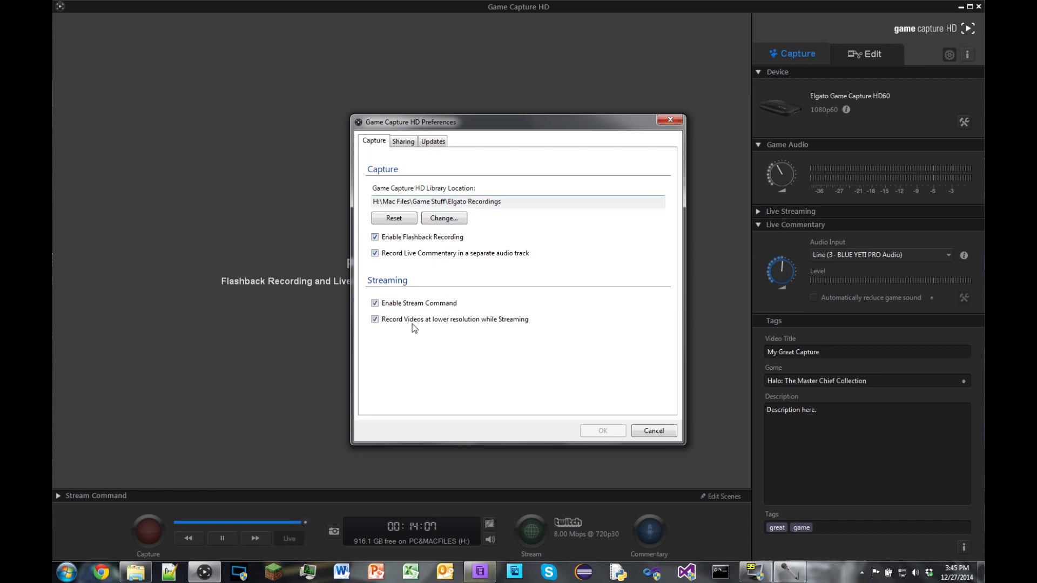
{"action": "mouse_move", "coordinate": [453, 253]}
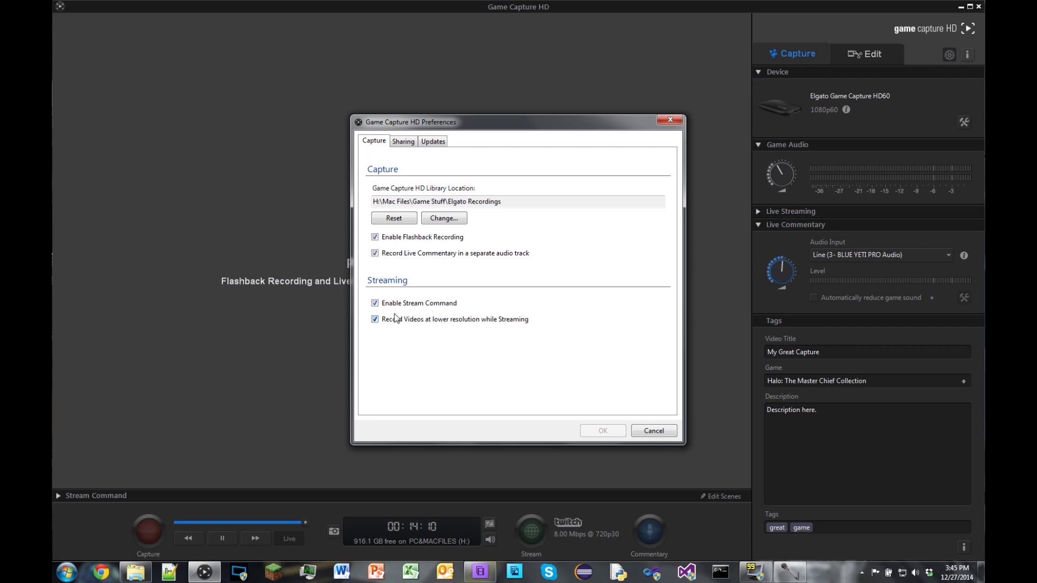
{"action": "mouse_move", "coordinate": [421, 314]}
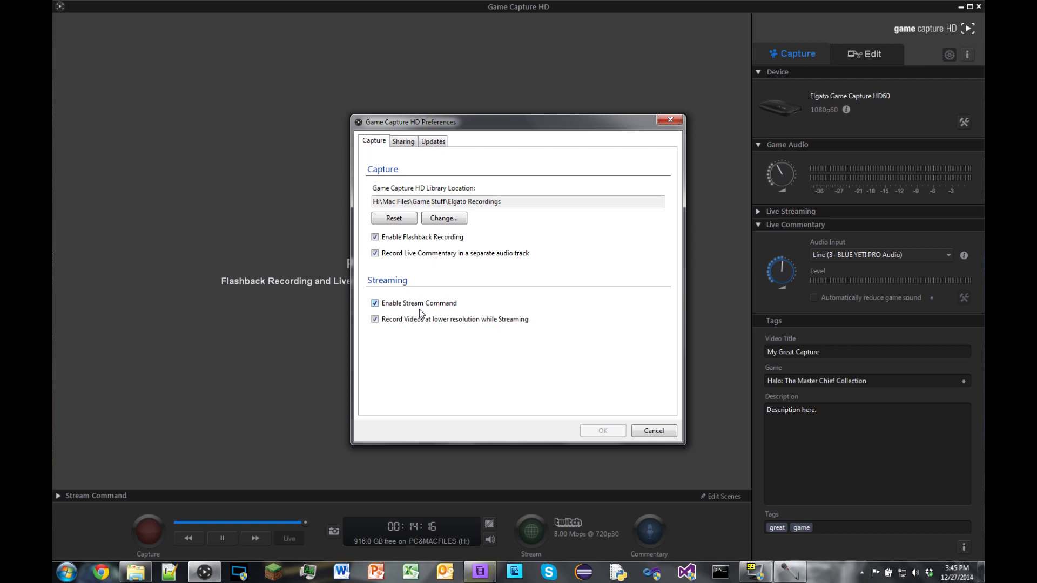
{"action": "mouse_move", "coordinate": [397, 312]}
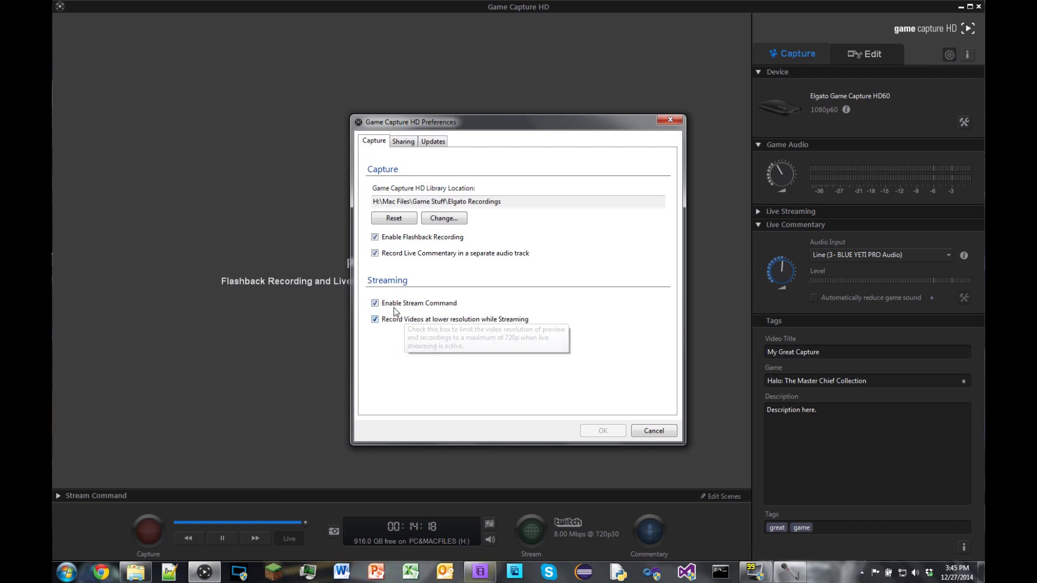
{"action": "mouse_move", "coordinate": [403, 141]}
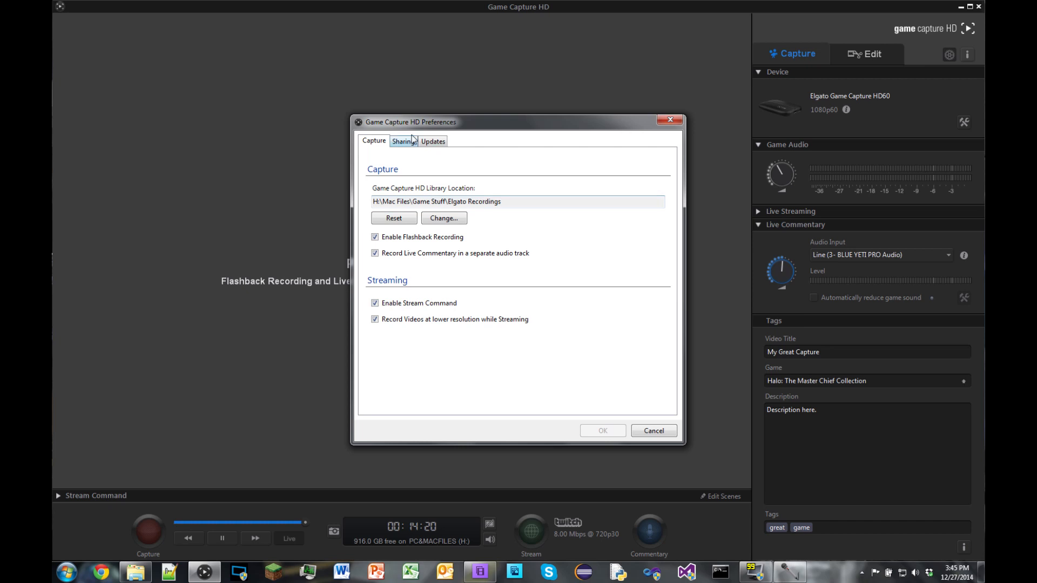
Check the Sharing preferences (MP4 1080p default), then the automatic Updates setting.
{"action": "left_click", "coordinate": [402, 141]}
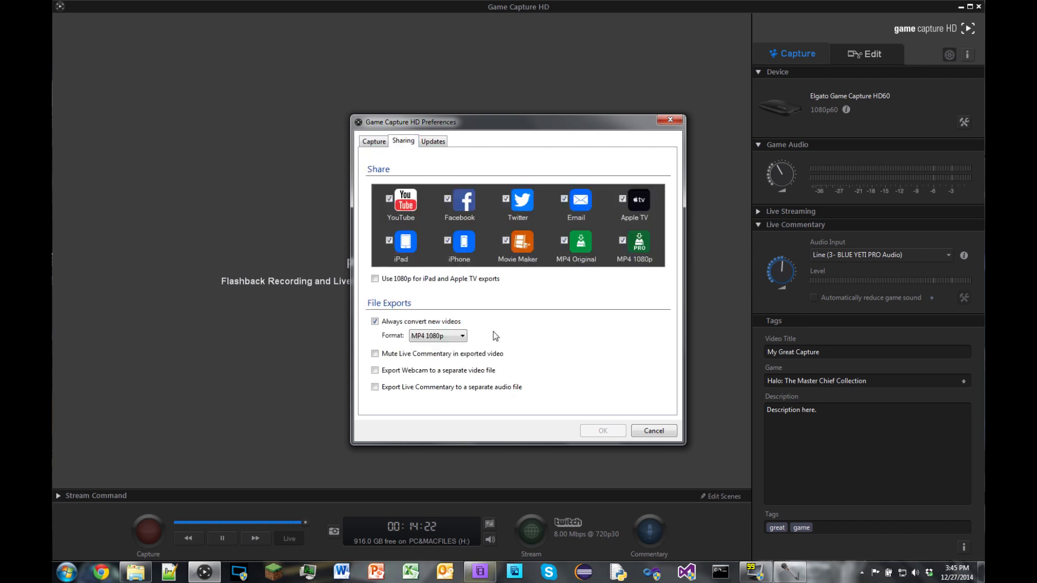
{"action": "mouse_move", "coordinate": [551, 345]}
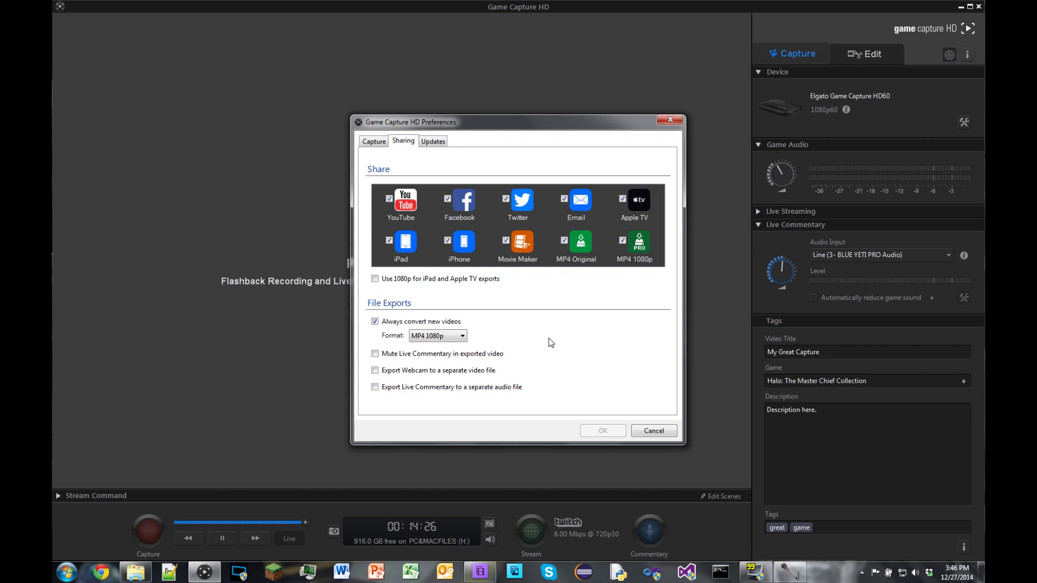
{"action": "mouse_move", "coordinate": [403, 187]}
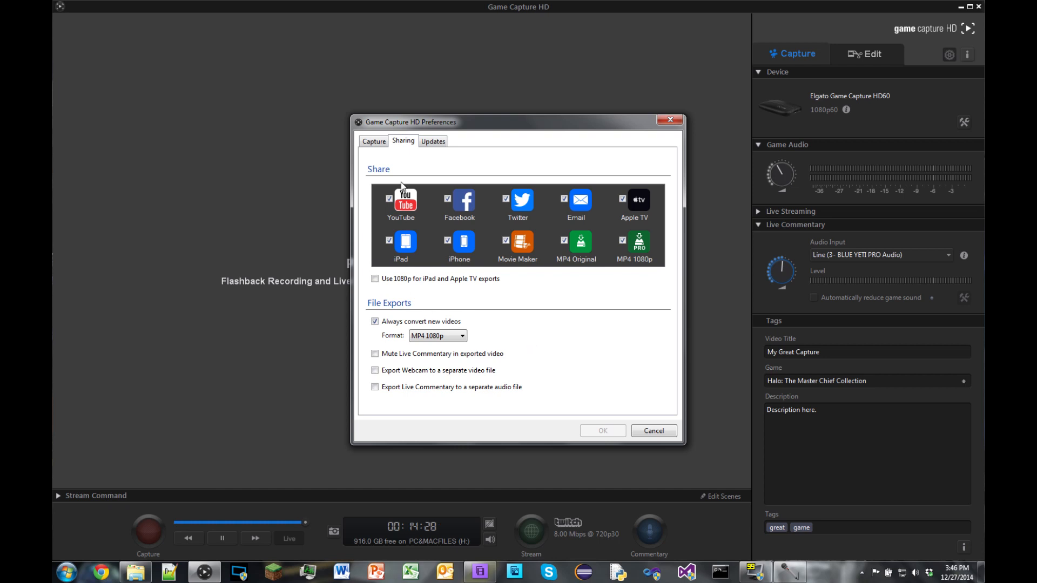
{"action": "mouse_move", "coordinate": [451, 149]}
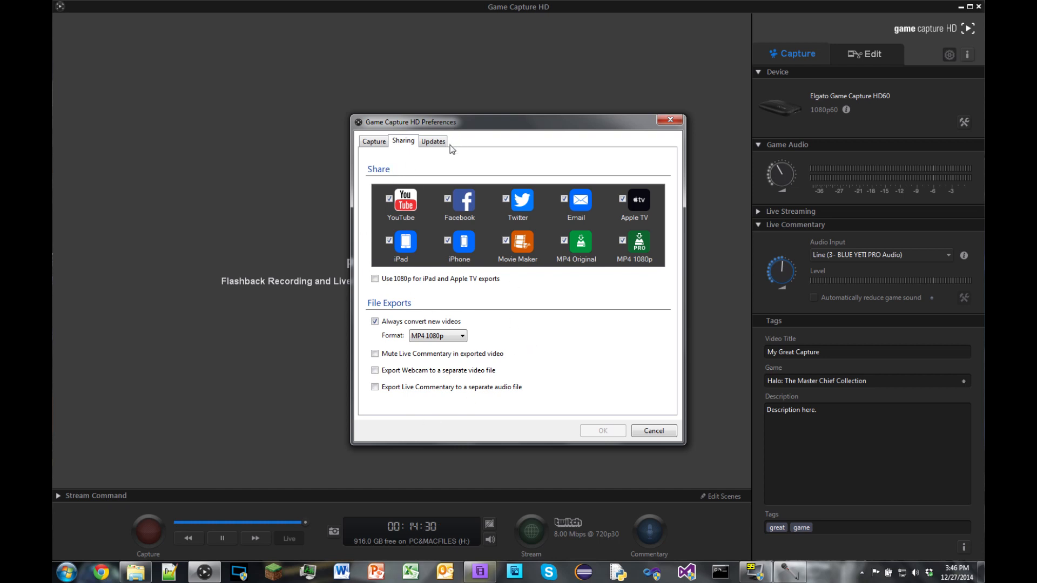
{"action": "left_click", "coordinate": [432, 141]}
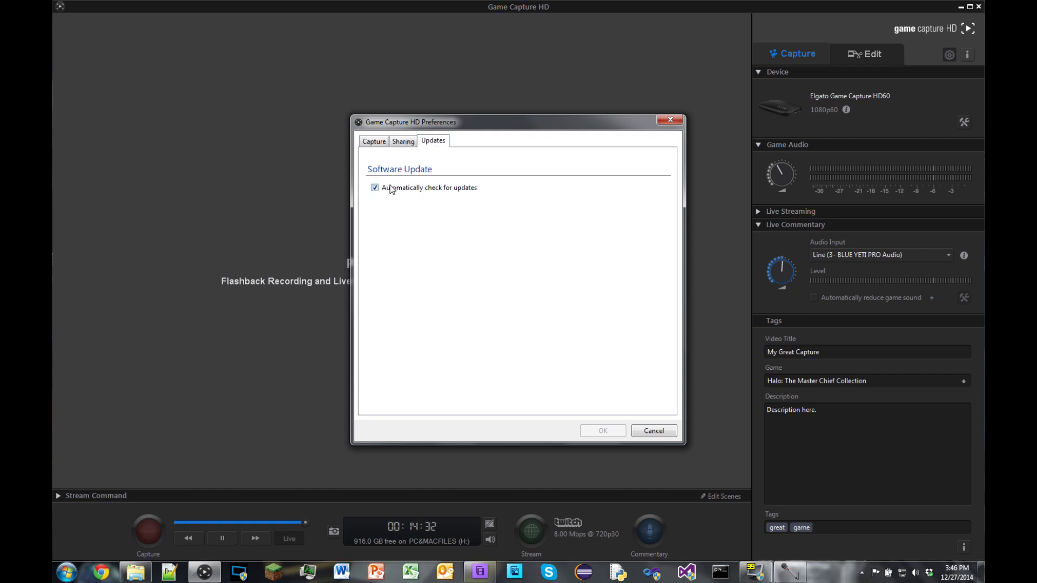
Close Preferences and review the HD60 Capture, Picture, Profiles and Advanced settings without changes.
{"action": "left_click", "coordinate": [652, 431]}
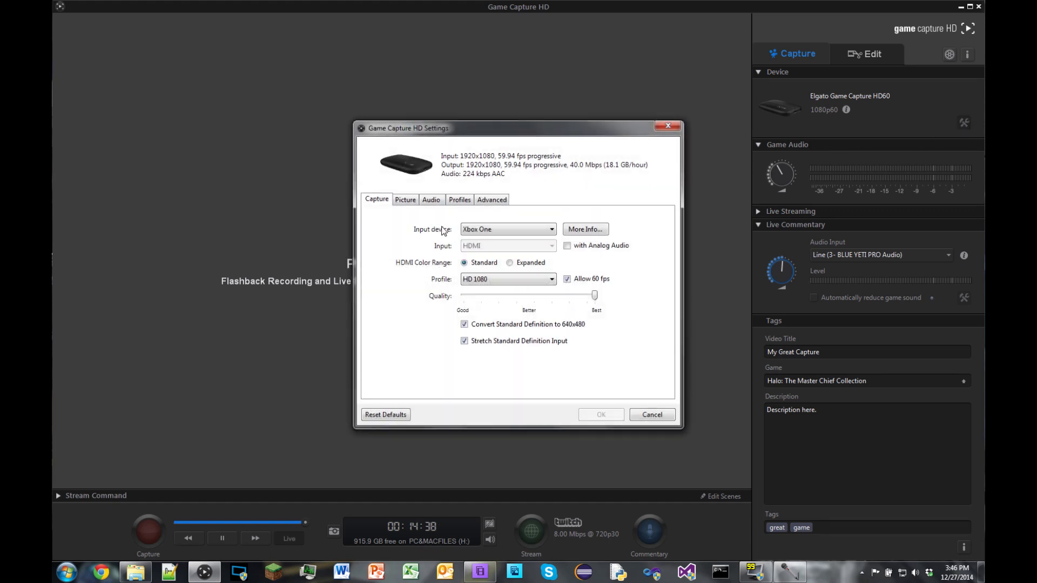
{"action": "mouse_move", "coordinate": [507, 230]}
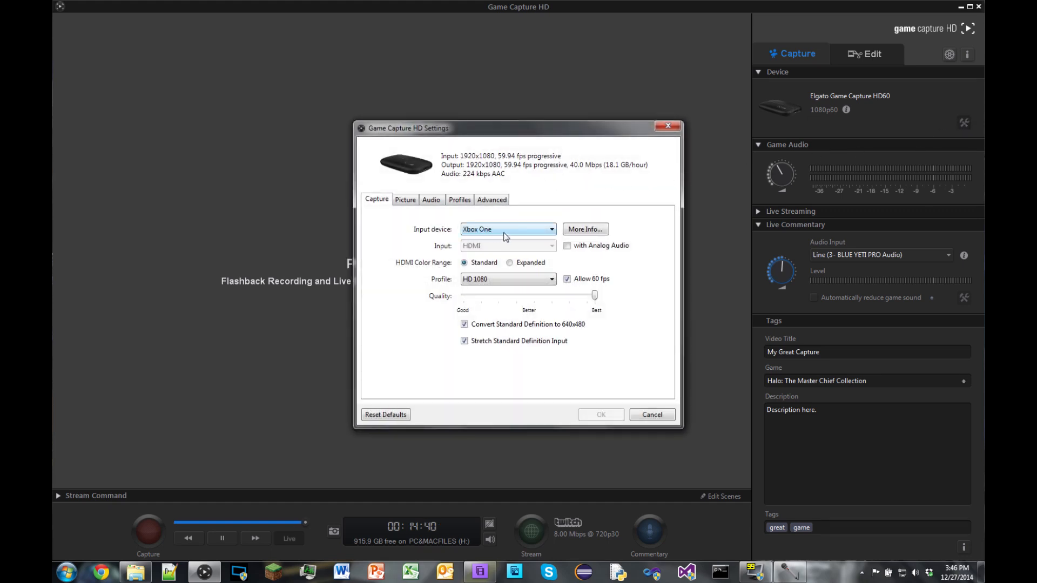
{"action": "mouse_move", "coordinate": [454, 252]}
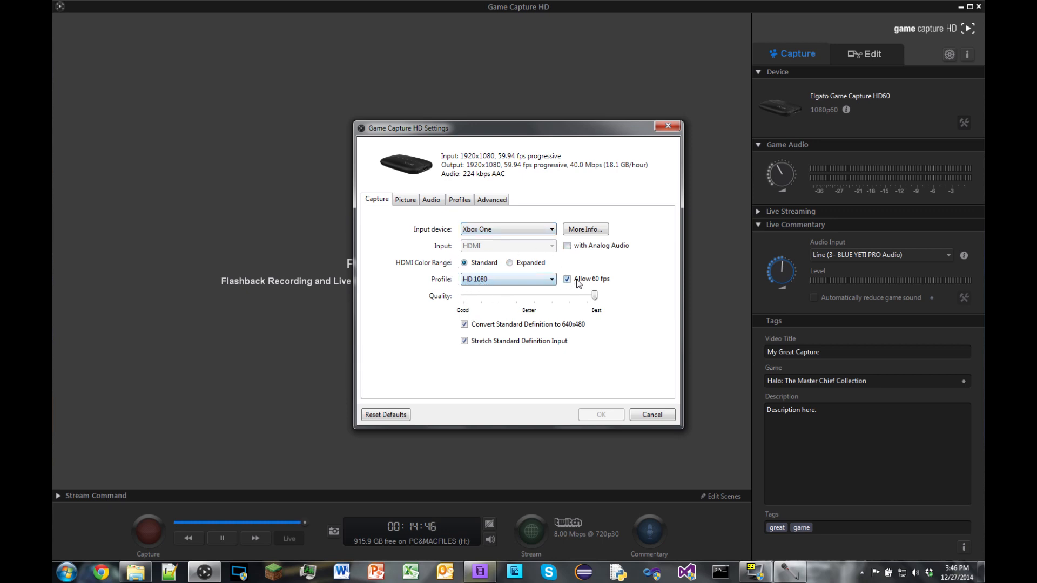
{"action": "mouse_move", "coordinate": [564, 298]}
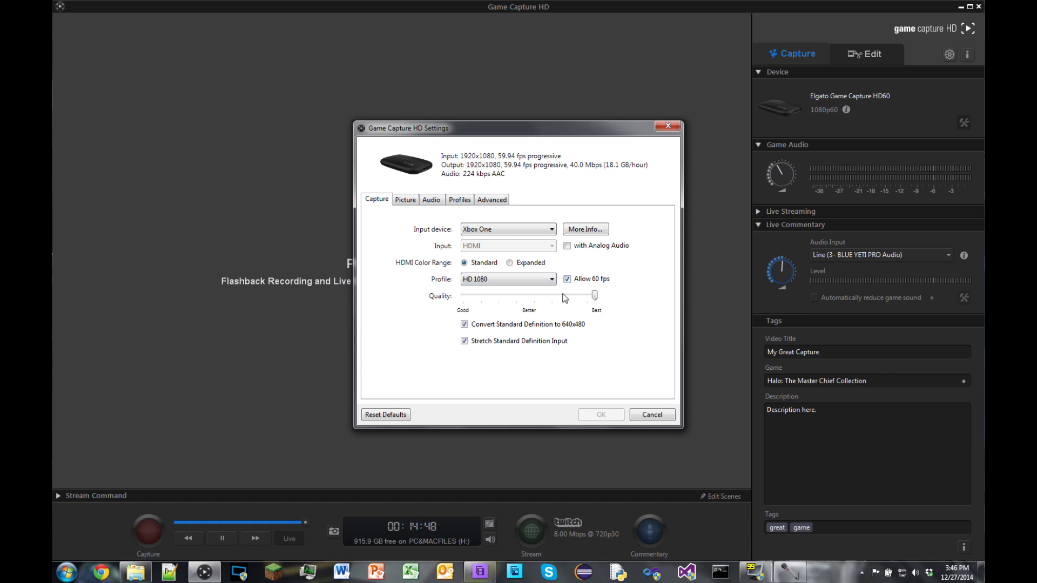
{"action": "mouse_move", "coordinate": [604, 307]}
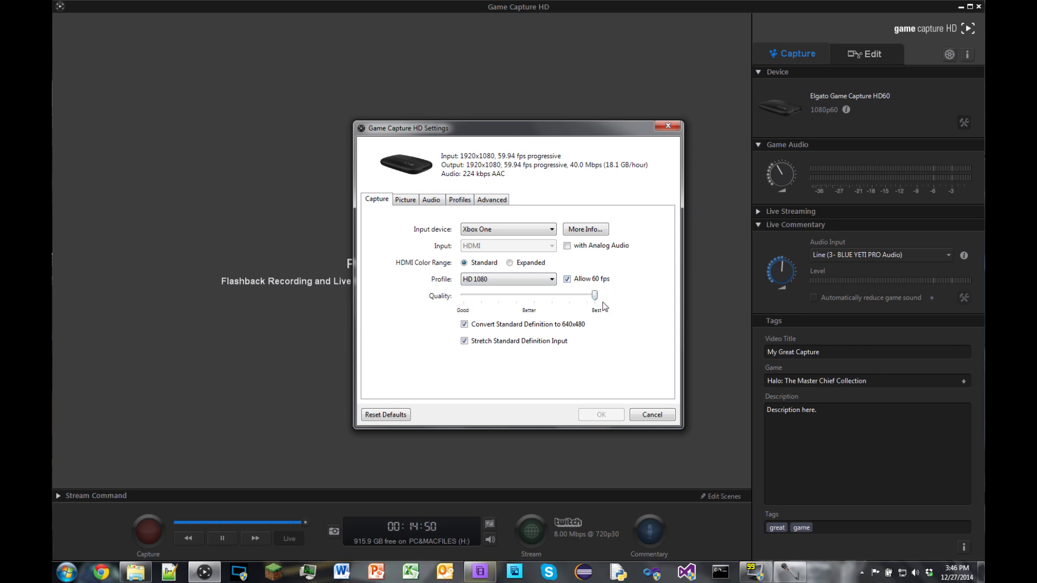
{"action": "mouse_move", "coordinate": [453, 287]}
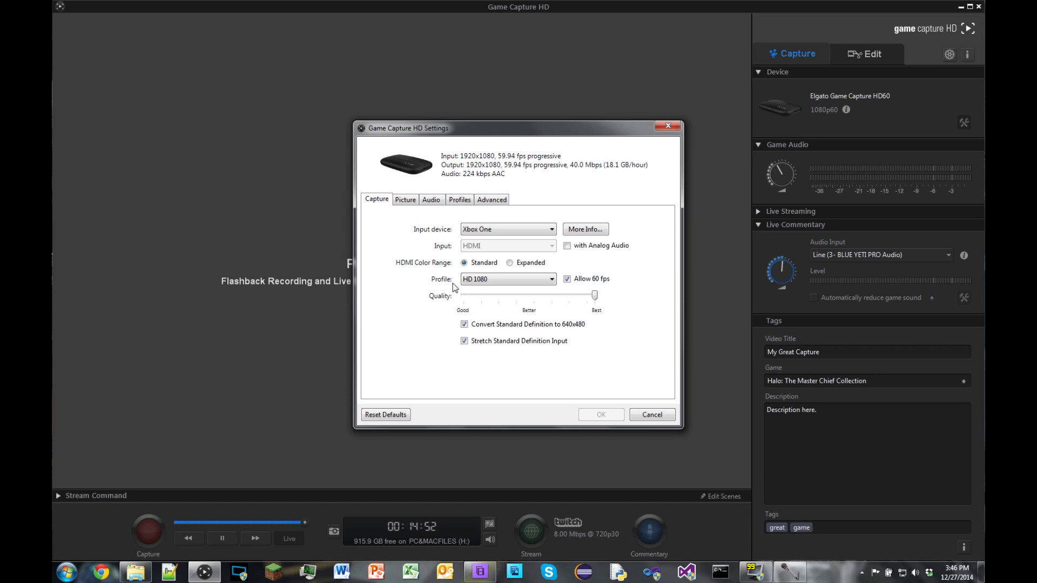
{"action": "left_click", "coordinate": [405, 200]}
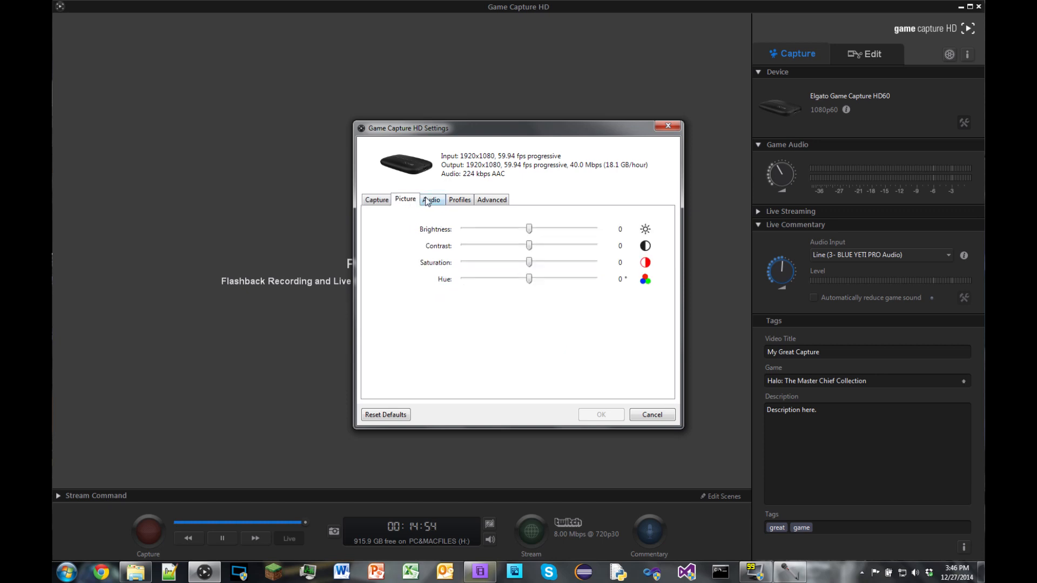
{"action": "left_click", "coordinate": [459, 200]}
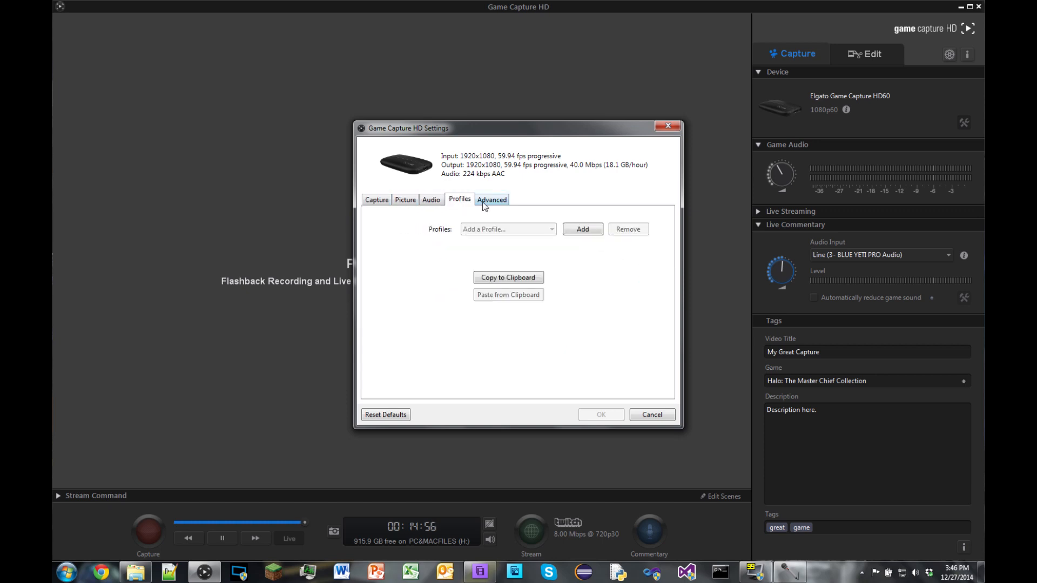
{"action": "left_click", "coordinate": [491, 200]}
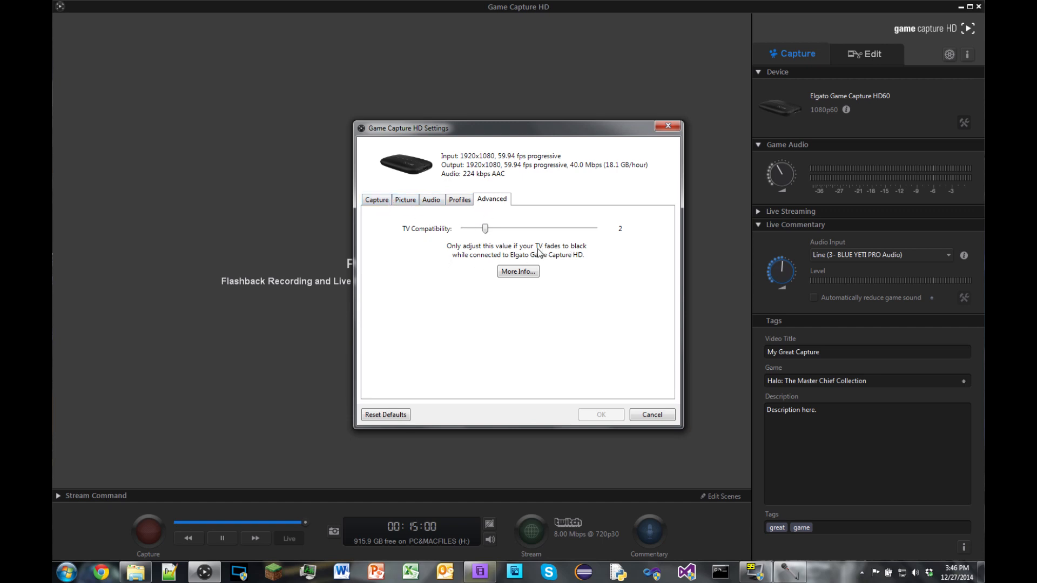
{"action": "mouse_move", "coordinate": [599, 244]}
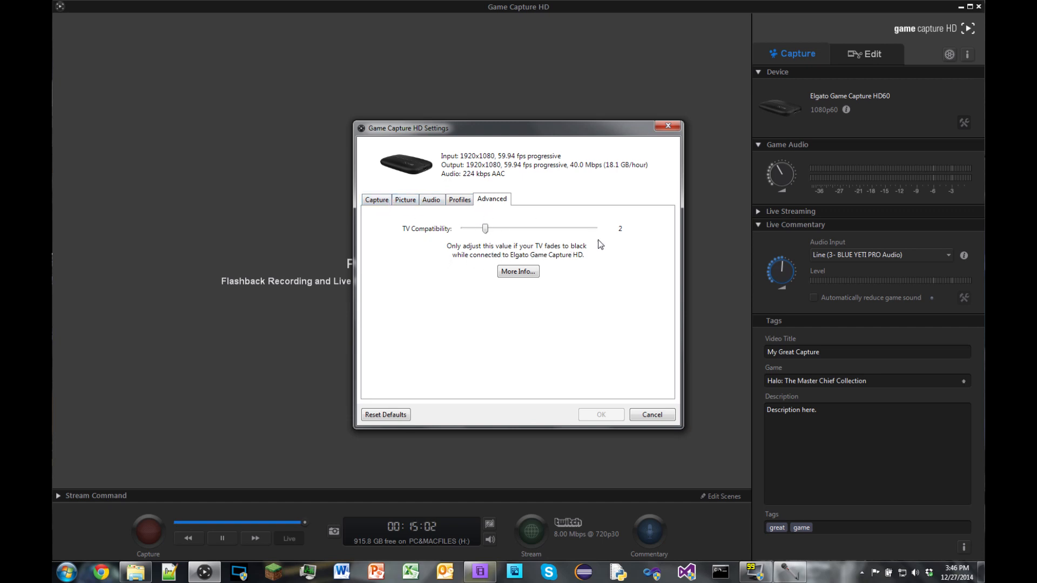
{"action": "left_click", "coordinate": [376, 200]}
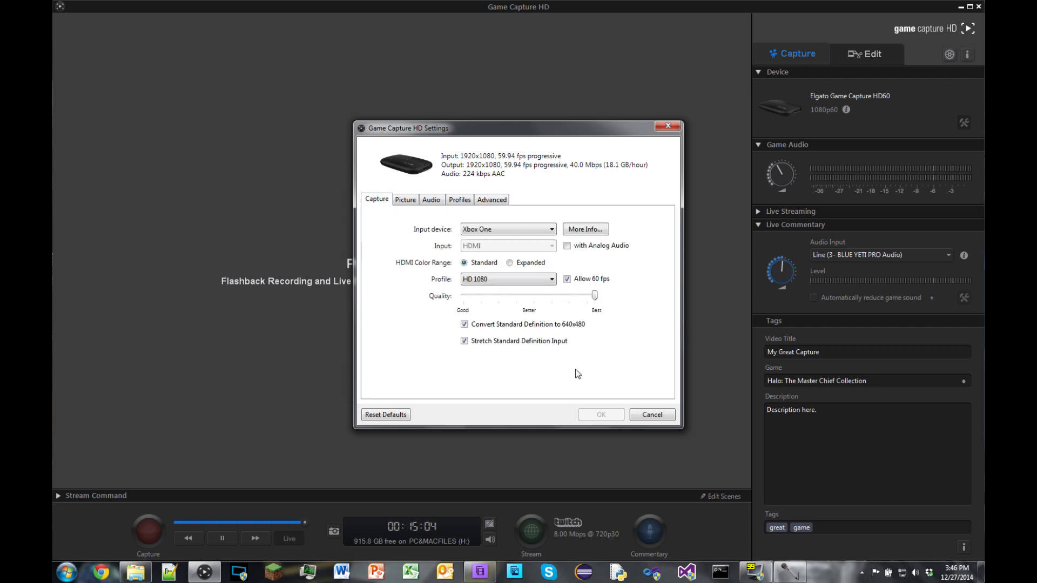
{"action": "left_click", "coordinate": [651, 415]}
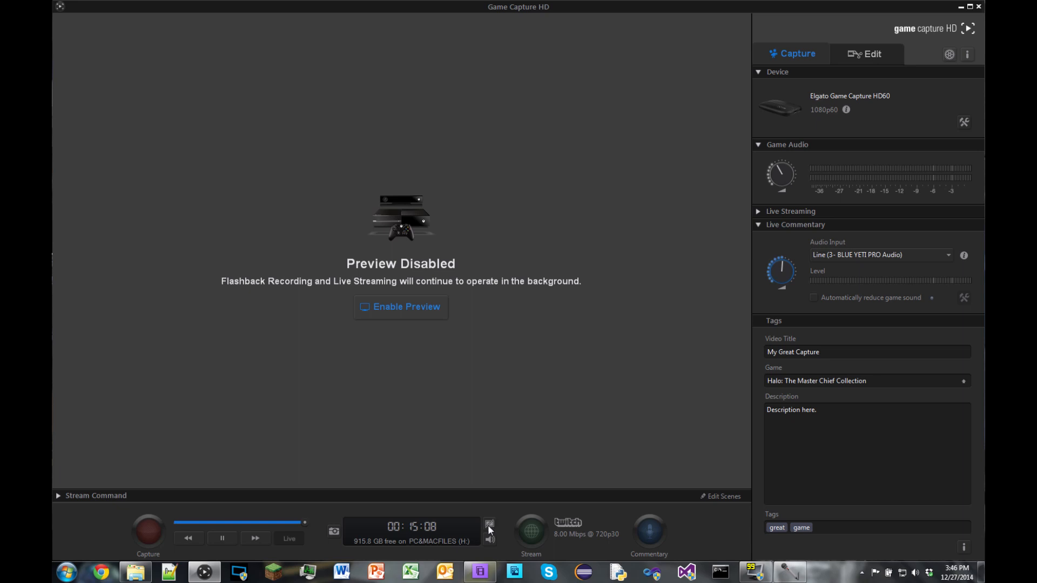
Enable the live preview so Halo gameplay shows again.
{"action": "left_click", "coordinate": [400, 306]}
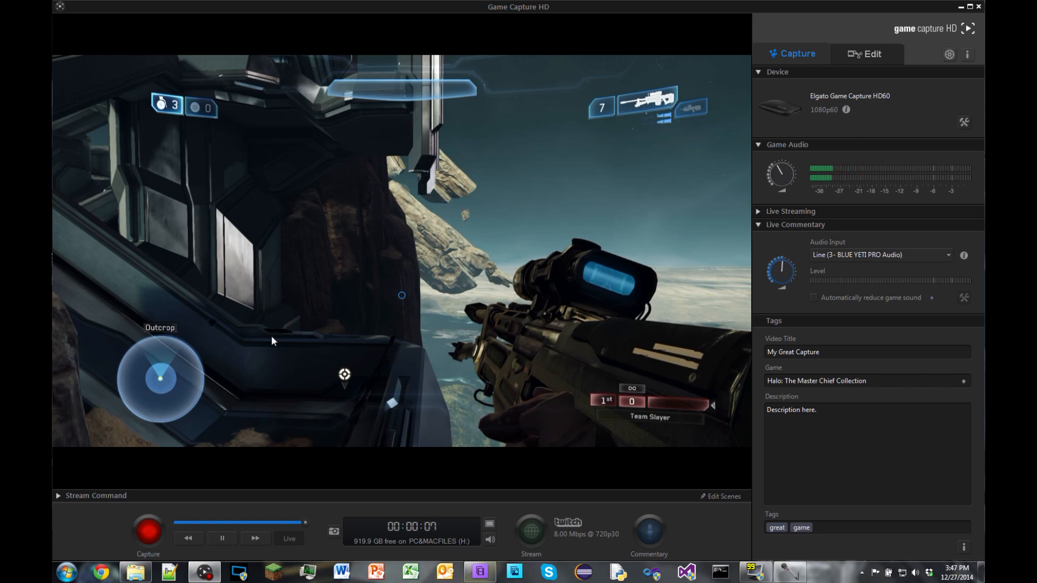
{"action": "mouse_move", "coordinate": [149, 386]}
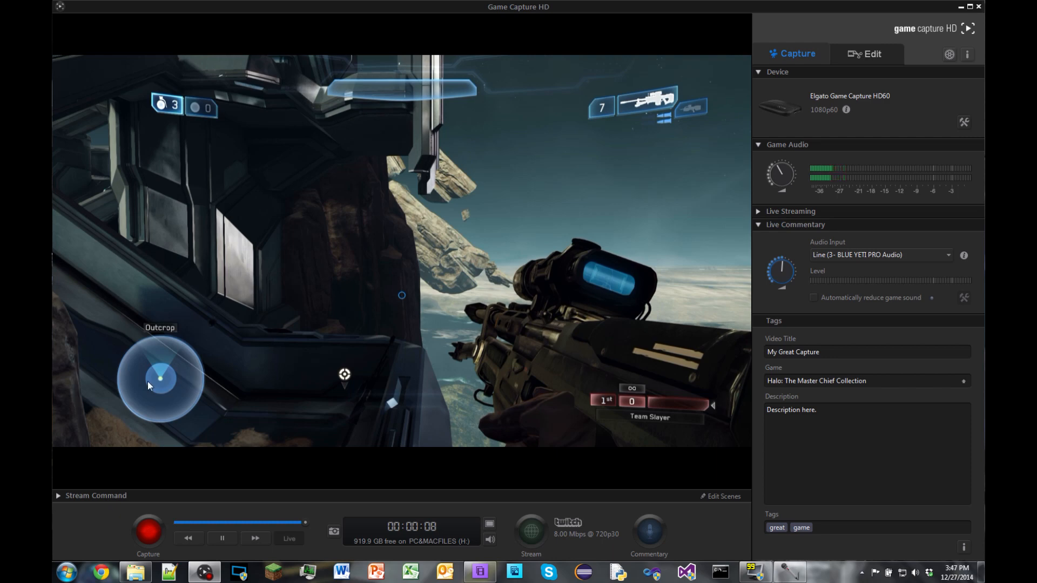
{"action": "mouse_move", "coordinate": [260, 421]}
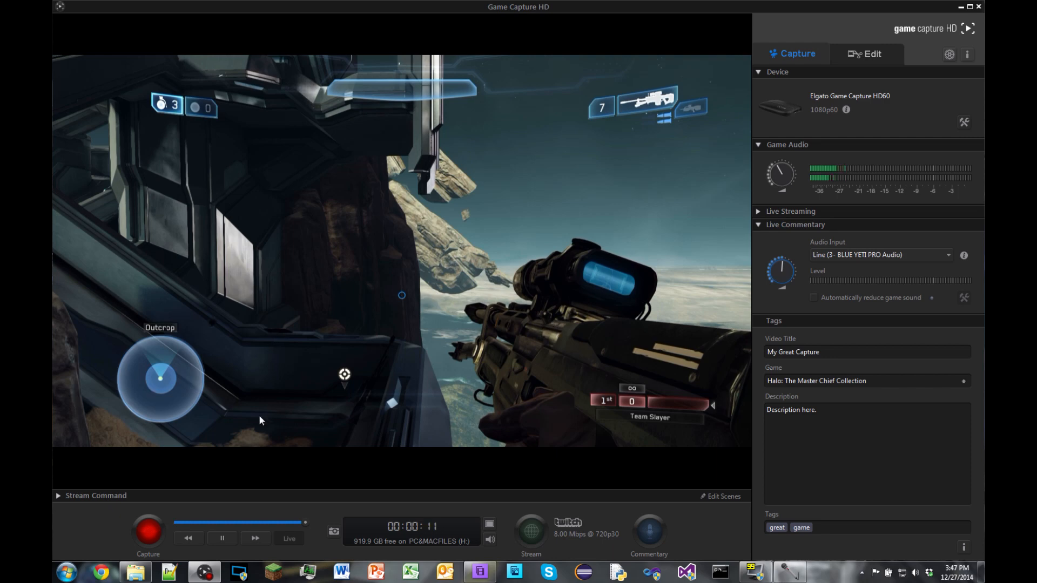
{"action": "mouse_move", "coordinate": [344, 397]}
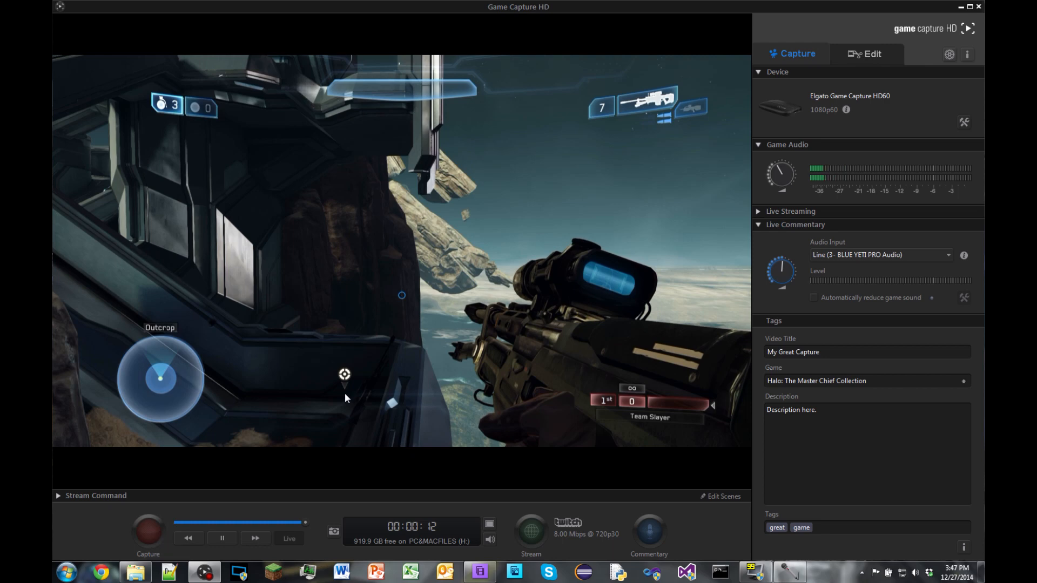
{"action": "mouse_move", "coordinate": [427, 533]}
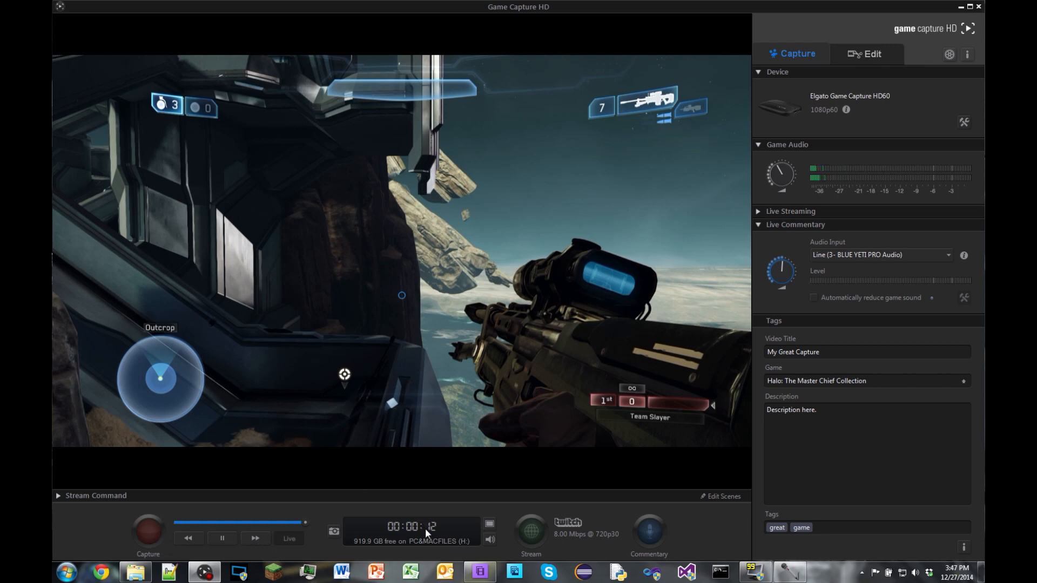
{"action": "mouse_move", "coordinate": [506, 350]}
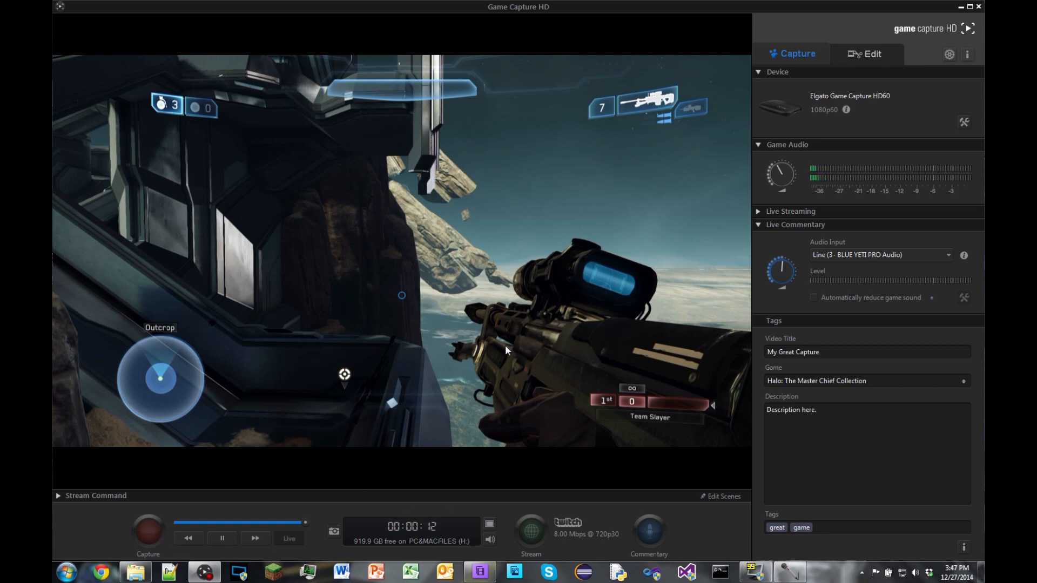
{"action": "mouse_move", "coordinate": [578, 347]}
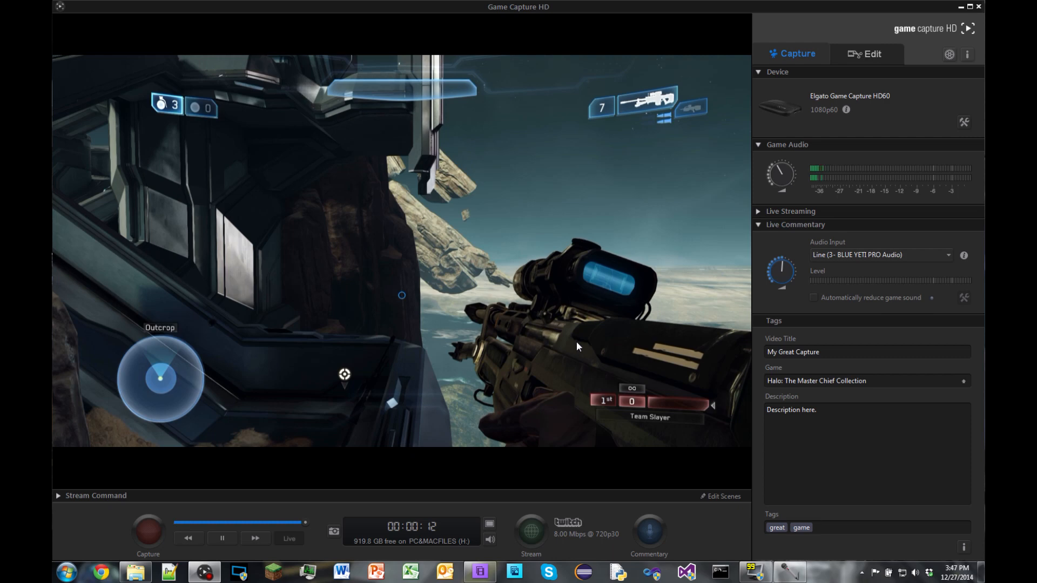
{"action": "mouse_move", "coordinate": [483, 364]}
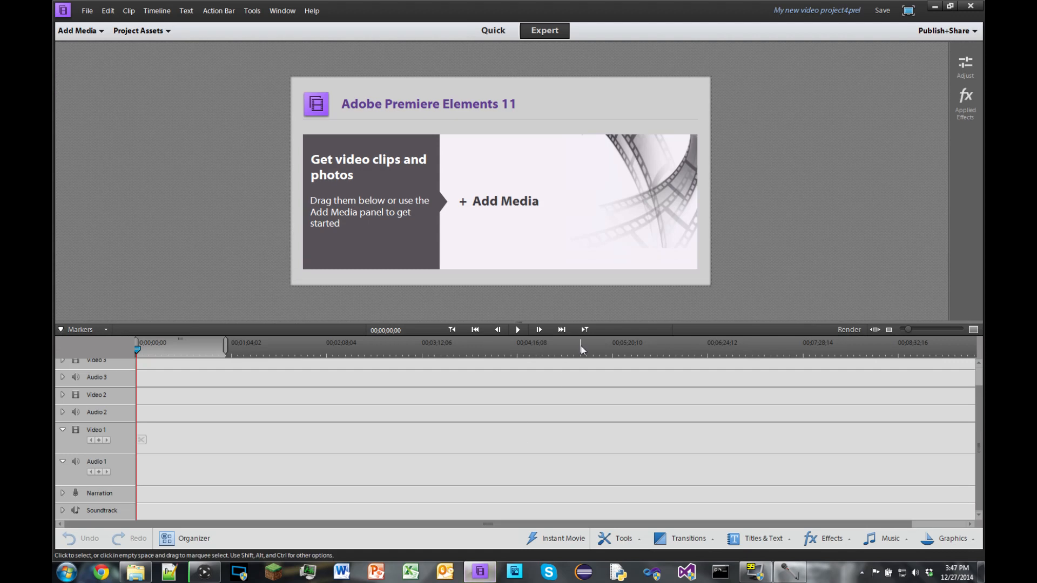
{"action": "mouse_move", "coordinate": [831, 101]}
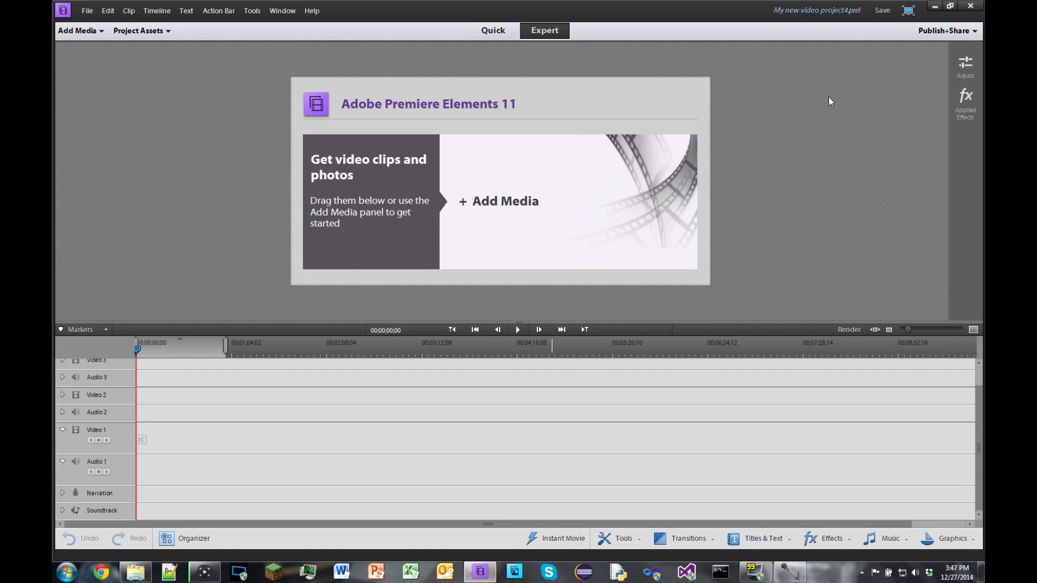
{"action": "mouse_move", "coordinate": [206, 225]}
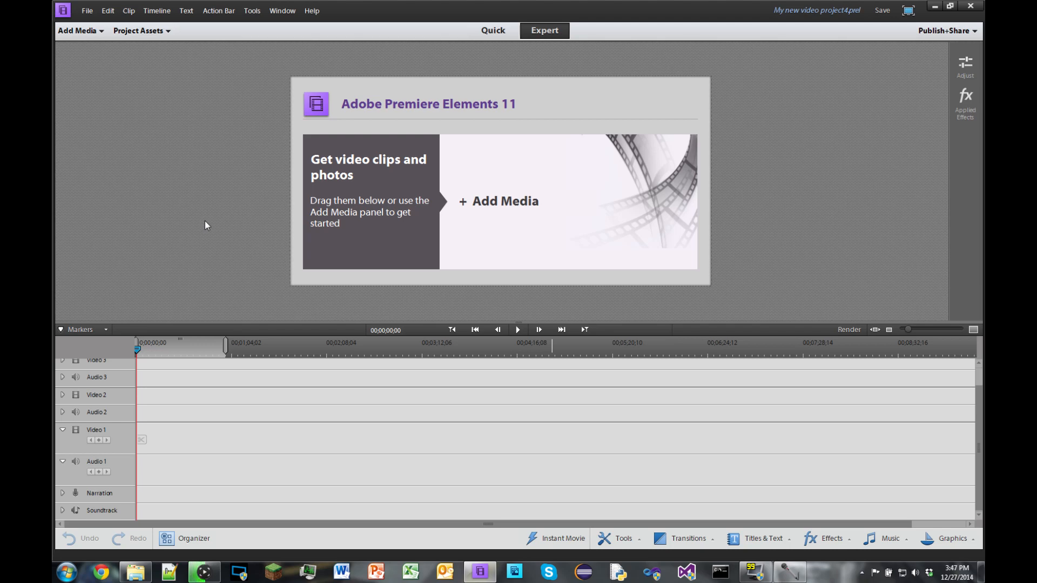
{"action": "mouse_move", "coordinate": [218, 343]}
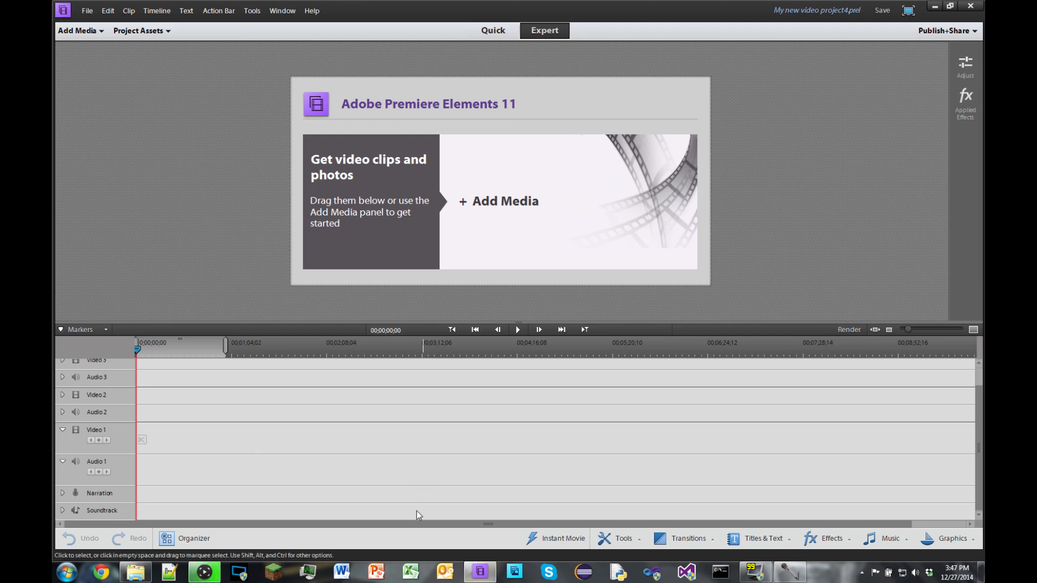
{"action": "mouse_move", "coordinate": [232, 496]}
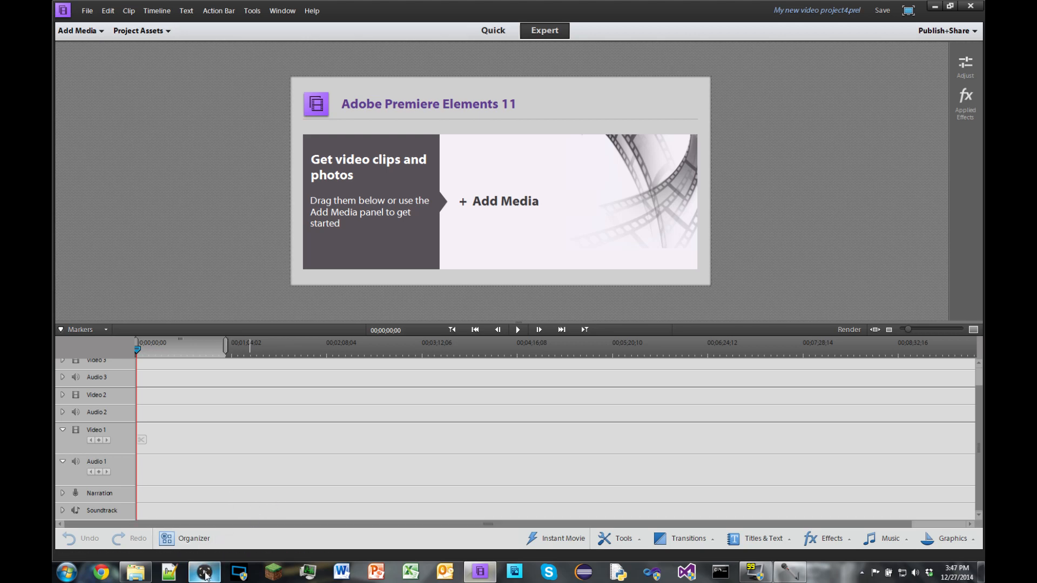
{"action": "mouse_move", "coordinate": [203, 573]}
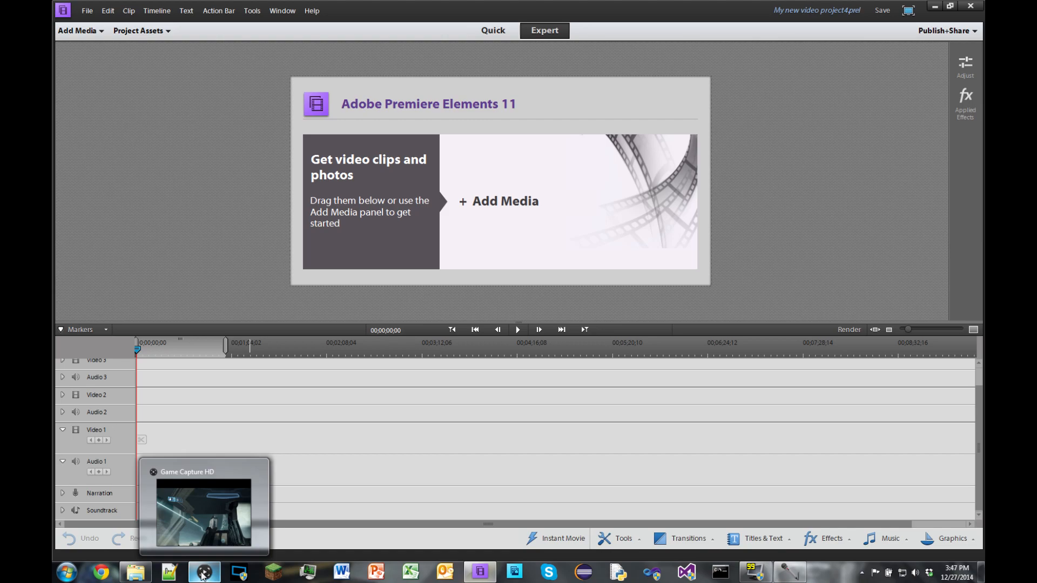
Bring up the Elgato Recordings folder from the Windows Explorer taskbar icon.
{"action": "right_click", "coordinate": [203, 571]}
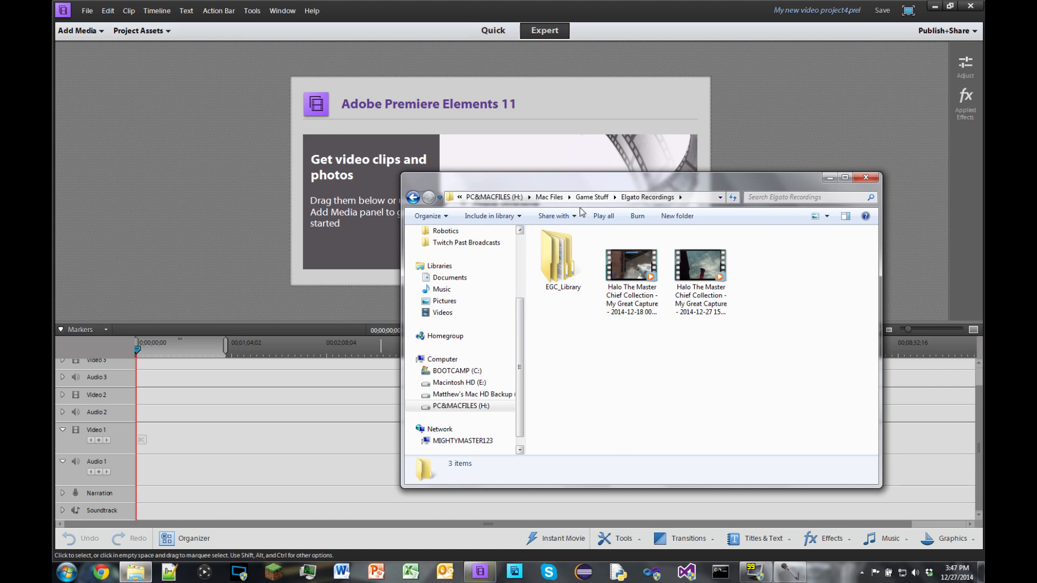
{"action": "mouse_move", "coordinate": [552, 330]}
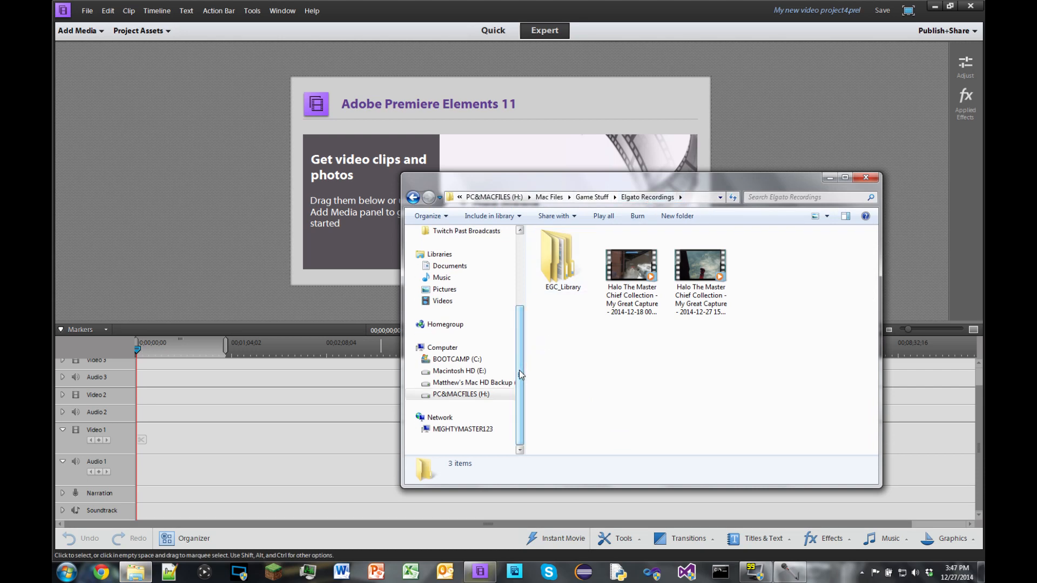
{"action": "mouse_move", "coordinate": [708, 277]}
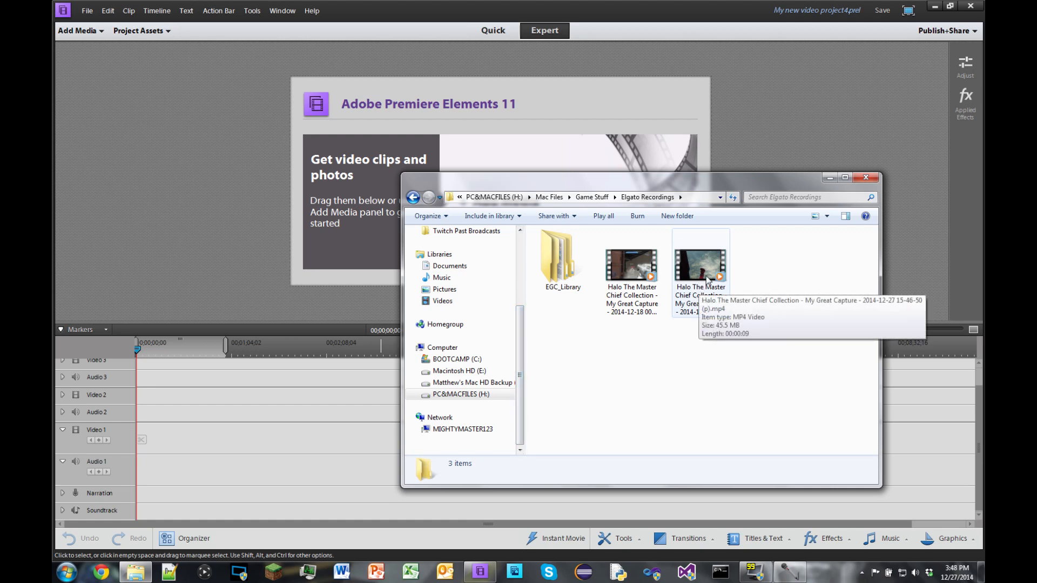
{"action": "mouse_move", "coordinate": [728, 274]}
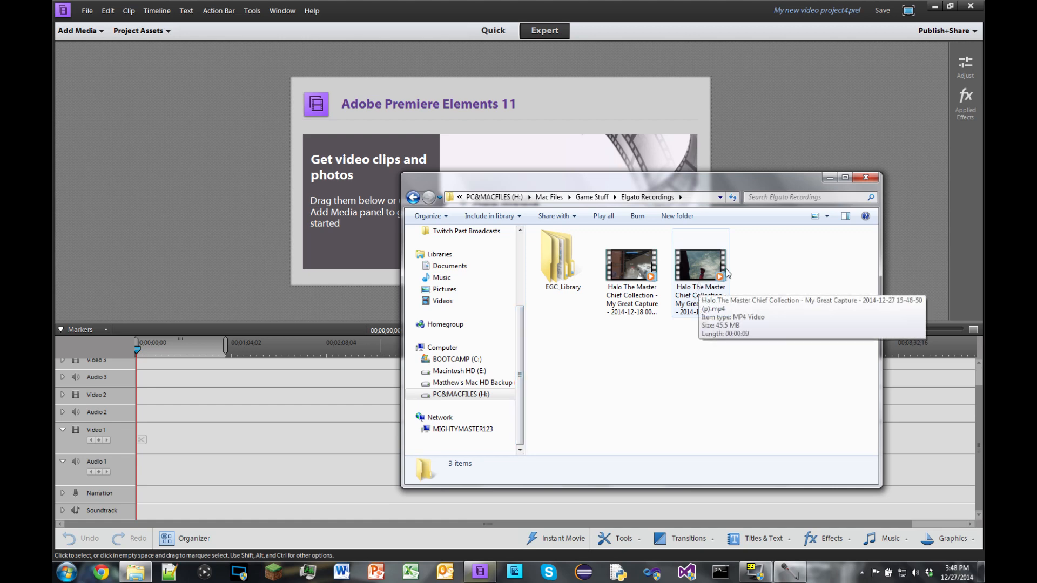
{"action": "mouse_move", "coordinate": [722, 291]}
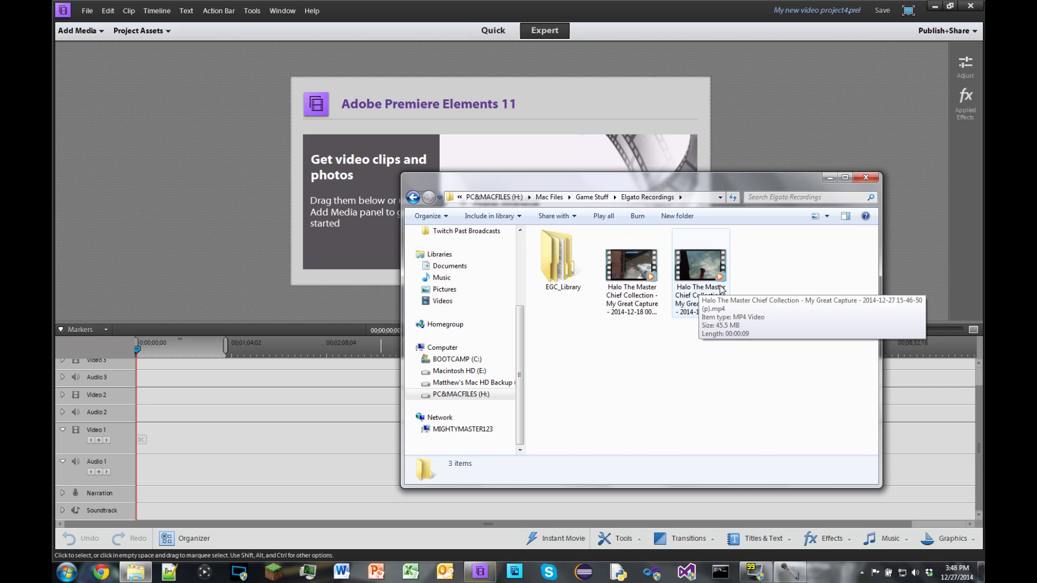
{"action": "mouse_move", "coordinate": [433, 68]}
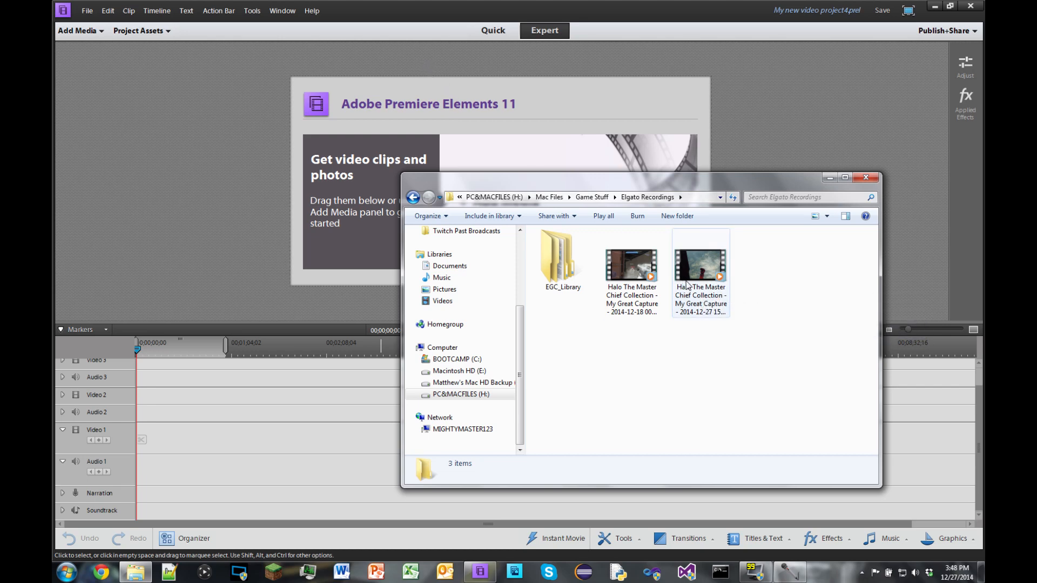
{"action": "mouse_move", "coordinate": [721, 283]}
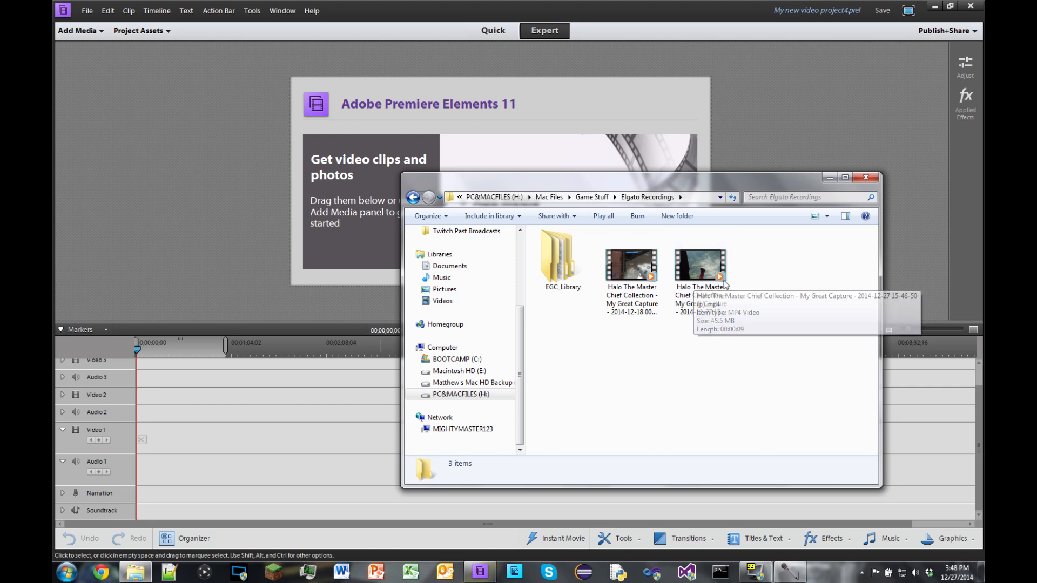
{"action": "mouse_move", "coordinate": [168, 173]}
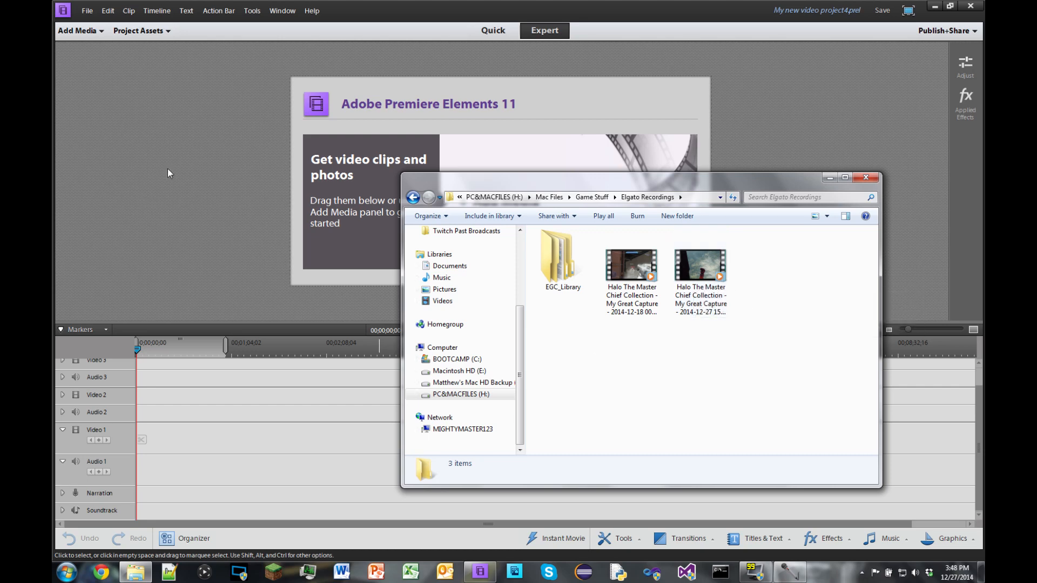
Start a new project from File > New > Project and name it 'Test'.
{"action": "left_click", "coordinate": [86, 11]}
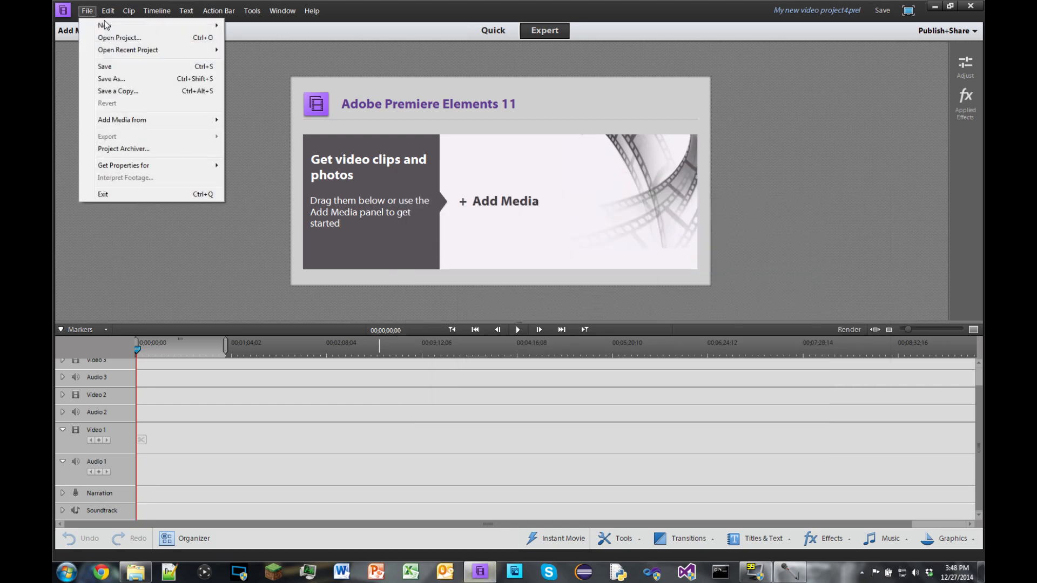
{"action": "left_click", "coordinate": [100, 25]}
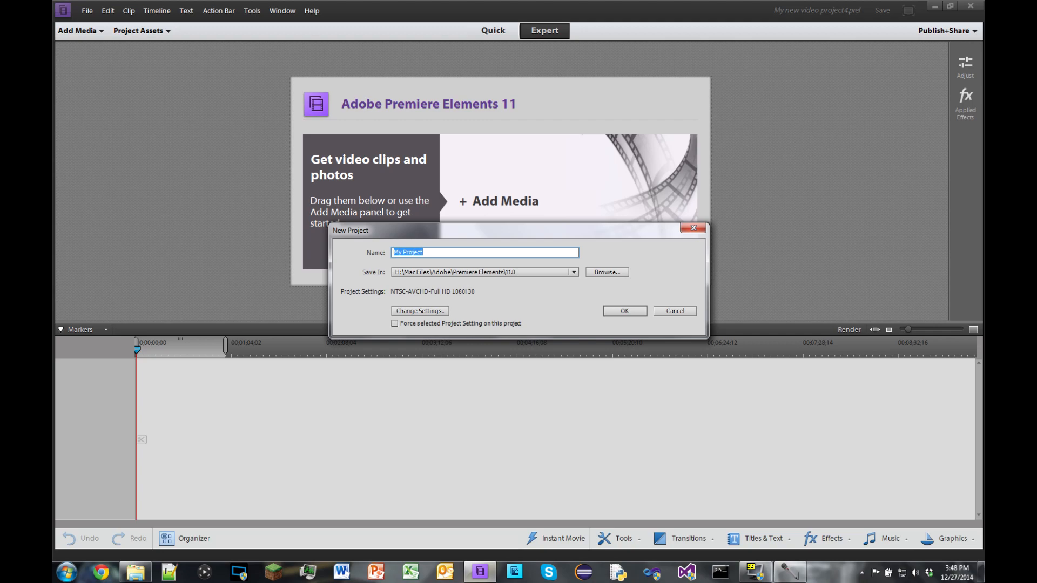
{"action": "type", "text": "Test"}
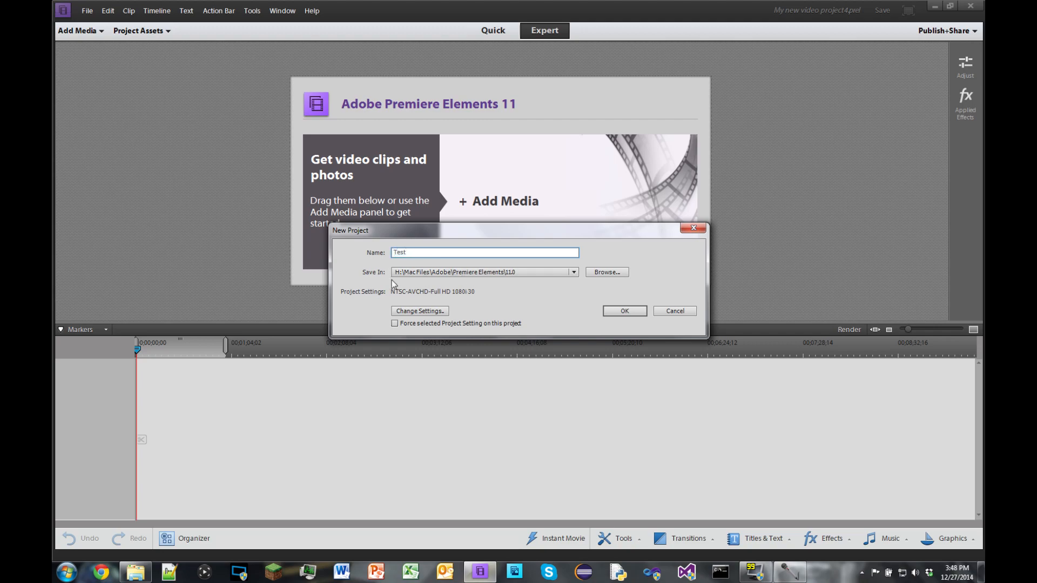
{"action": "mouse_move", "coordinate": [430, 316]}
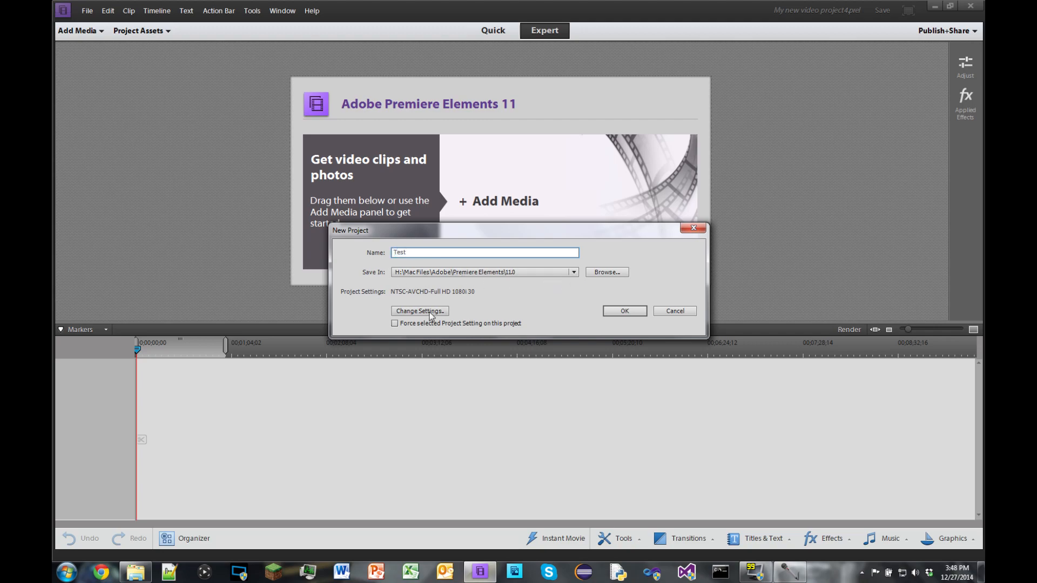
Choose the NTSC AVCHD 1080p60 preset and create the Test project.
{"action": "left_click", "coordinate": [419, 311]}
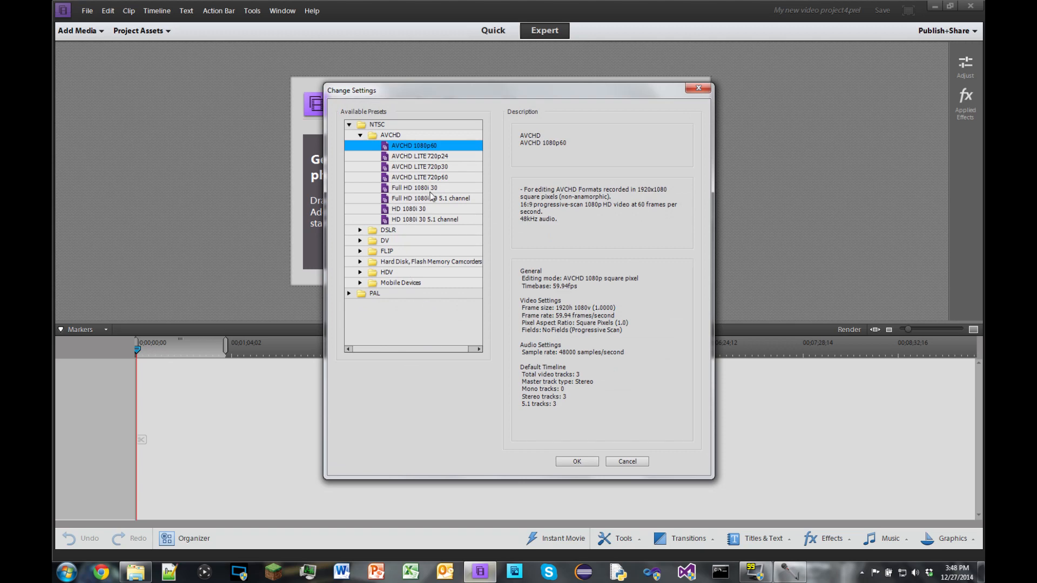
{"action": "mouse_move", "coordinate": [378, 126]}
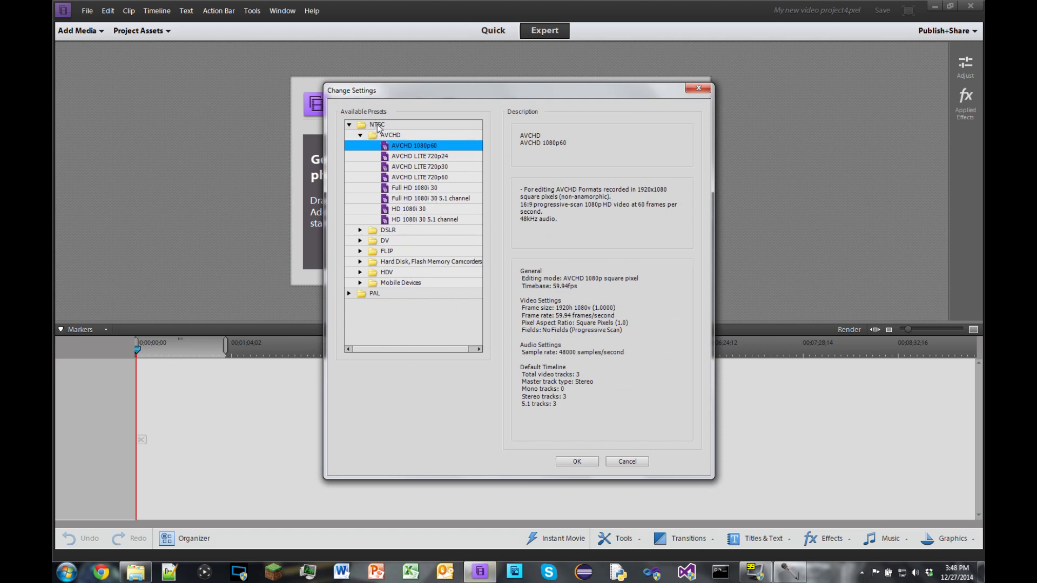
{"action": "mouse_move", "coordinate": [400, 291]}
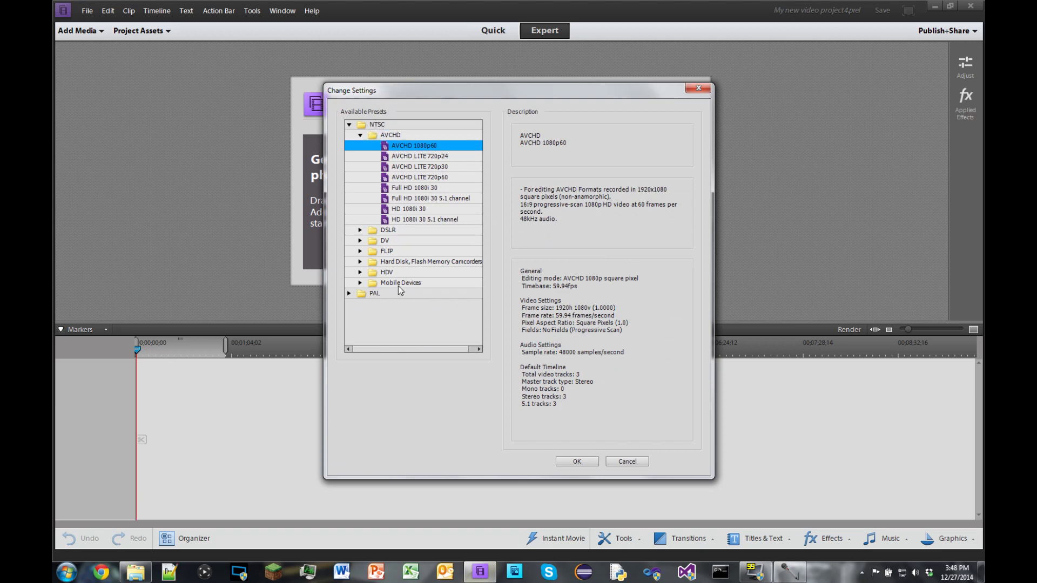
{"action": "mouse_move", "coordinate": [368, 278]}
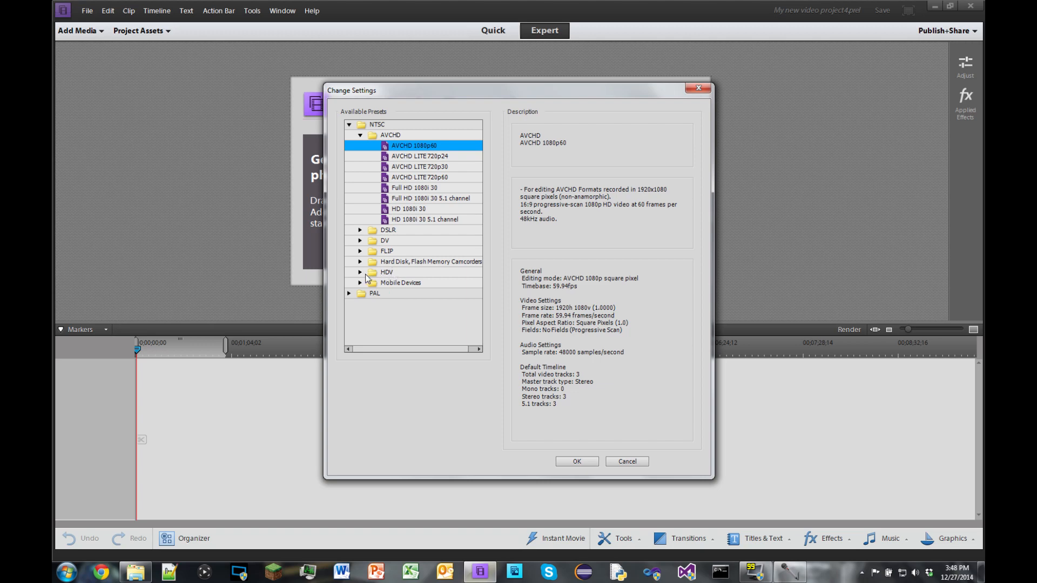
{"action": "left_click", "coordinate": [360, 272]}
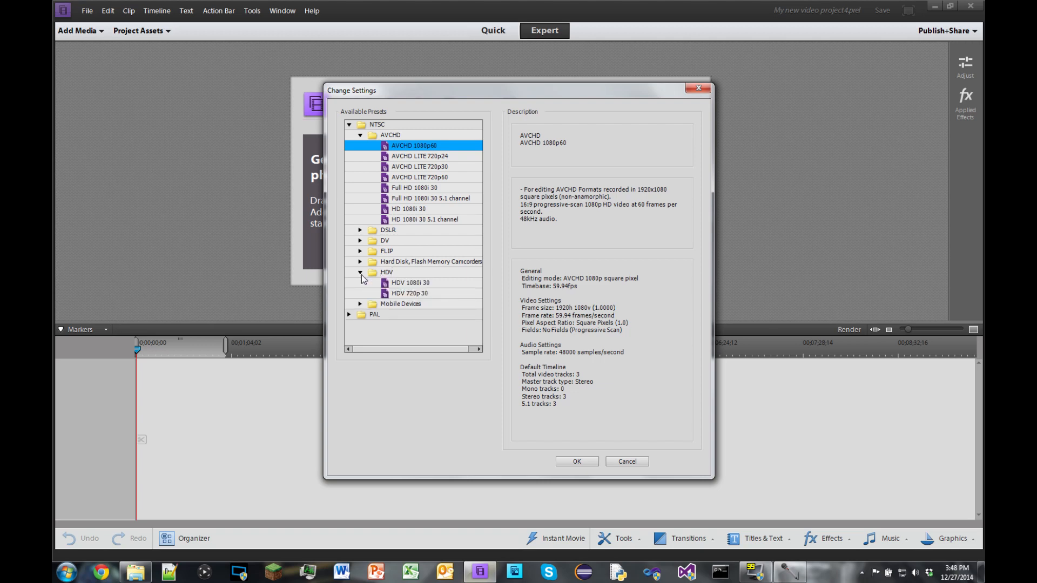
{"action": "left_click", "coordinate": [409, 293]}
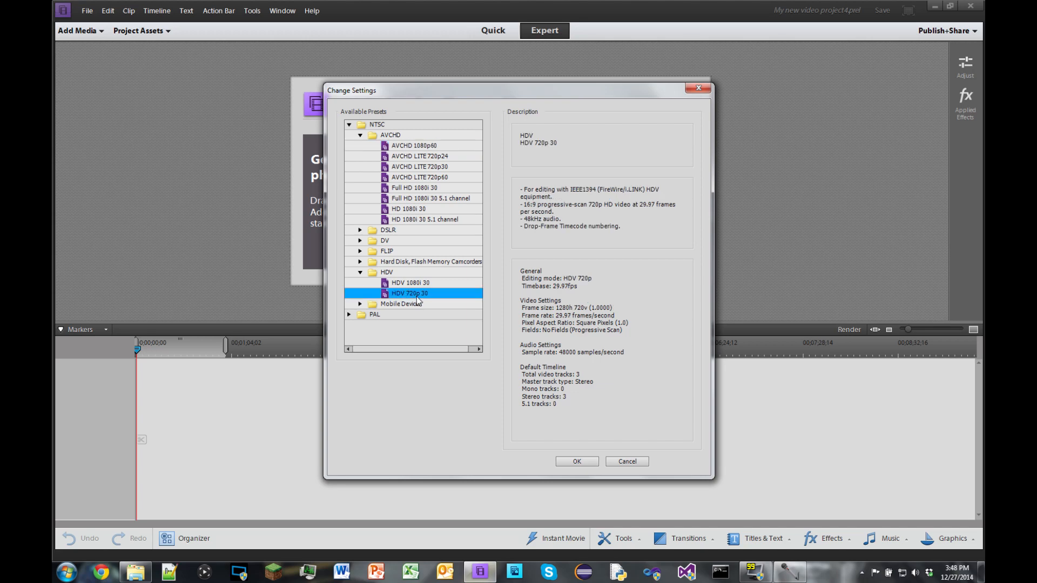
{"action": "mouse_move", "coordinate": [412, 158]}
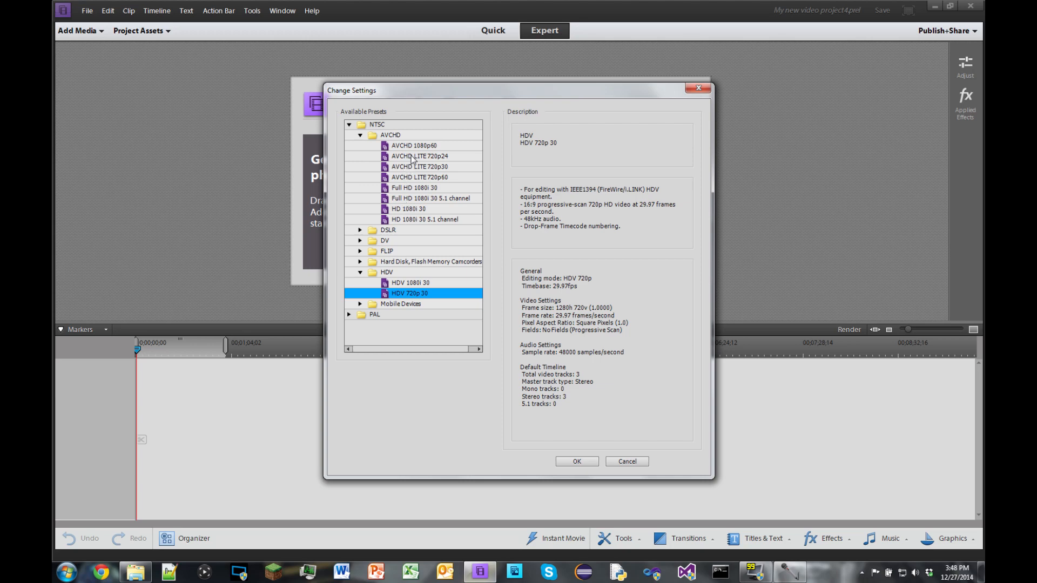
{"action": "left_click", "coordinate": [413, 146]}
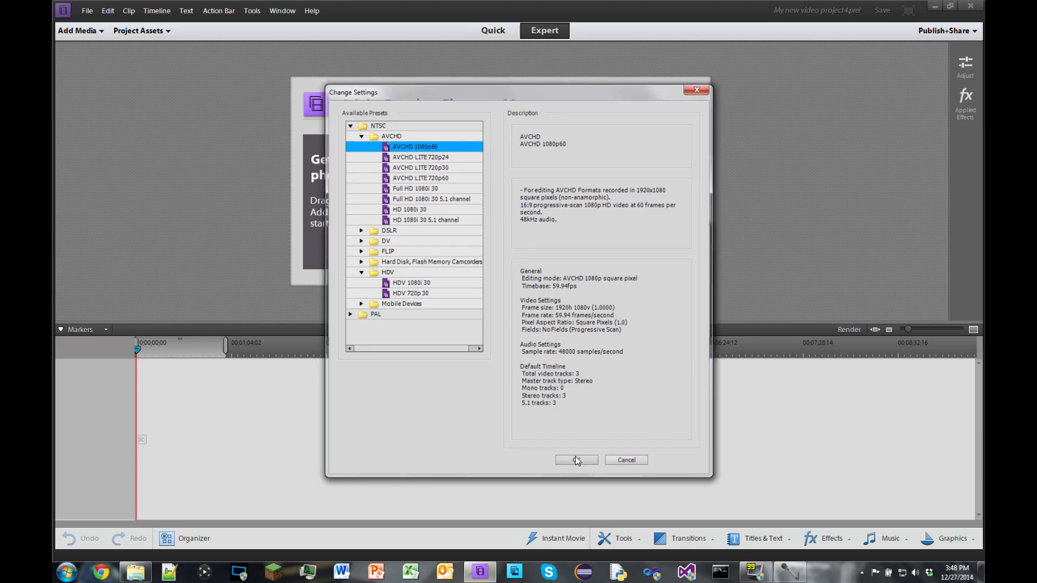
{"action": "left_click", "coordinate": [575, 460]}
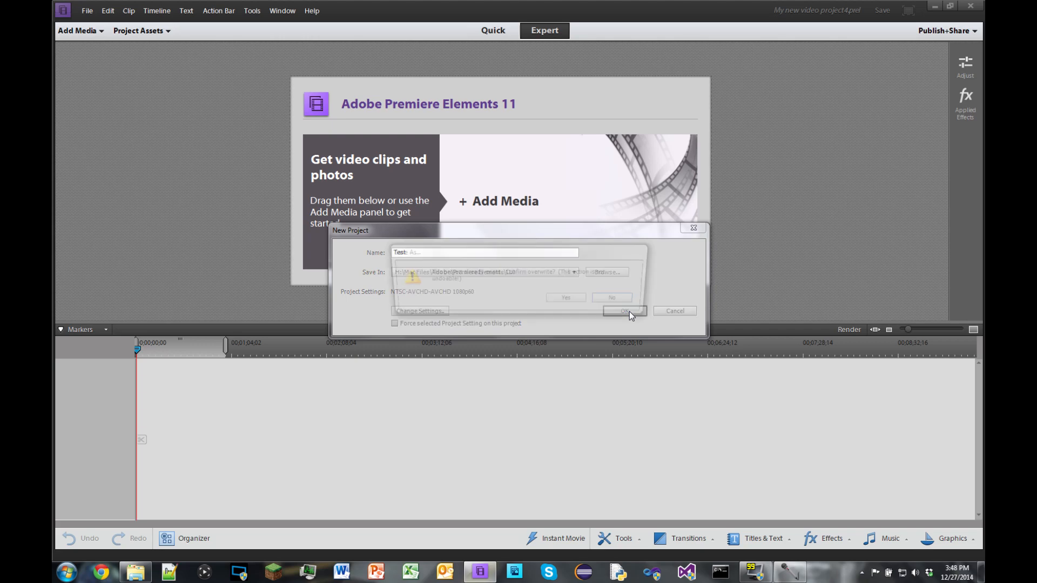
{"action": "left_click", "coordinate": [627, 311]}
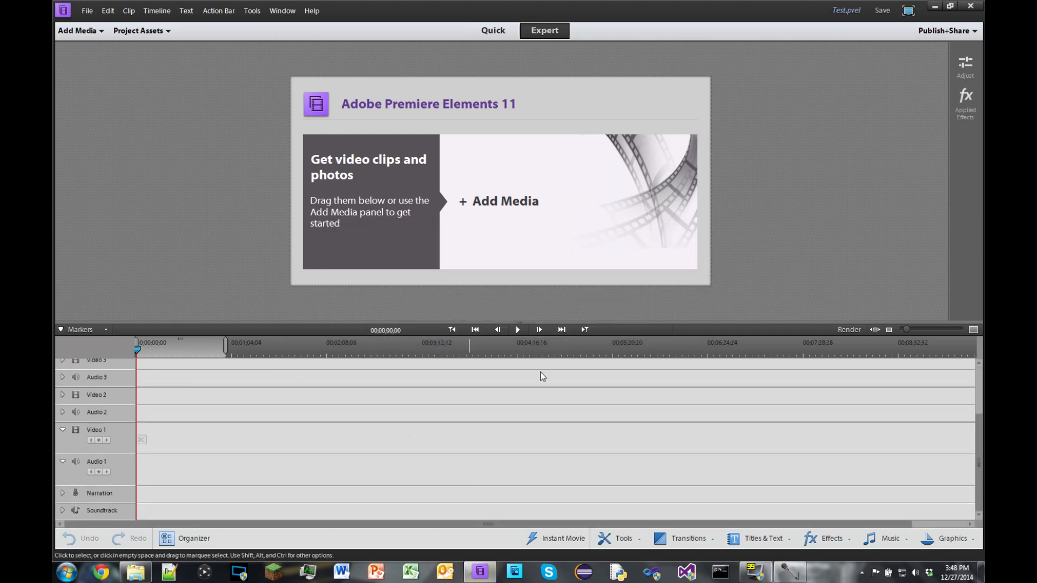
{"action": "mouse_move", "coordinate": [213, 485]}
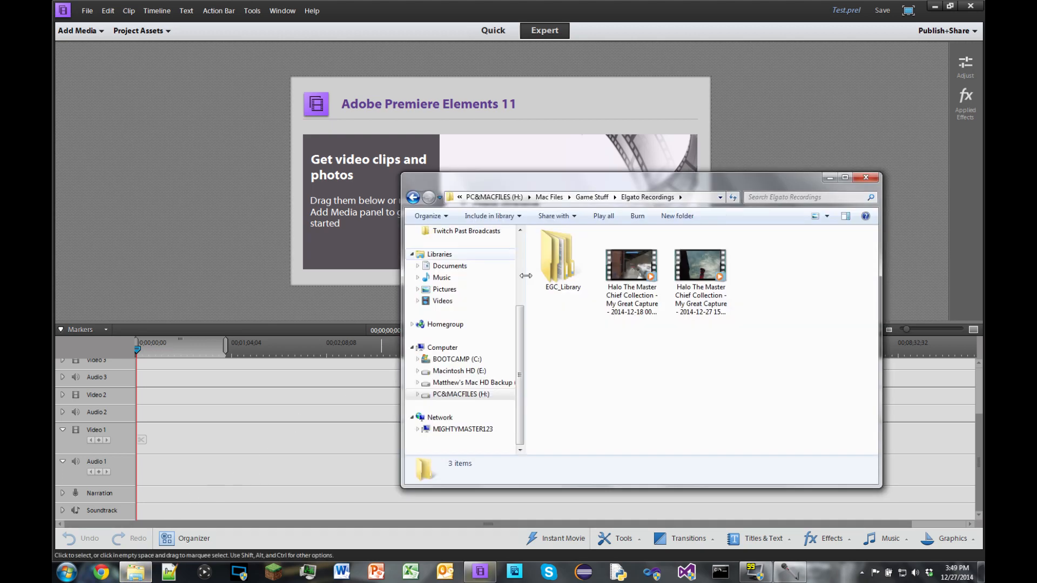
Pick the 2014-12-27 Halo capture from the recordings folder for the timeline.
{"action": "left_click", "coordinate": [700, 264]}
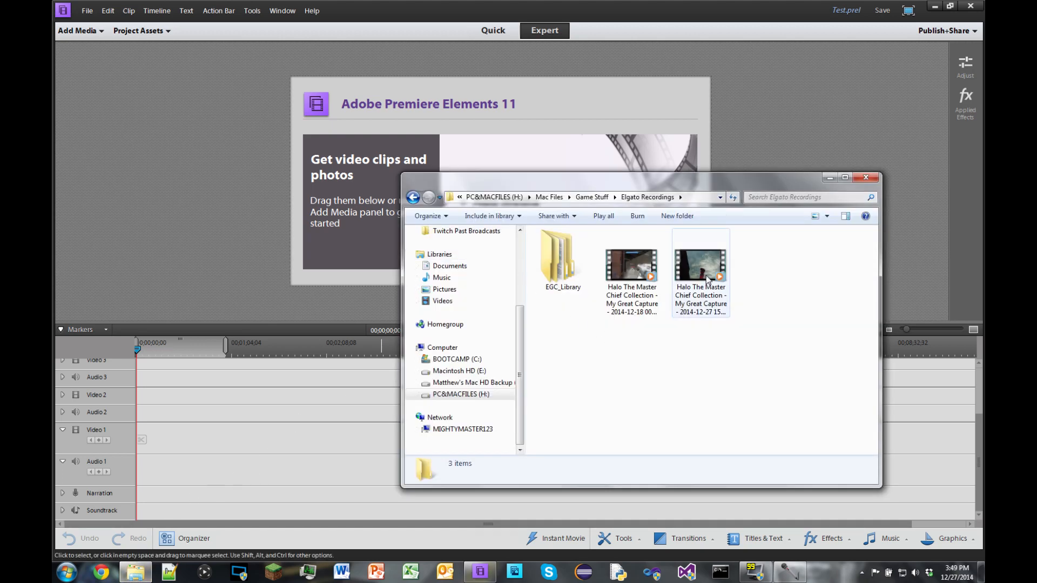
{"action": "left_click", "coordinate": [700, 258]}
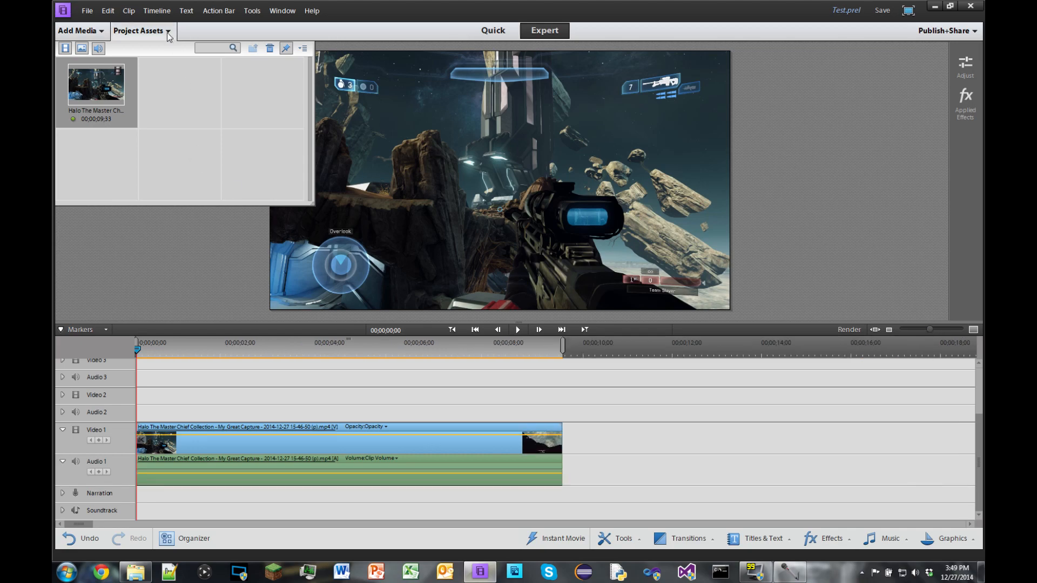
{"action": "left_click", "coordinate": [539, 330]}
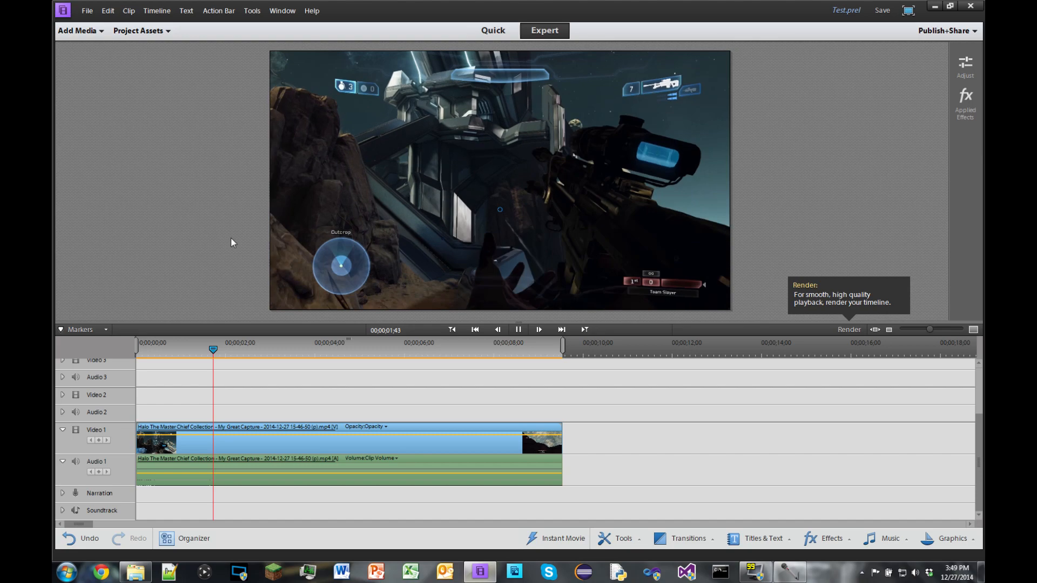
{"action": "left_click", "coordinate": [518, 329]}
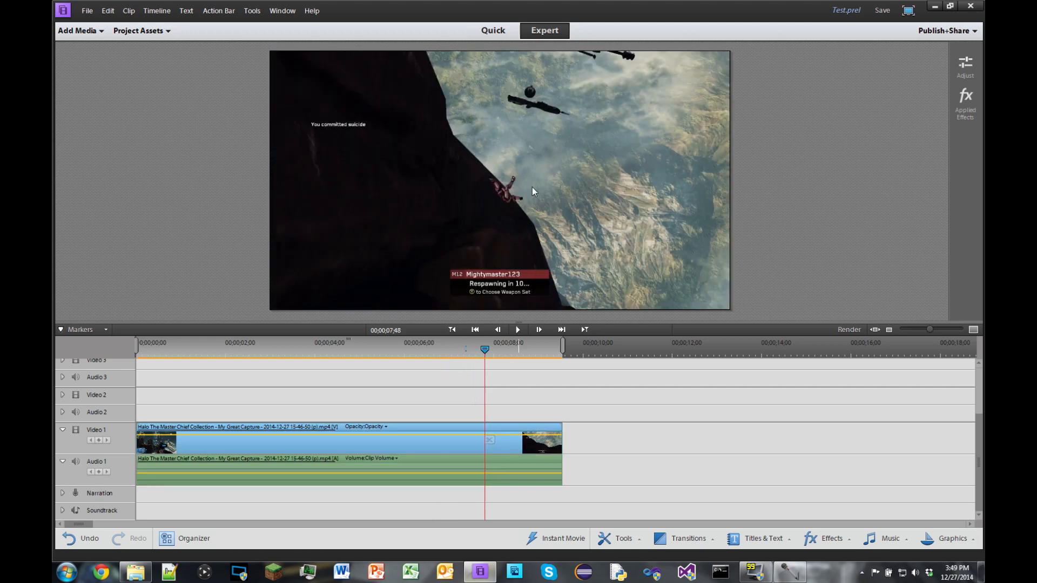
{"action": "mouse_move", "coordinate": [459, 280]}
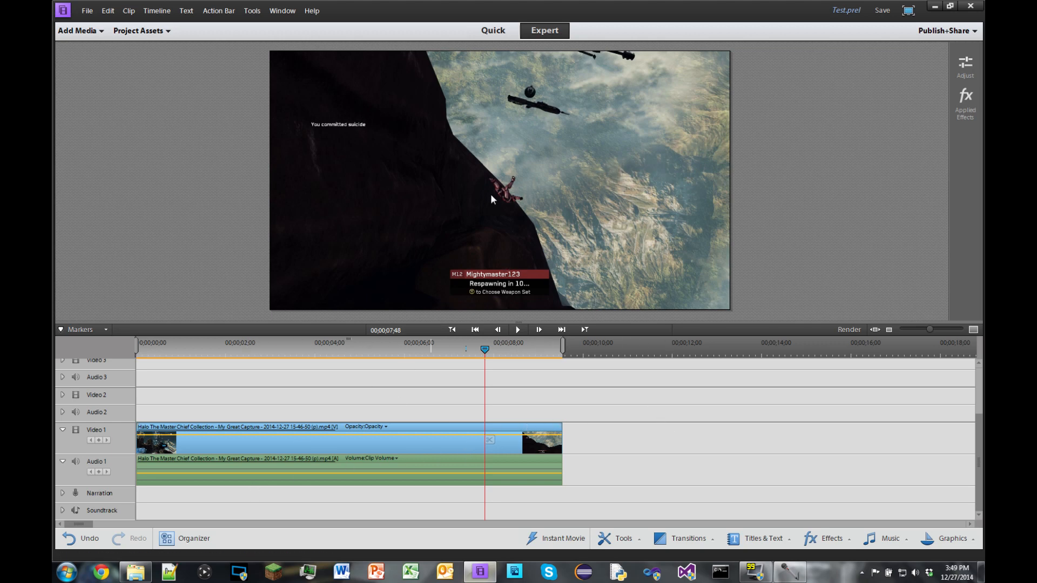
{"action": "mouse_move", "coordinate": [552, 168]}
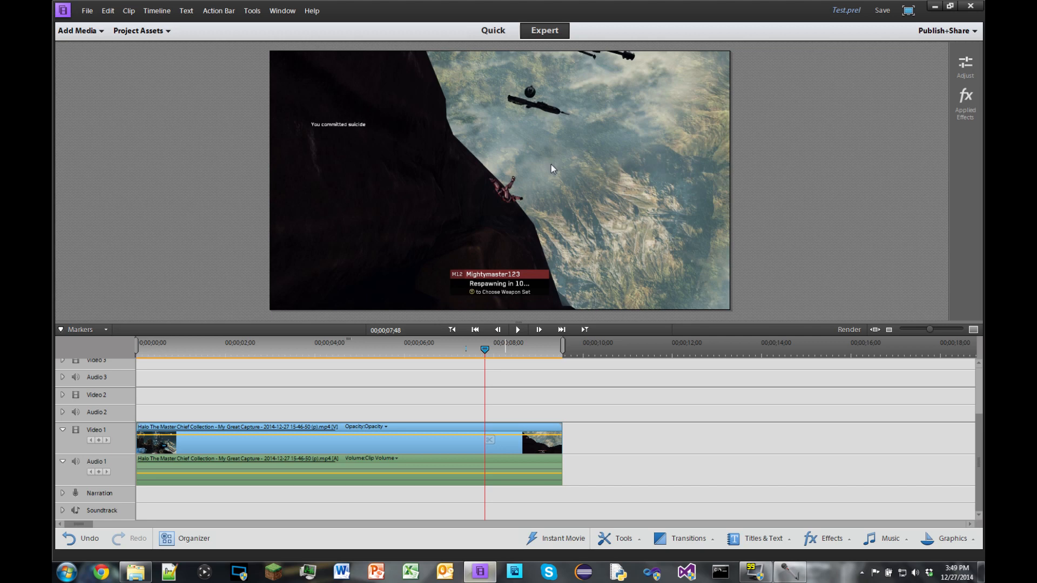
{"action": "mouse_move", "coordinate": [319, 424]}
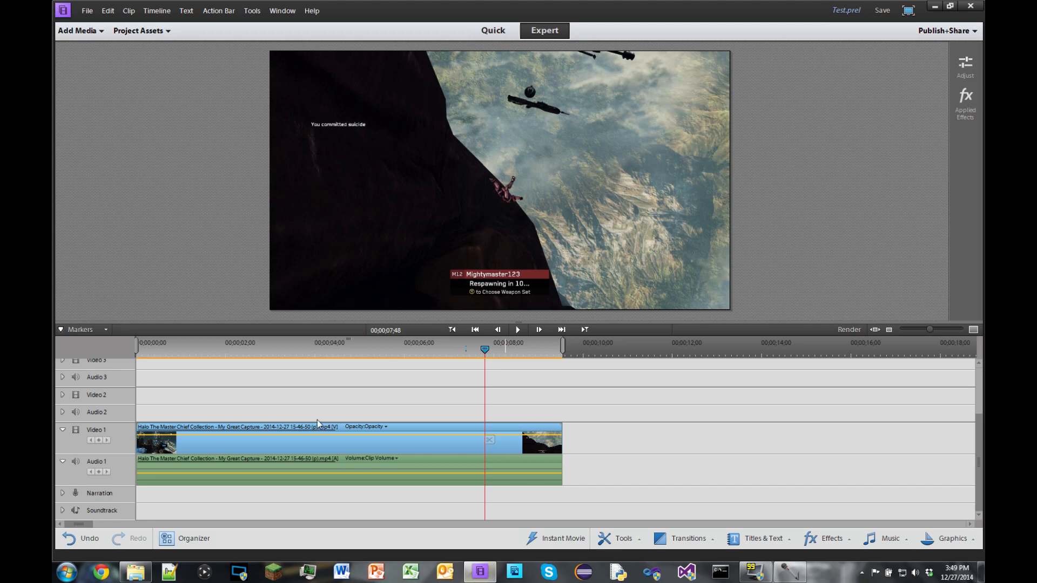
{"action": "mouse_move", "coordinate": [445, 180]}
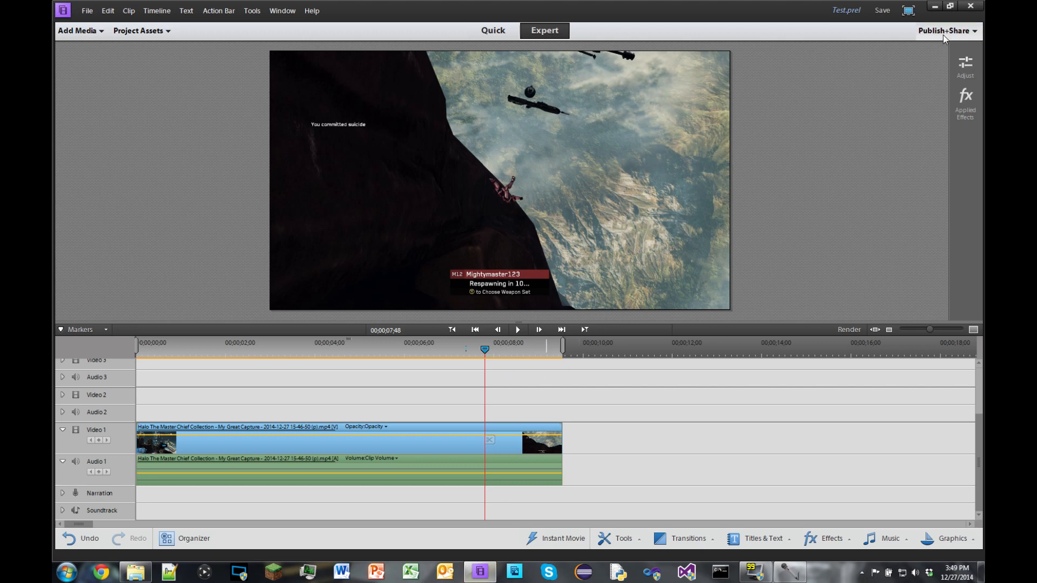
Choose Publish+Share > Computer to reach the computer export settings.
{"action": "left_click", "coordinate": [944, 30]}
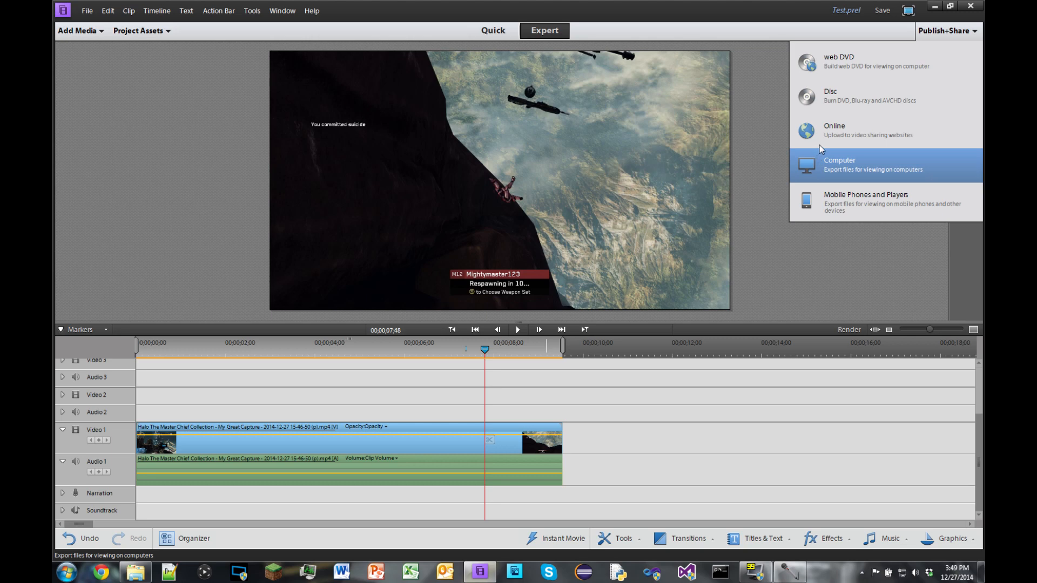
{"action": "mouse_move", "coordinate": [830, 131]}
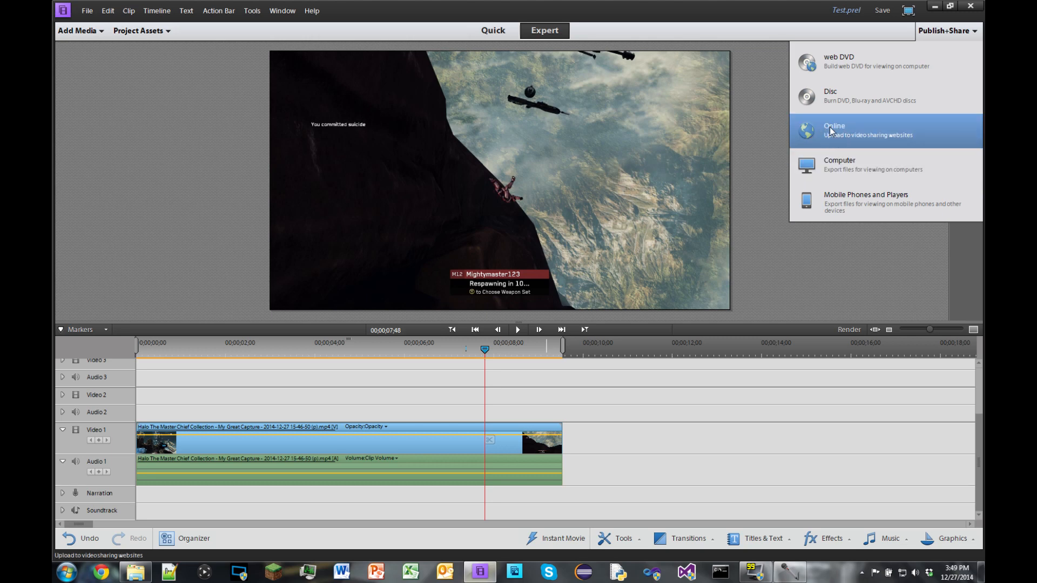
{"action": "mouse_move", "coordinate": [835, 130]}
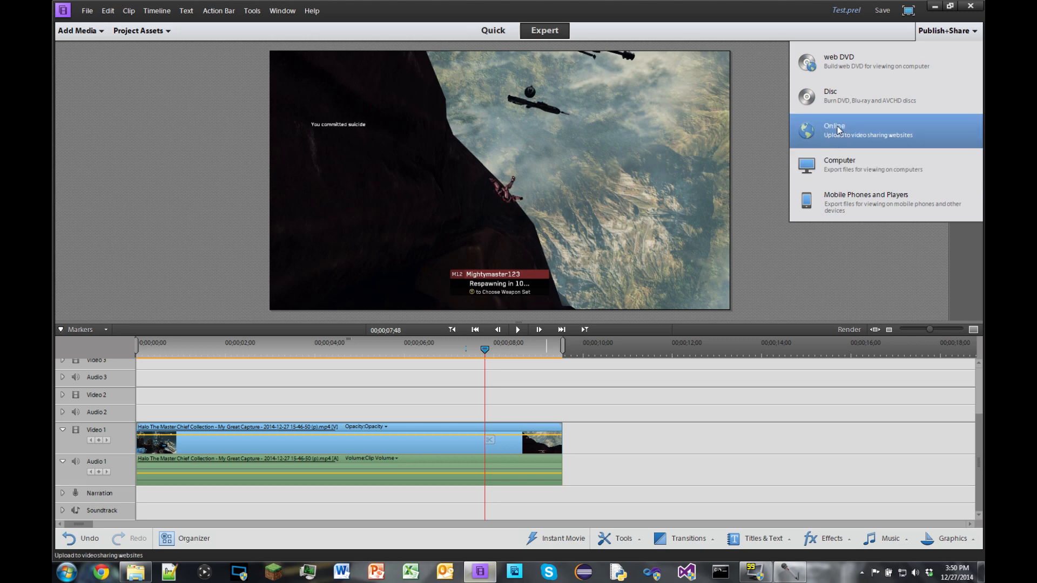
{"action": "mouse_move", "coordinate": [840, 200]}
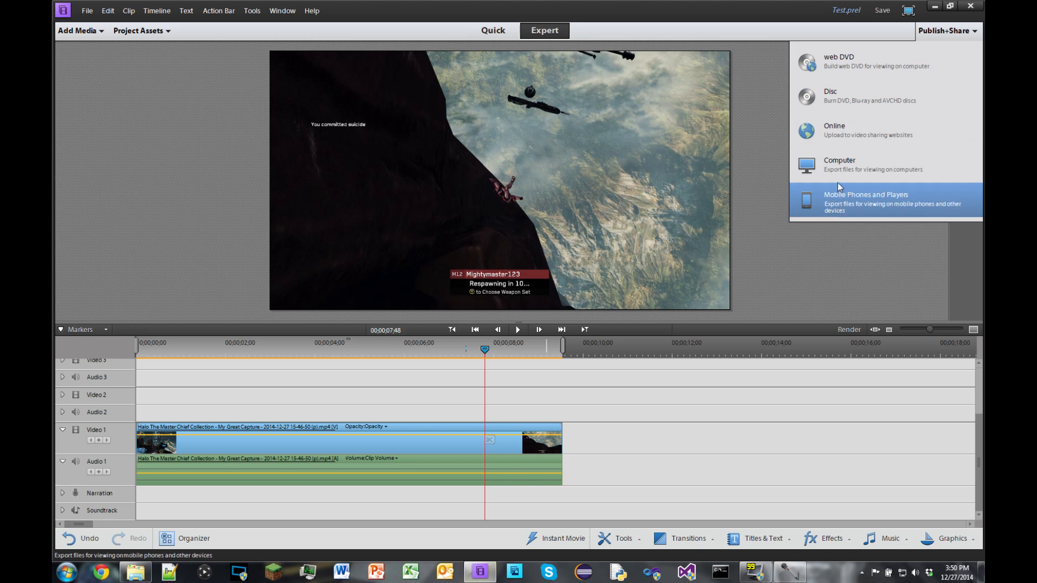
{"action": "mouse_move", "coordinate": [840, 164]}
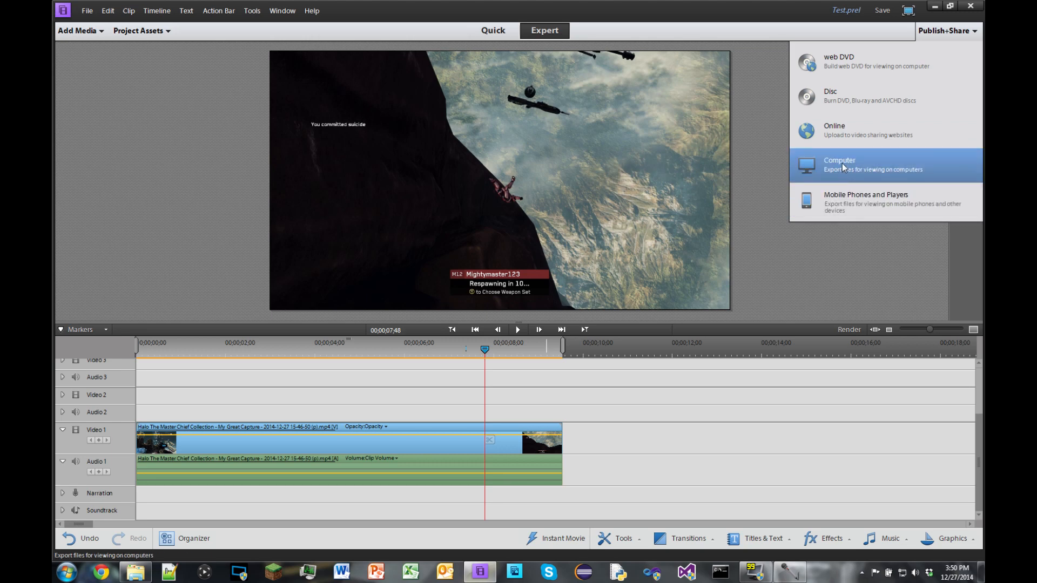
{"action": "mouse_move", "coordinate": [843, 172]}
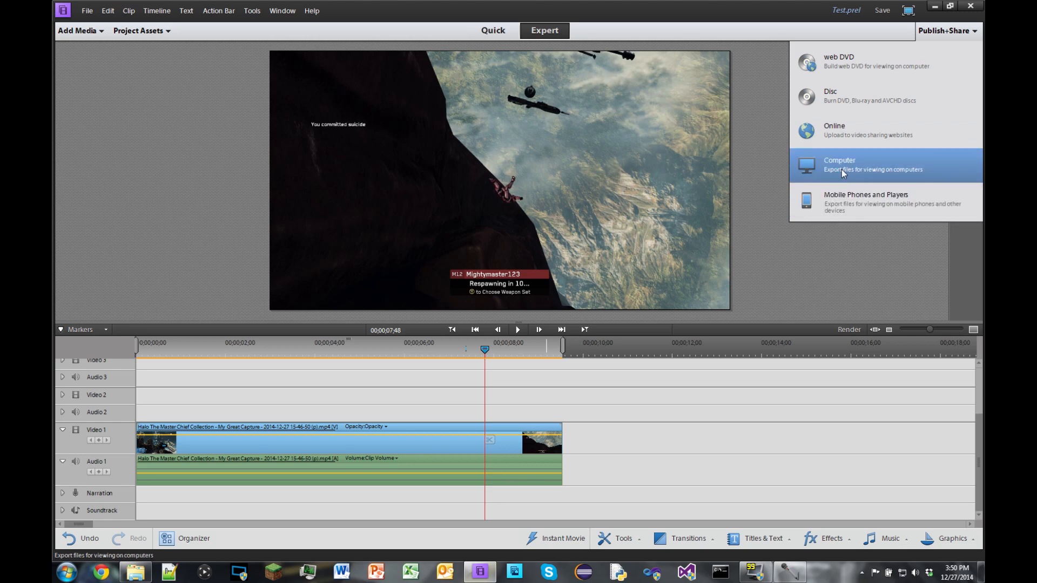
{"action": "left_click", "coordinate": [838, 164]}
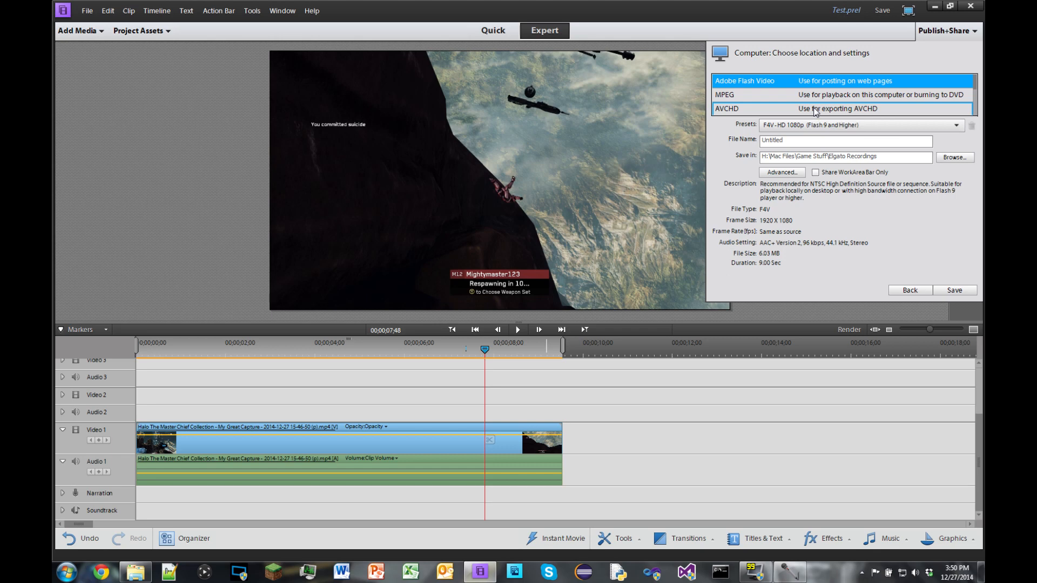
Choose AVCHD as the export format with the MP4 - H264 1920x1080p 30 preset.
{"action": "left_click", "coordinate": [726, 109]}
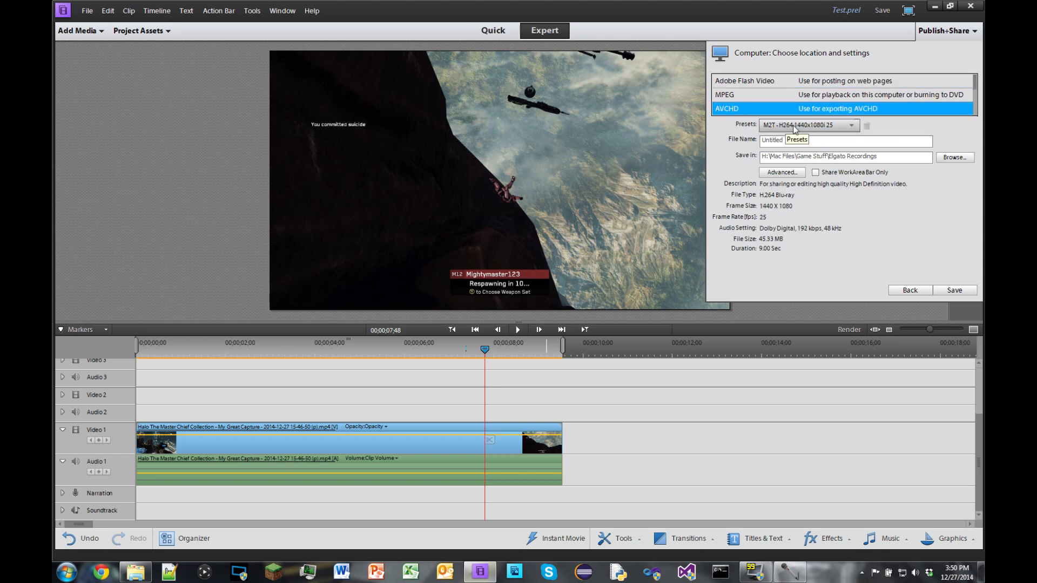
{"action": "left_click", "coordinate": [852, 125]}
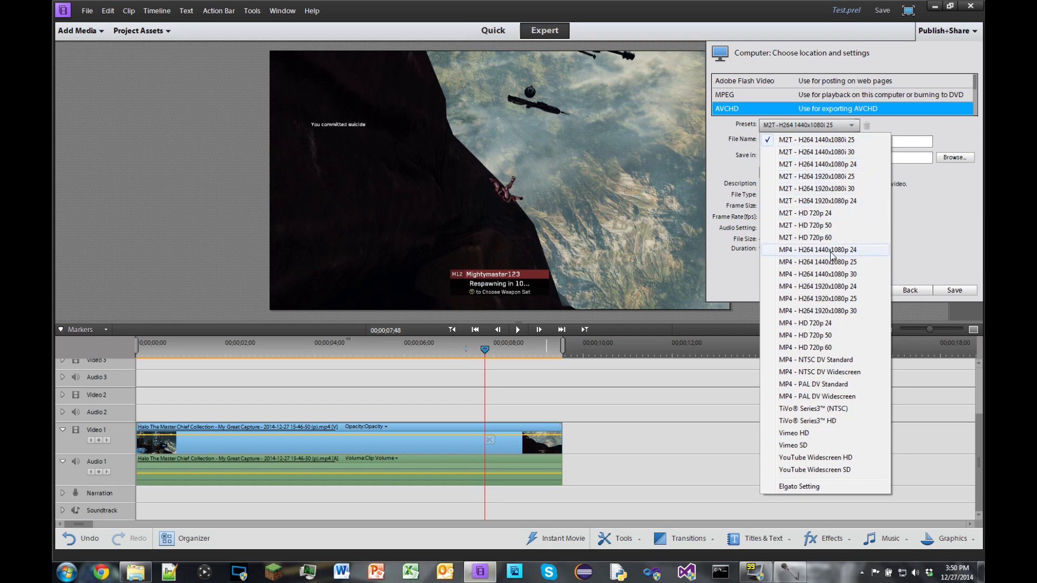
{"action": "mouse_move", "coordinate": [831, 347]}
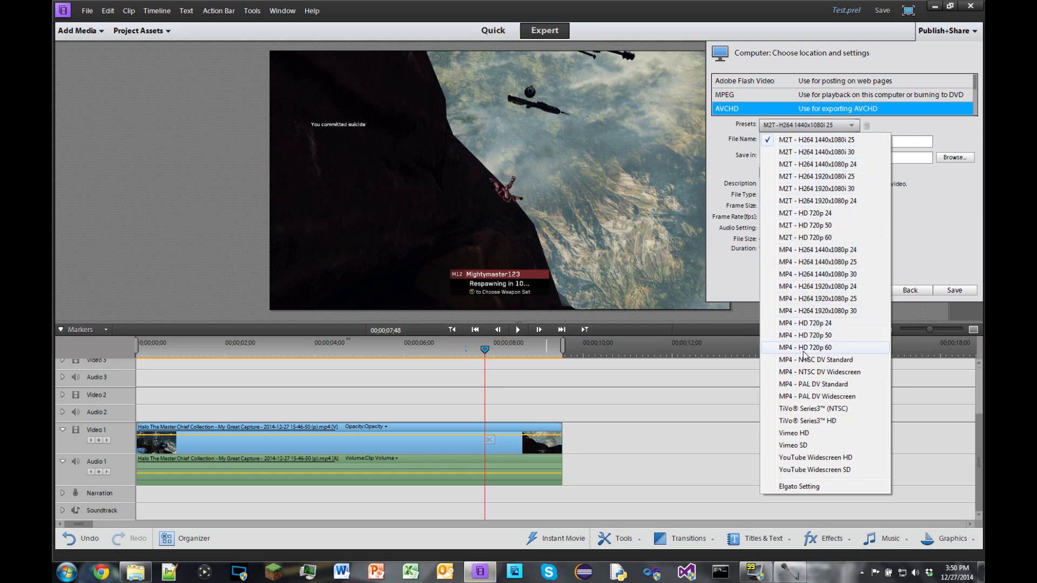
{"action": "mouse_move", "coordinate": [802, 354]}
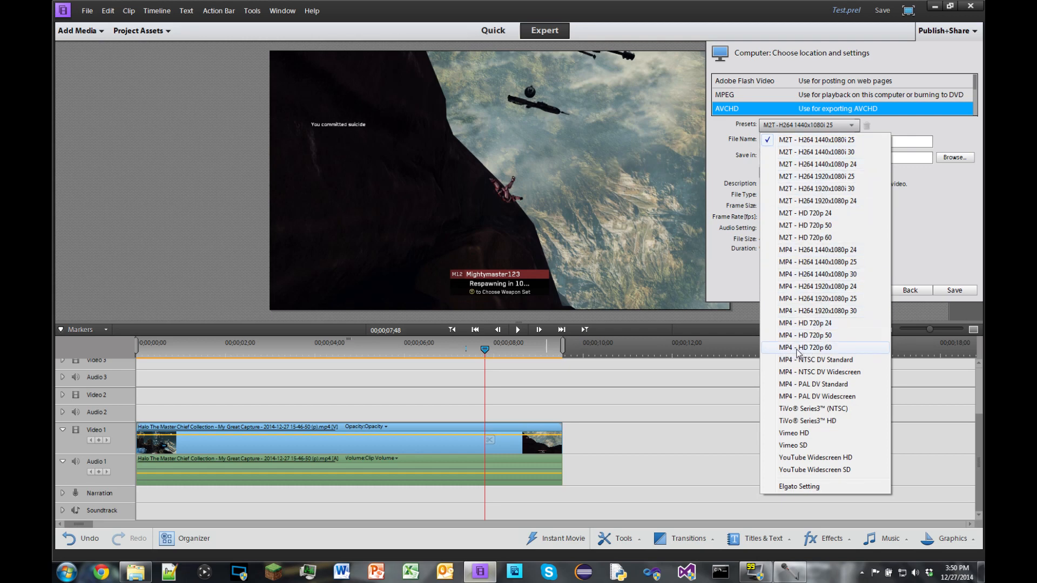
{"action": "mouse_move", "coordinate": [837, 353]}
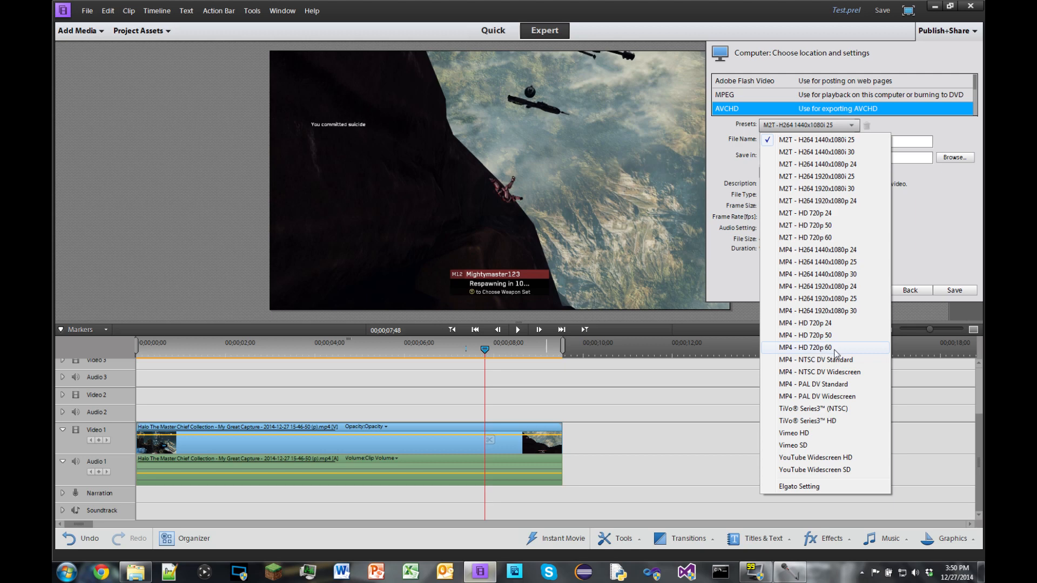
{"action": "mouse_move", "coordinate": [832, 355]}
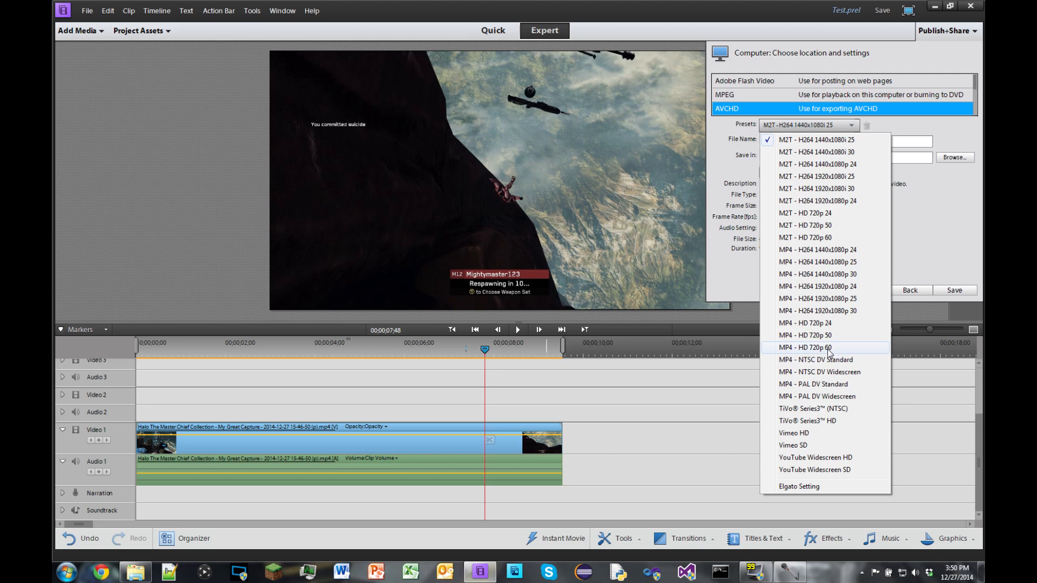
{"action": "mouse_move", "coordinate": [793, 311]}
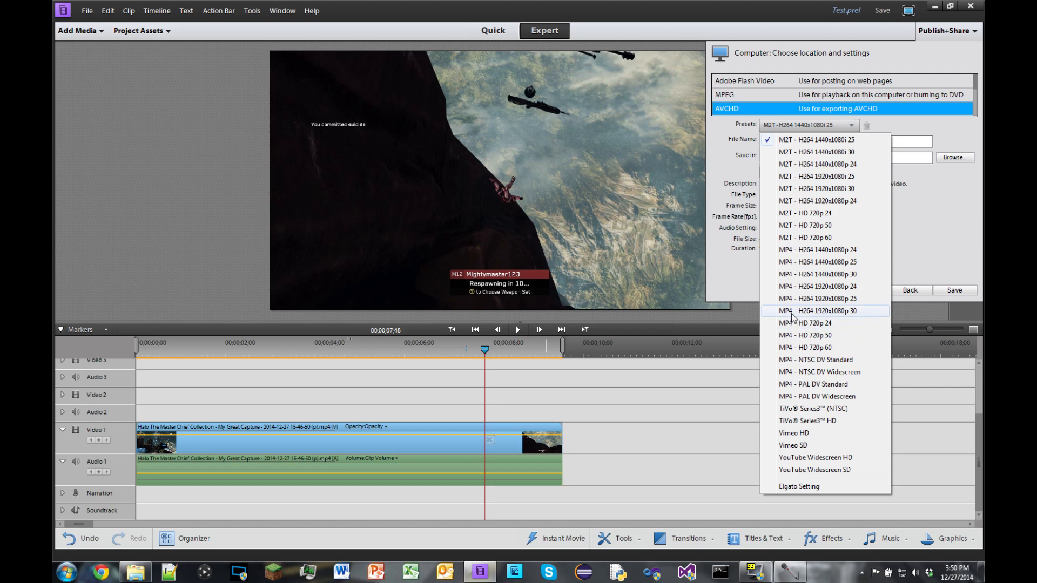
{"action": "mouse_move", "coordinate": [817, 315]}
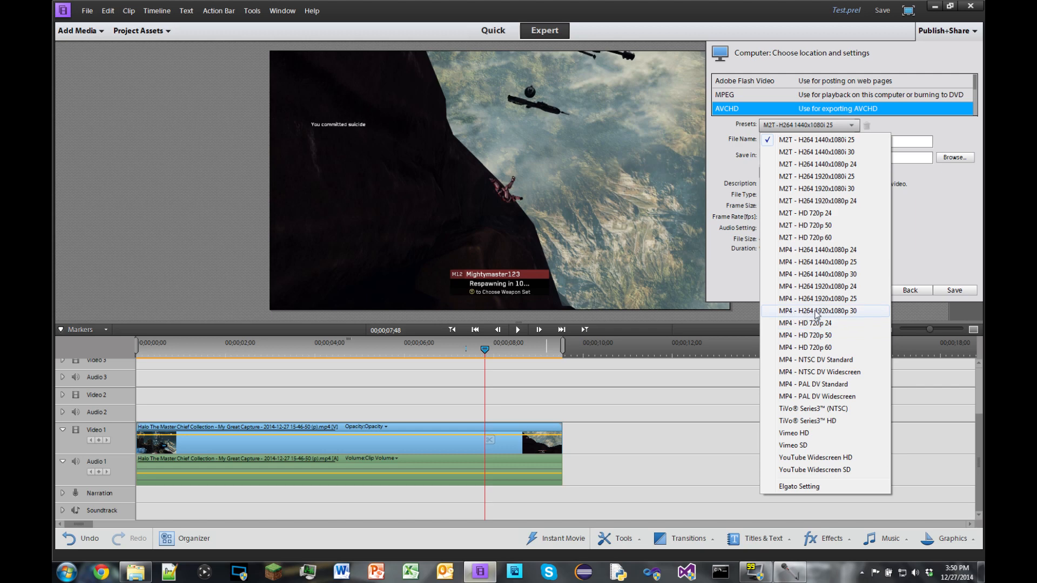
{"action": "mouse_move", "coordinate": [848, 314]}
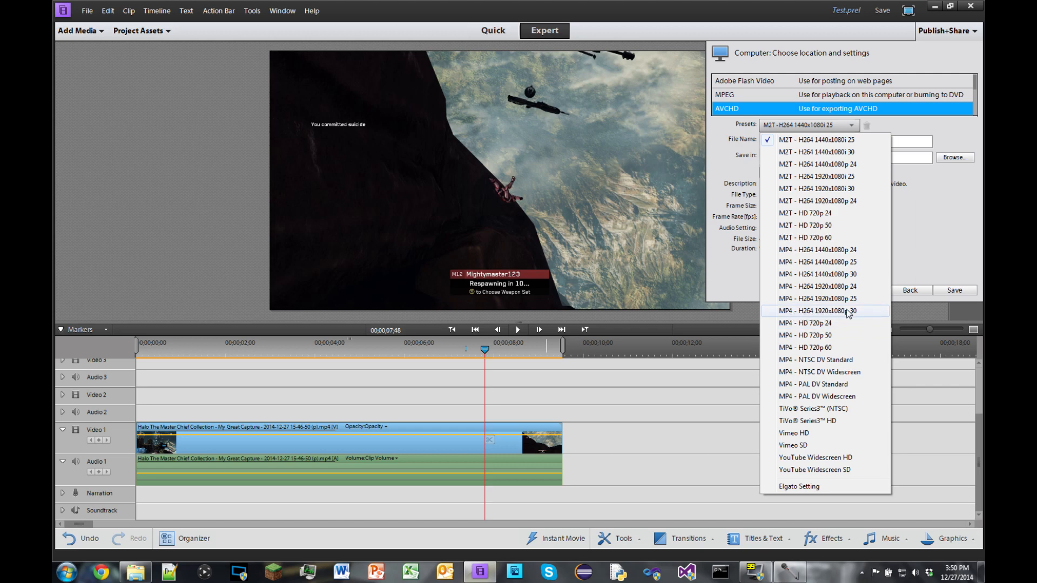
{"action": "left_click", "coordinate": [820, 311]}
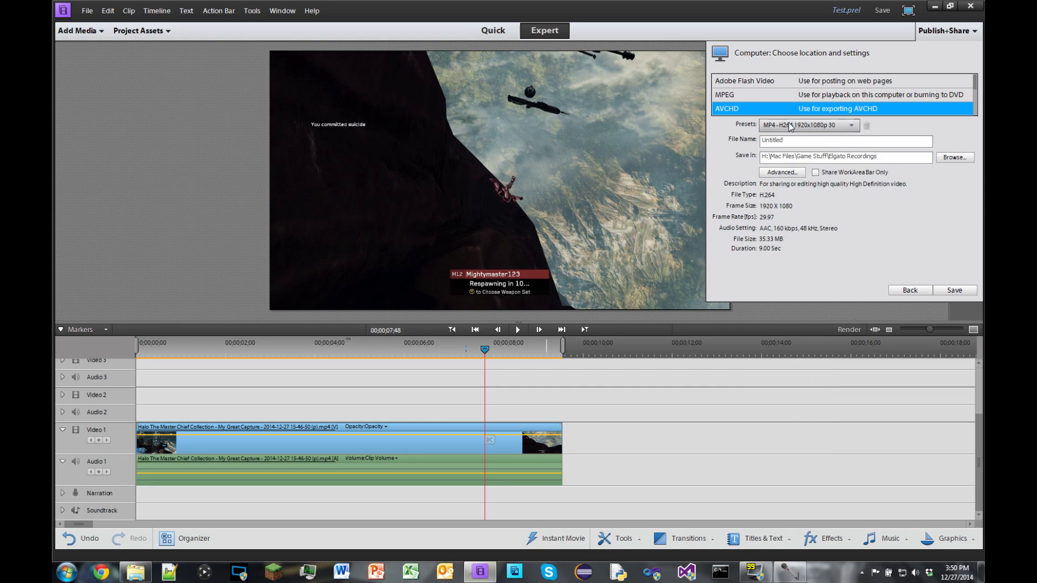
{"action": "mouse_move", "coordinate": [800, 189]}
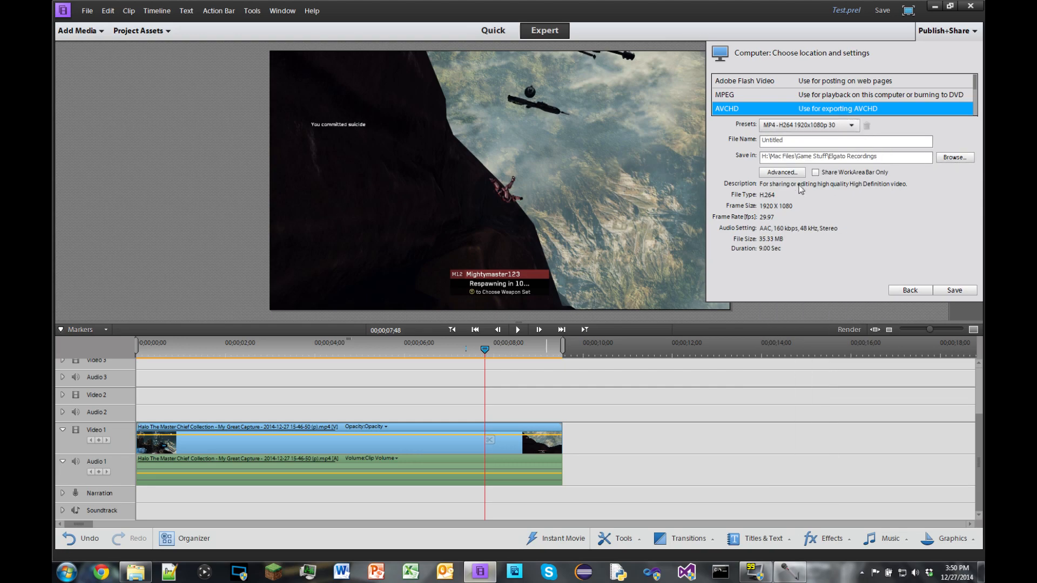
{"action": "left_click", "coordinate": [781, 172]}
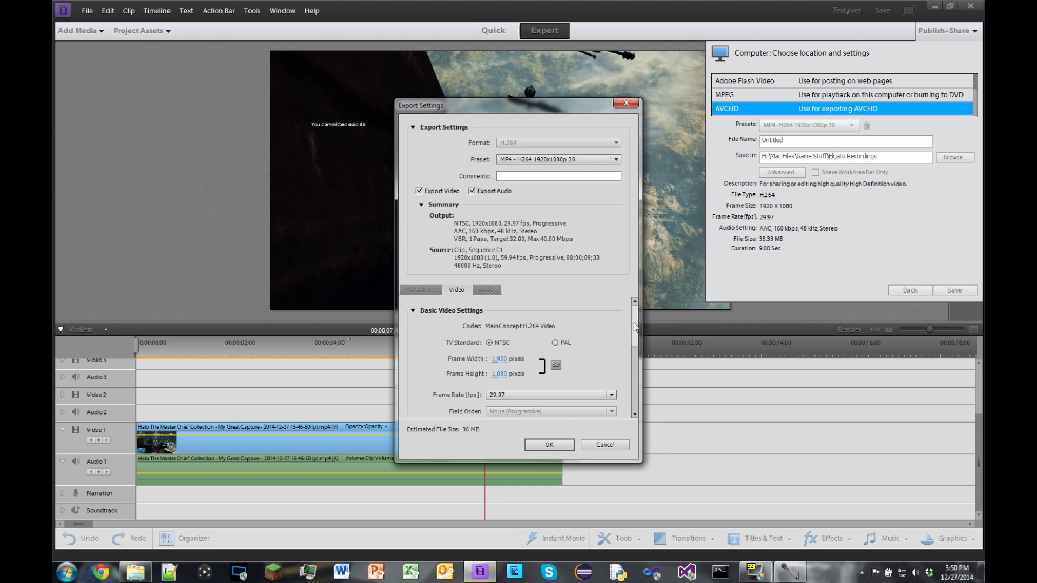
{"action": "scroll", "scroll_direction": "down", "scroll_amount": 3}
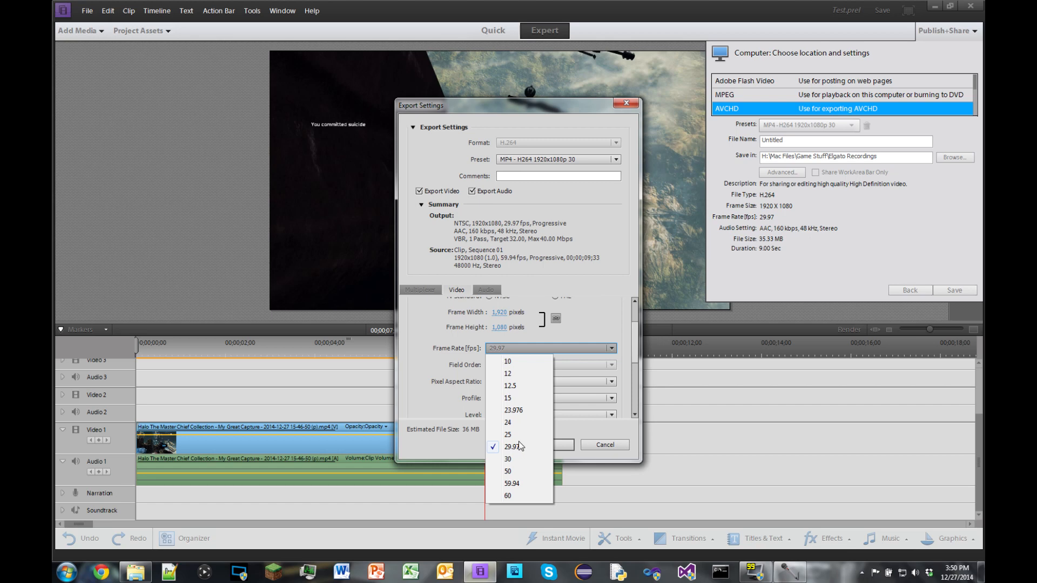
{"action": "left_click", "coordinate": [507, 496]}
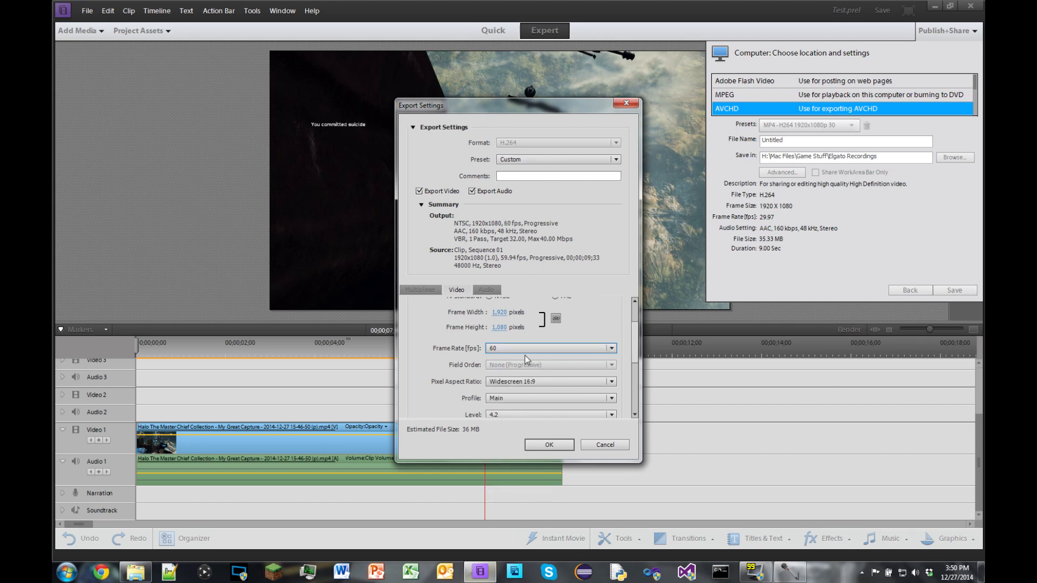
{"action": "mouse_move", "coordinate": [519, 351]}
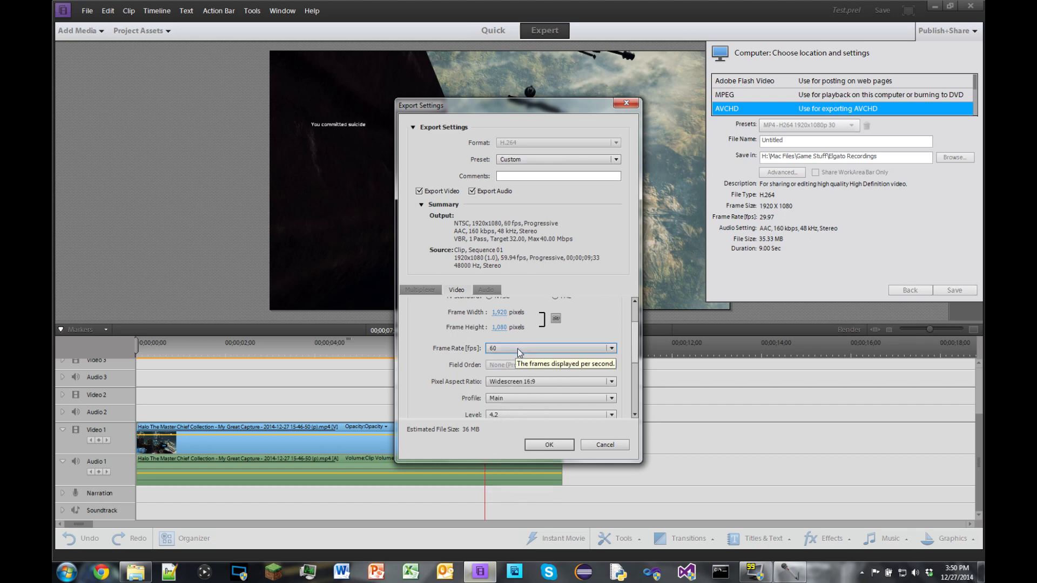
{"action": "mouse_move", "coordinate": [548, 445]}
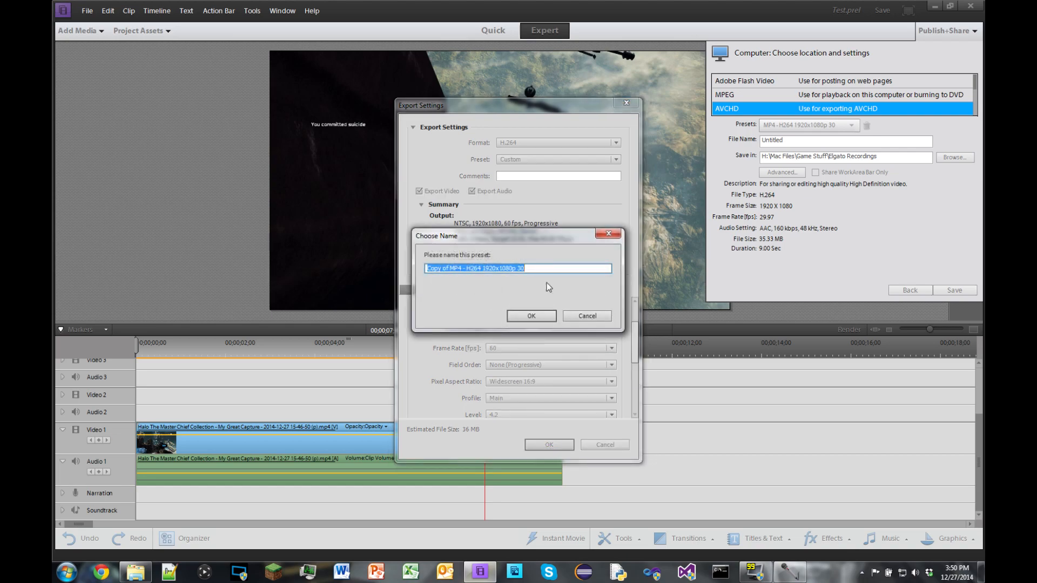
{"action": "left_click", "coordinate": [586, 315]}
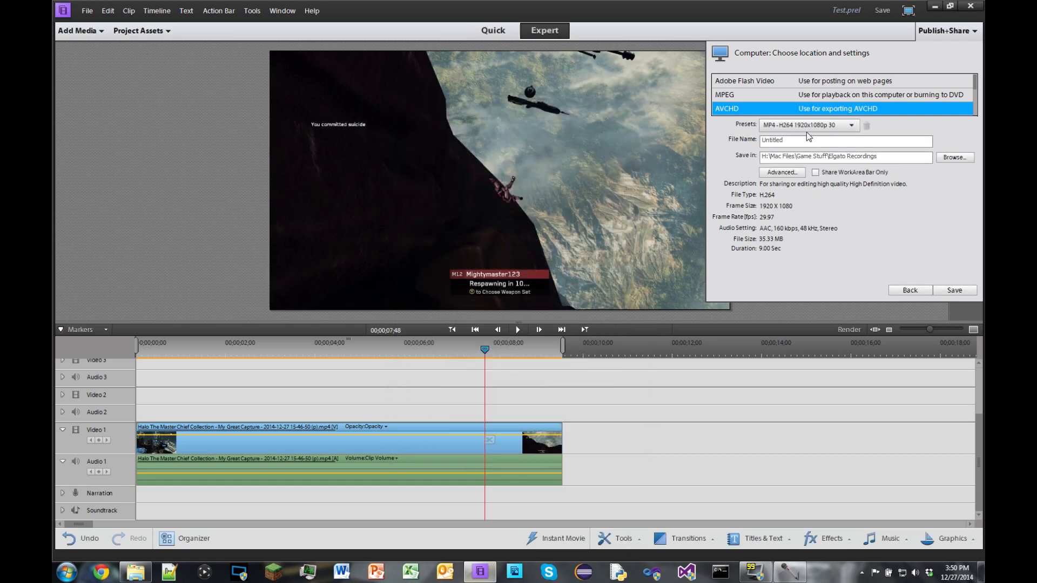
Apply the custom Elgato Setting preset (1920x1080, 60 fps) and select the File Name field.
{"action": "left_click", "coordinate": [860, 125]}
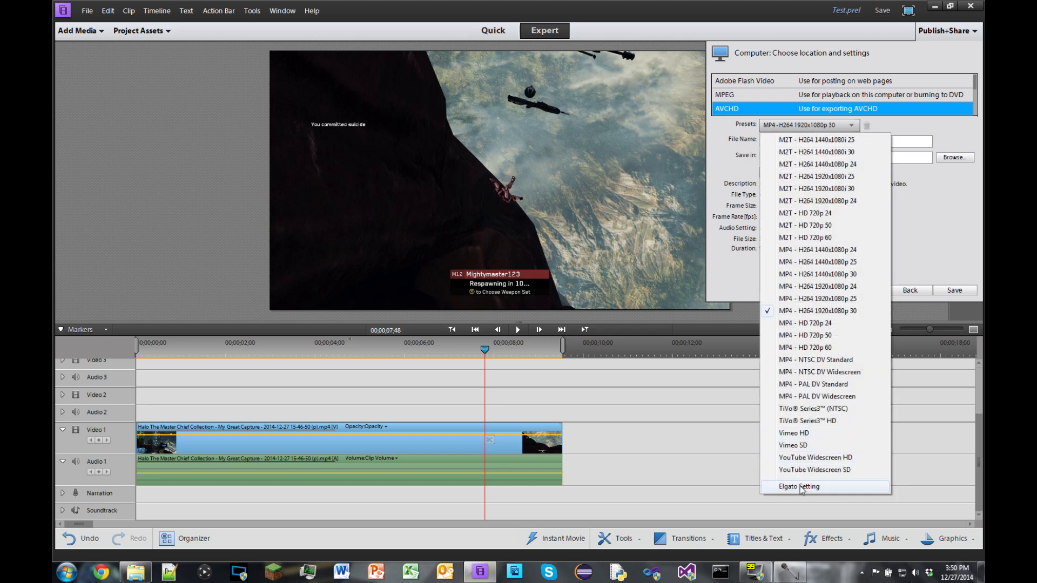
{"action": "left_click", "coordinate": [798, 486]}
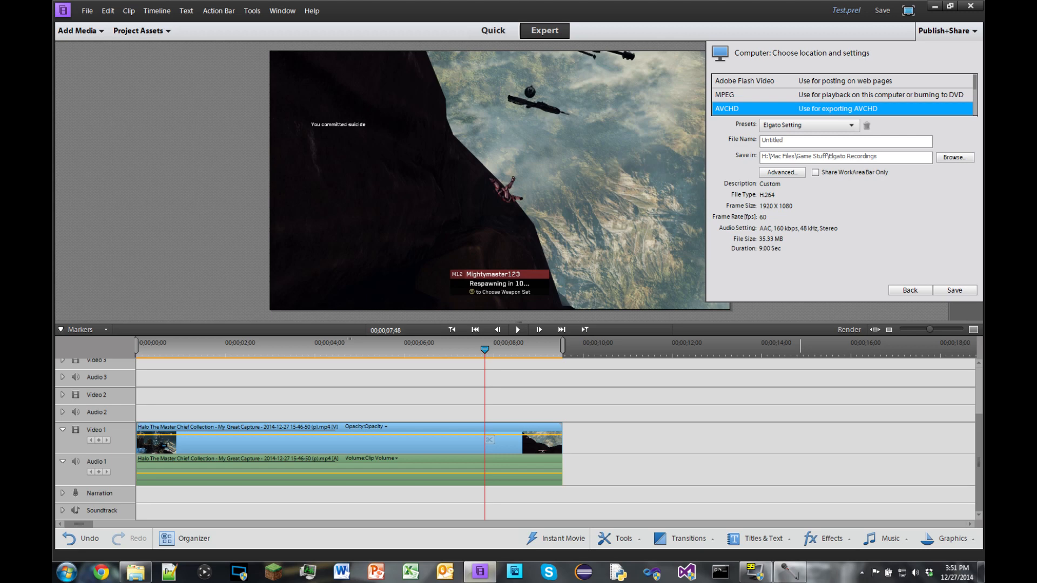
{"action": "left_click", "coordinate": [845, 140]}
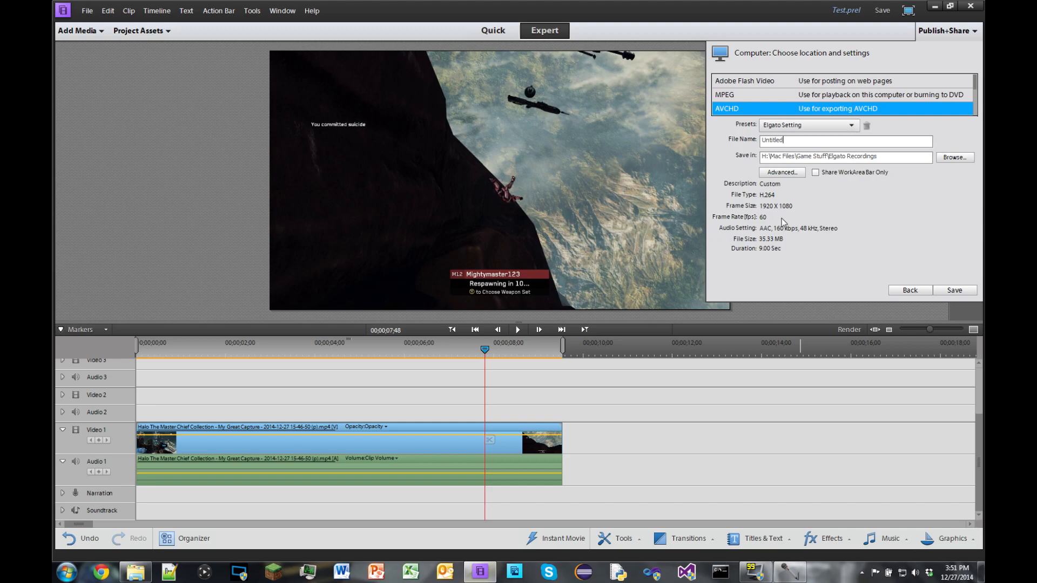
{"action": "mouse_move", "coordinate": [604, 246]}
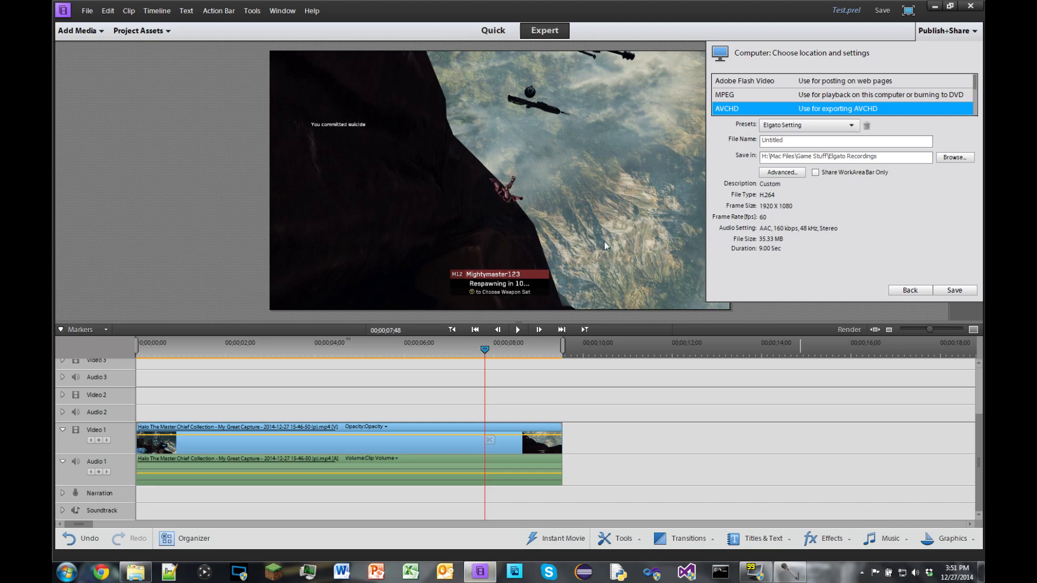